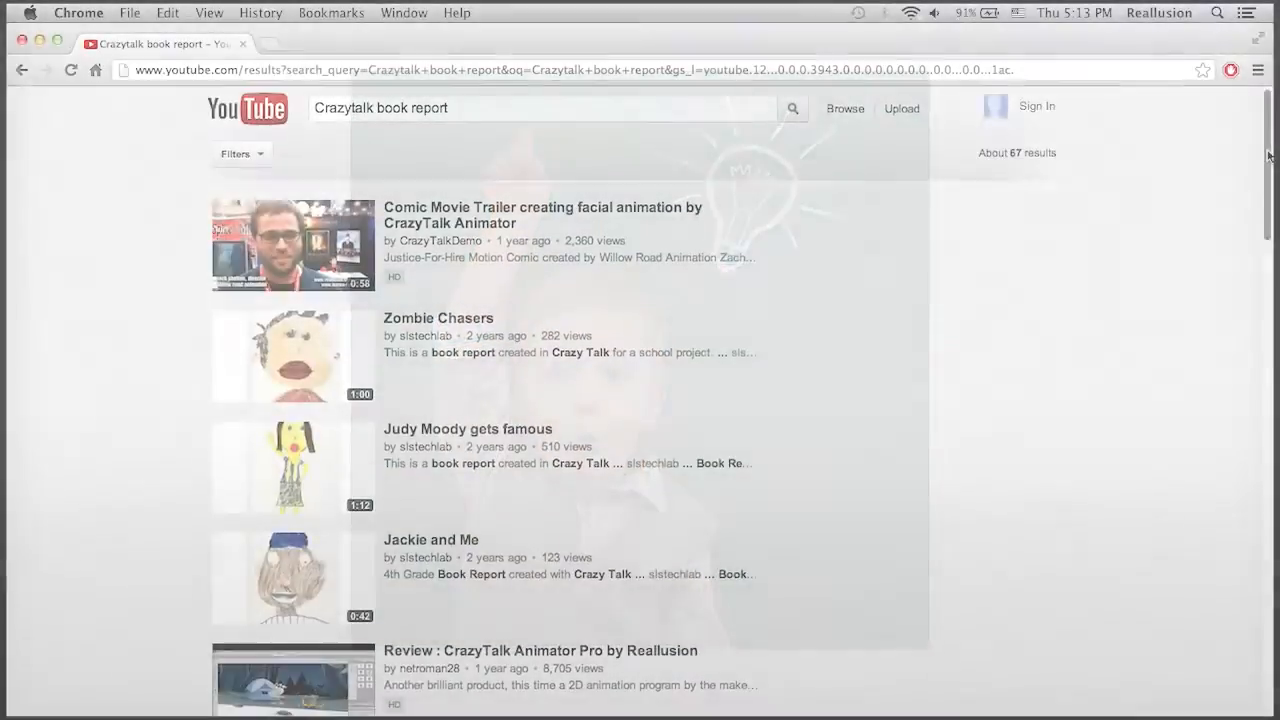
Create a new actor by importing Kid Sketch.jpg from the Materials Folder.
scroll("down", 3)
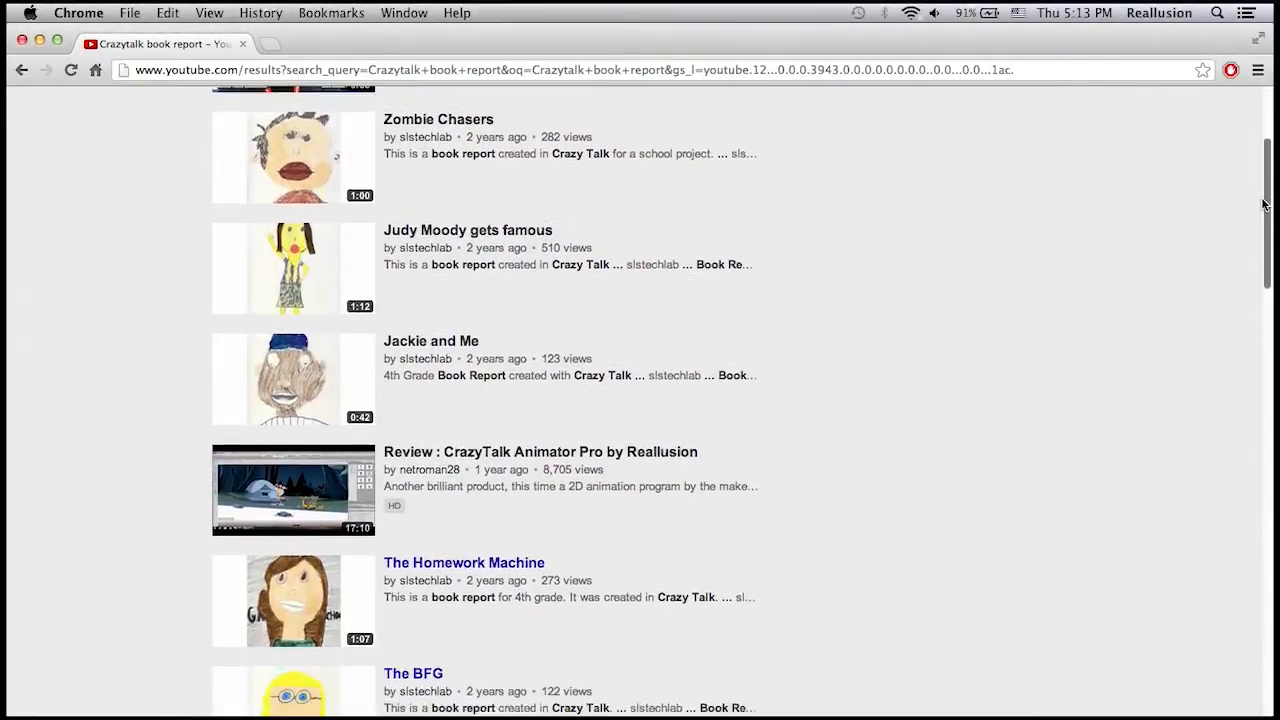
scroll("down", 3)
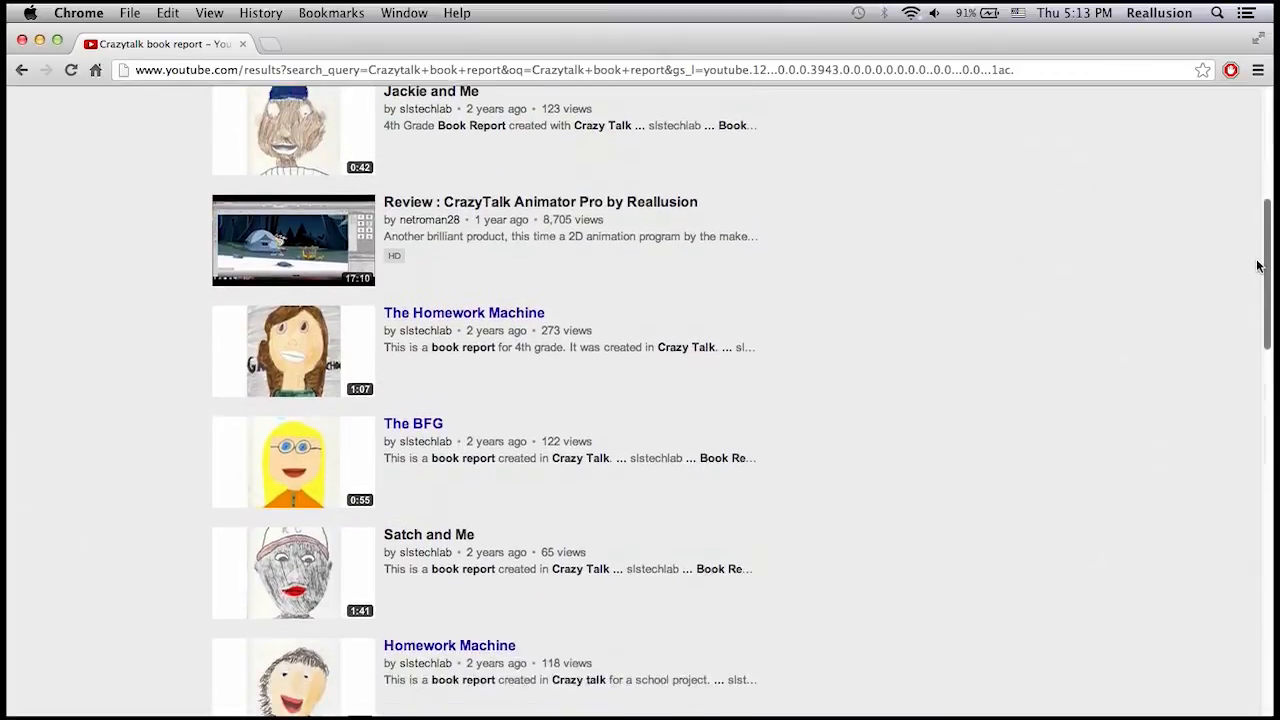
scroll("down", 3)
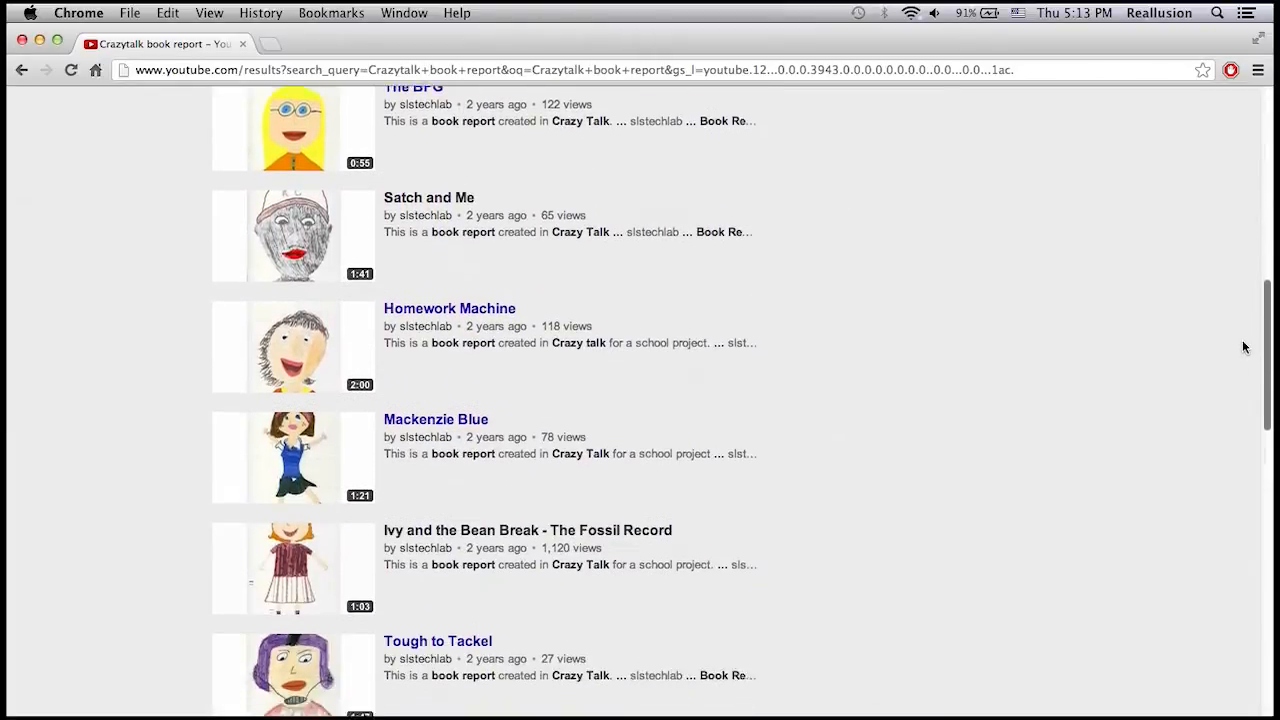
scroll("down", 3)
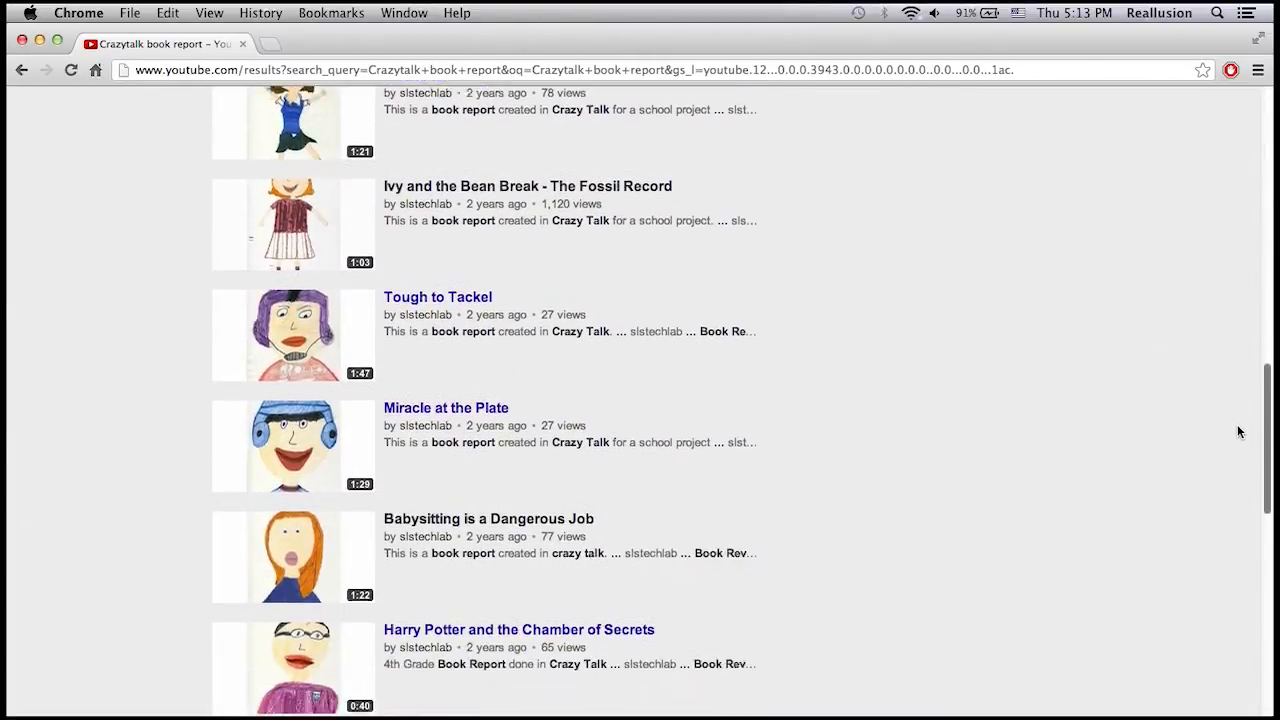
scroll("down", 3)
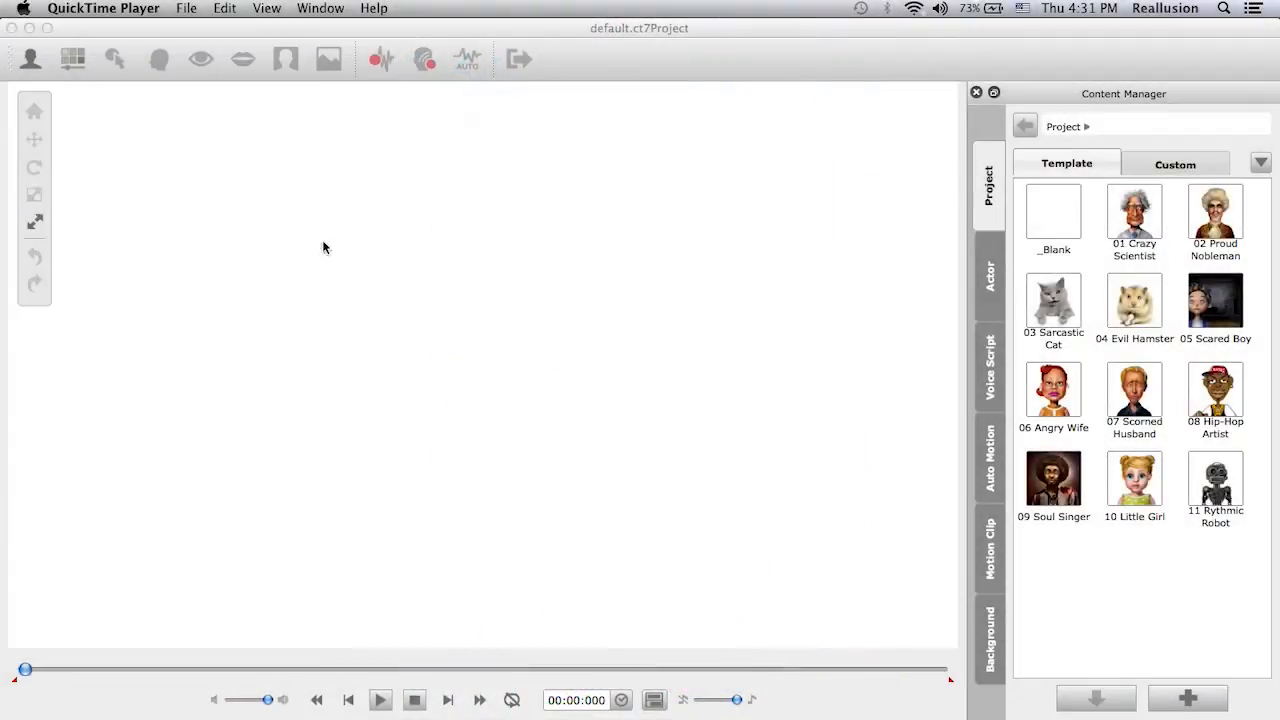
mouse_move(213, 370)
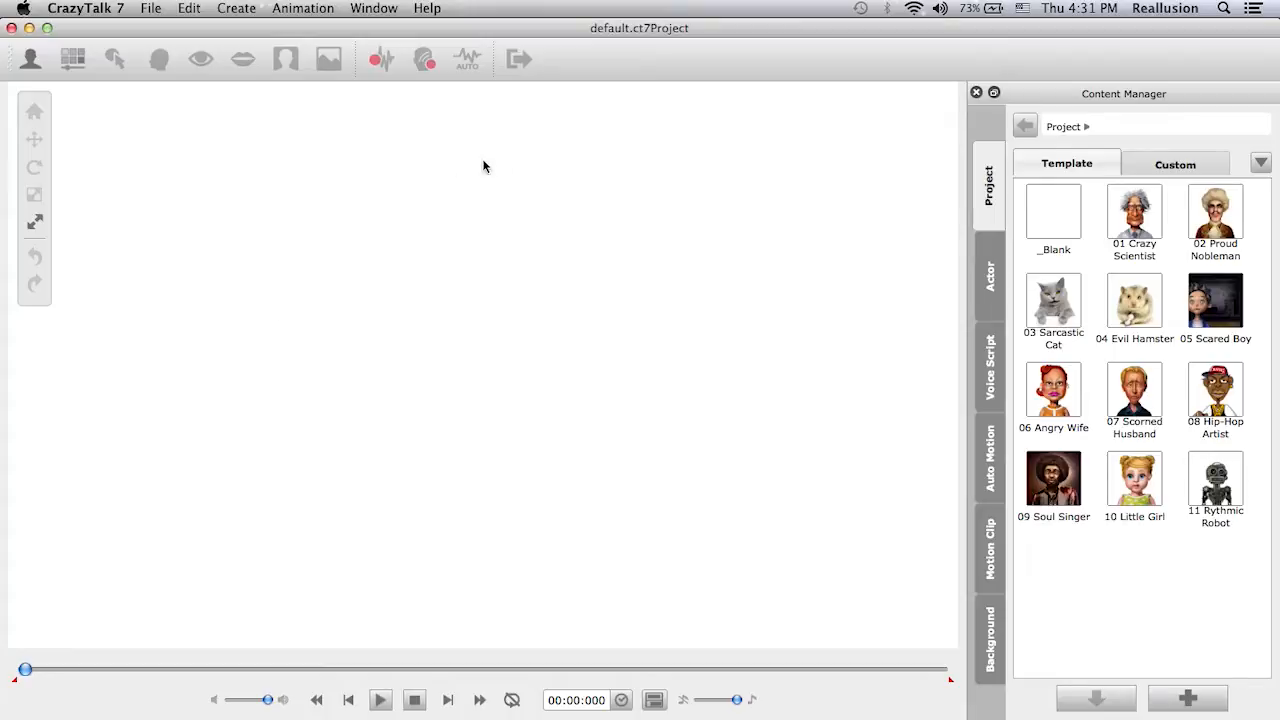
mouse_move(567, 72)
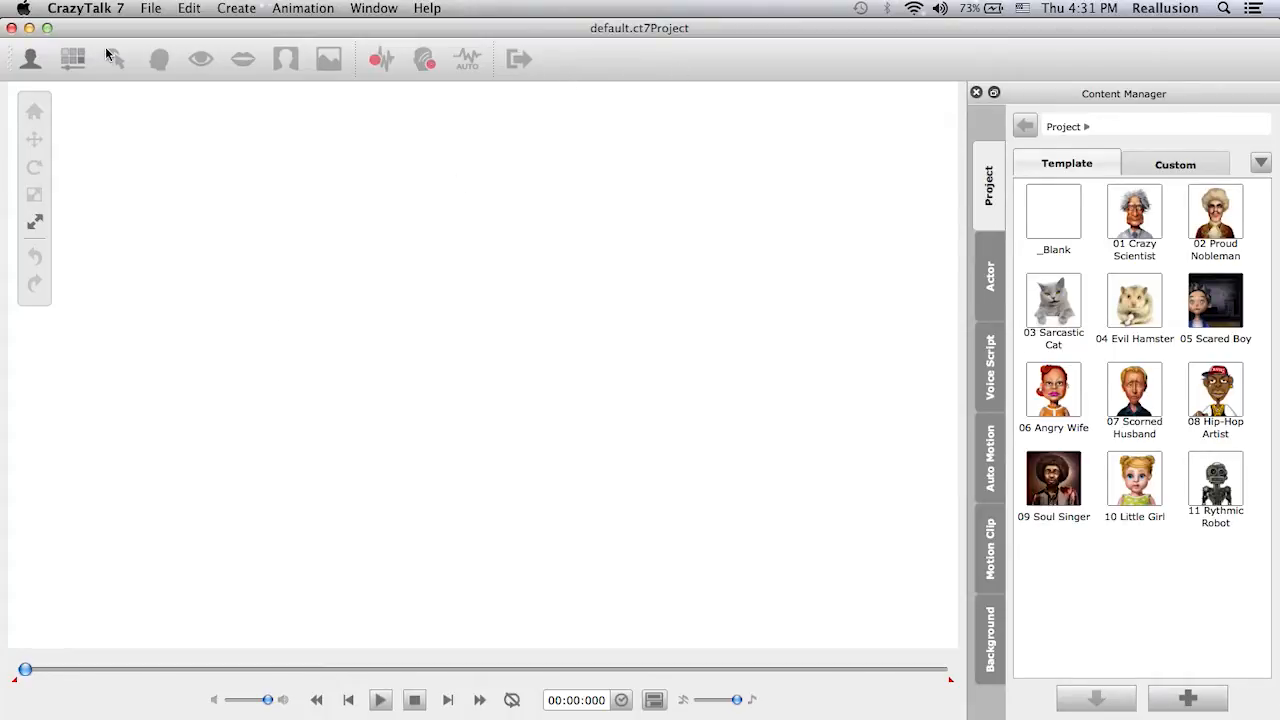
mouse_move(25, 58)
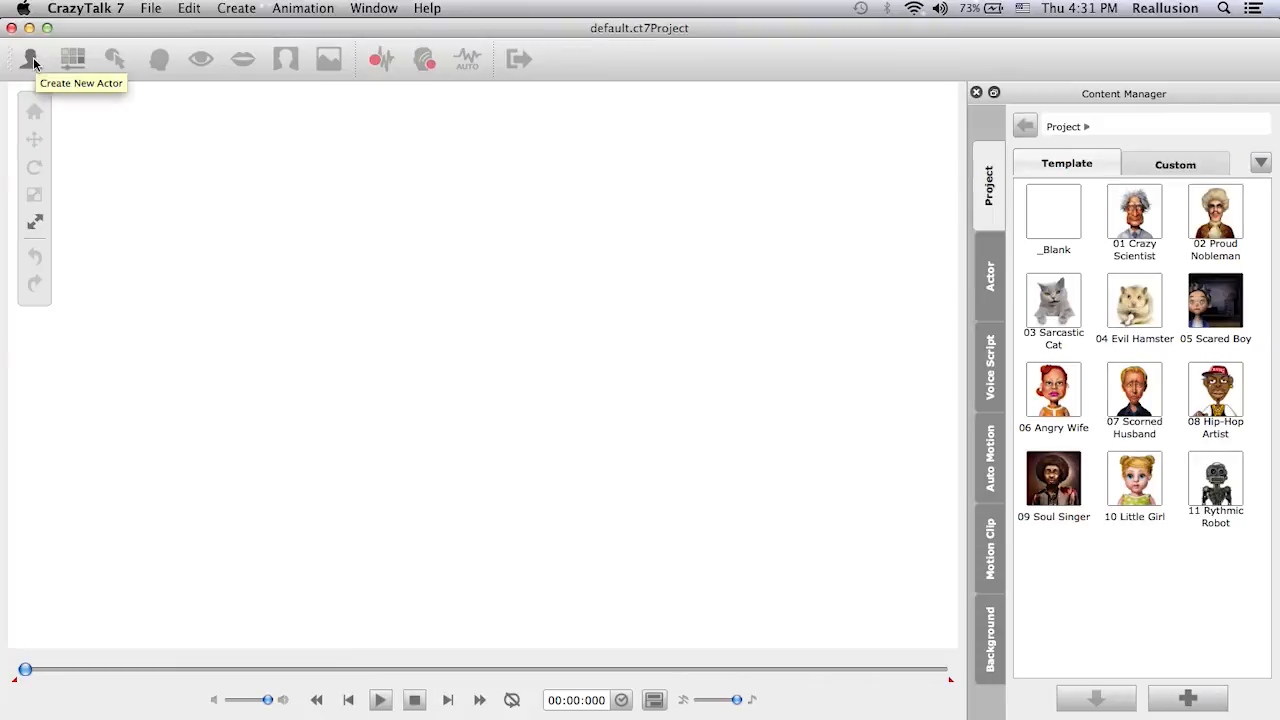
left_click(28, 57)
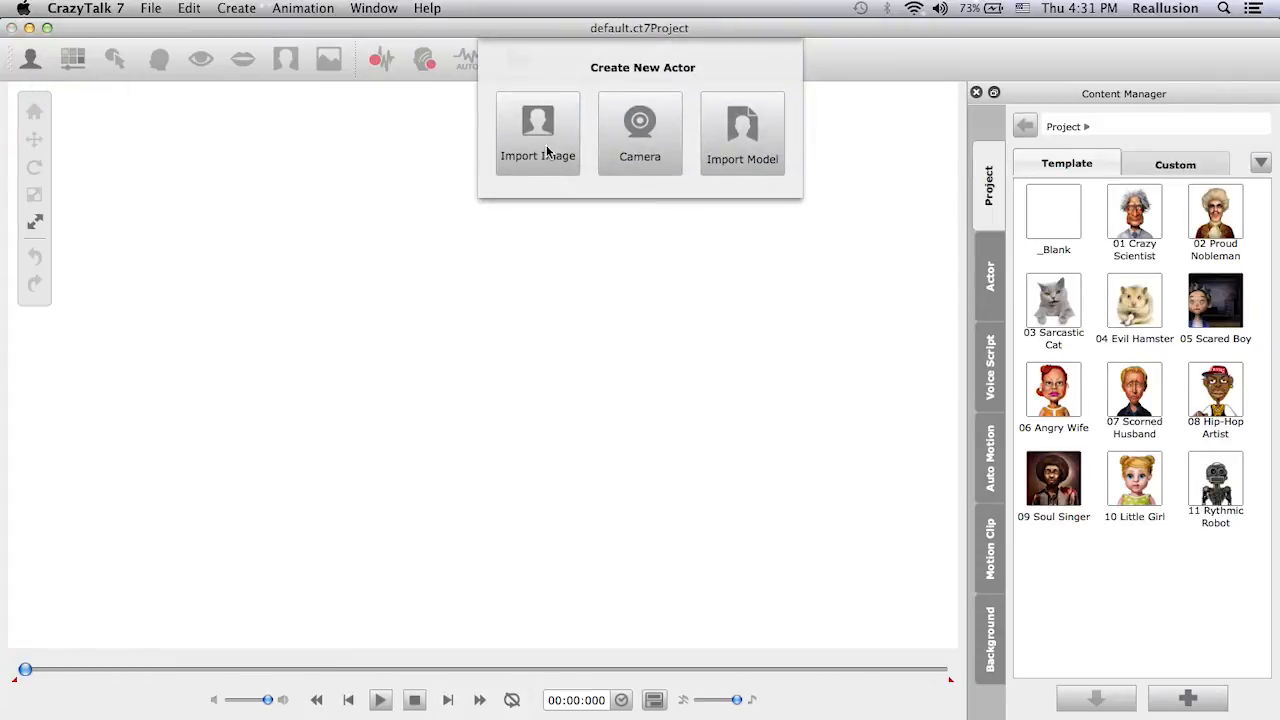
left_click(537, 125)
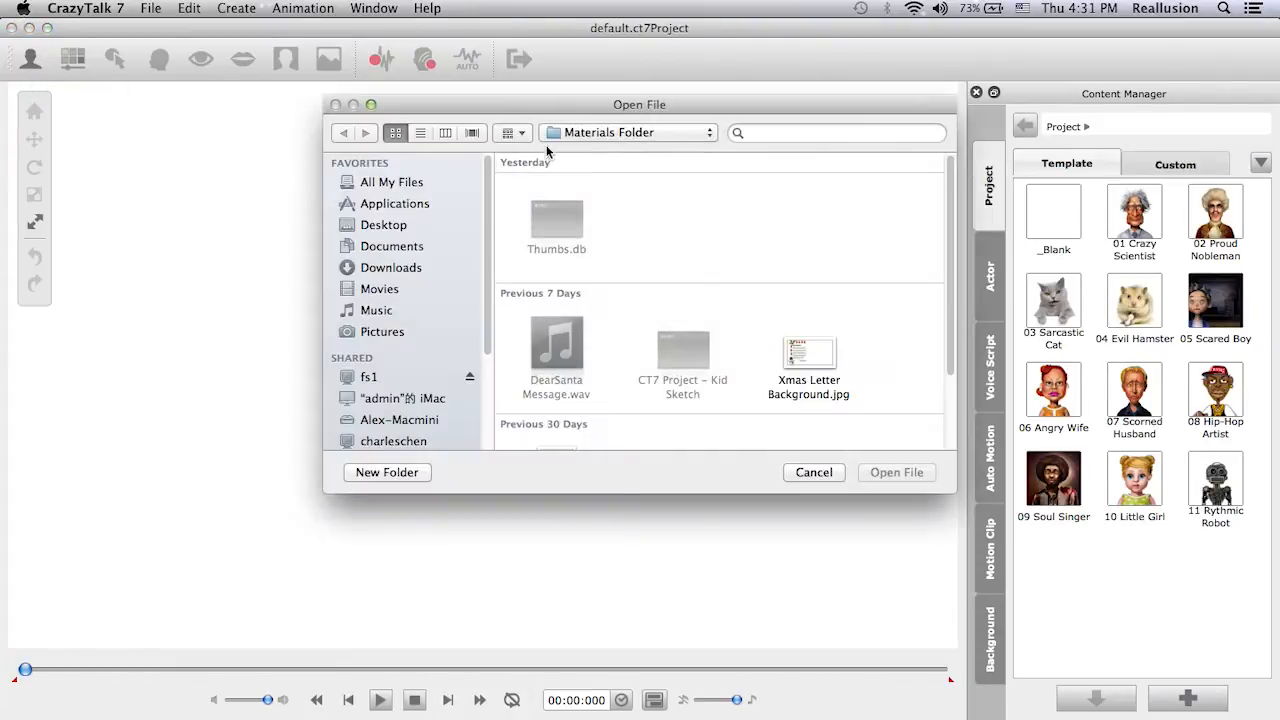
scroll("down", 3)
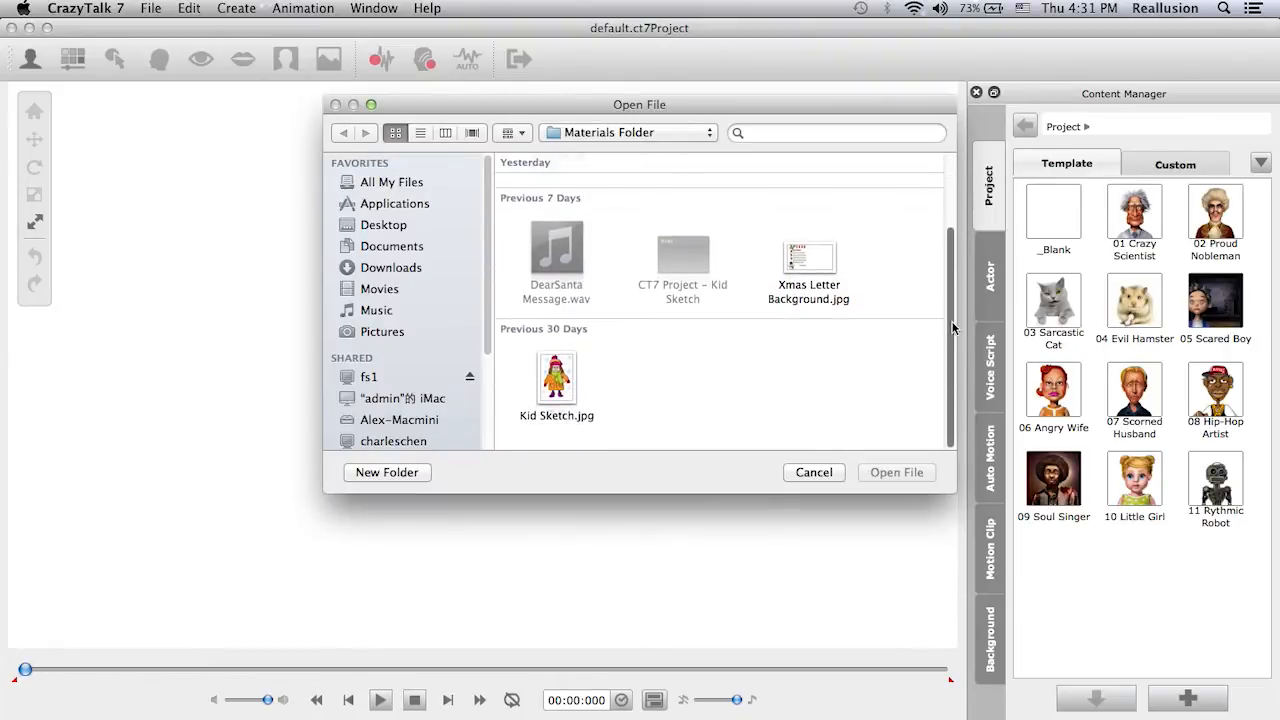
left_click(556, 378)
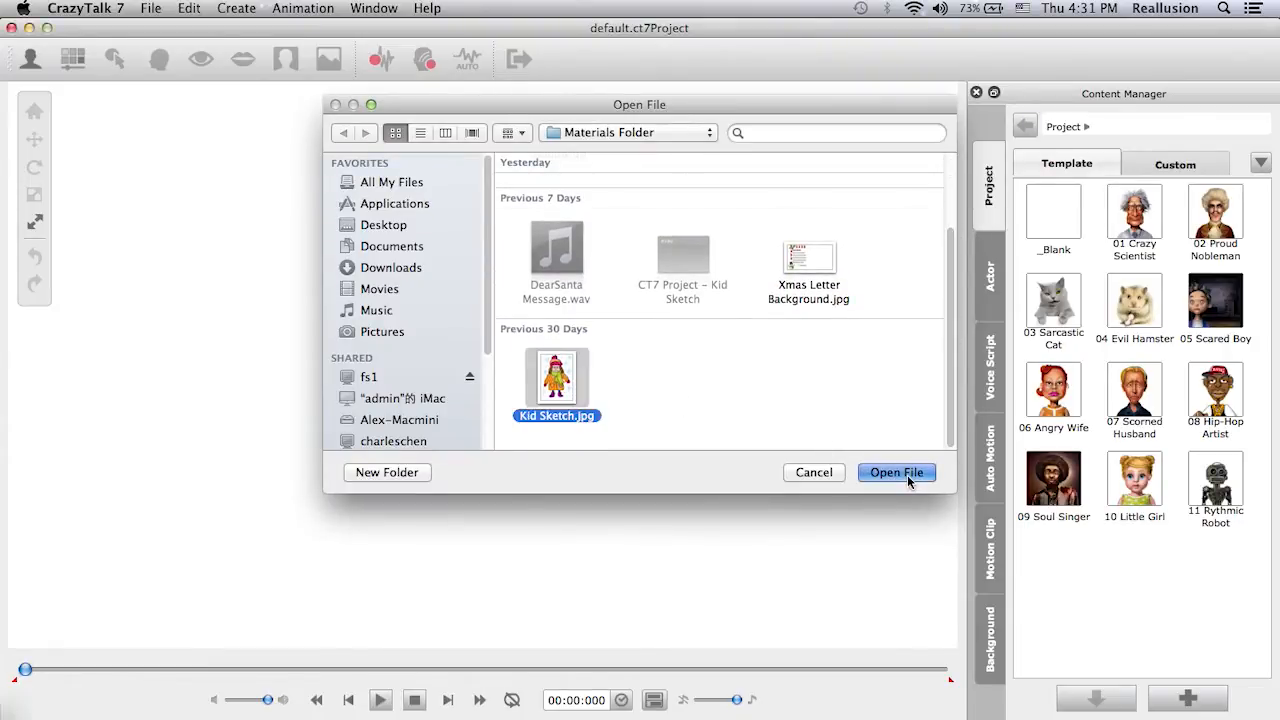
left_click(896, 472)
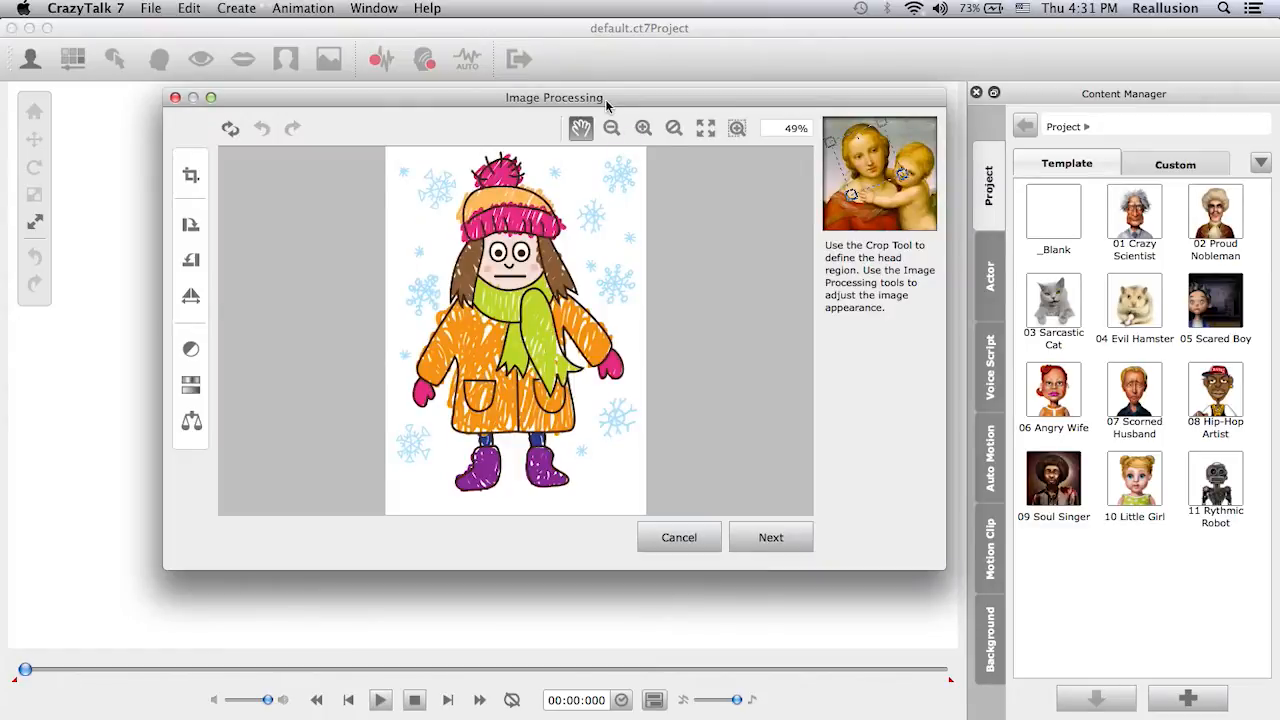
mouse_move(462, 152)
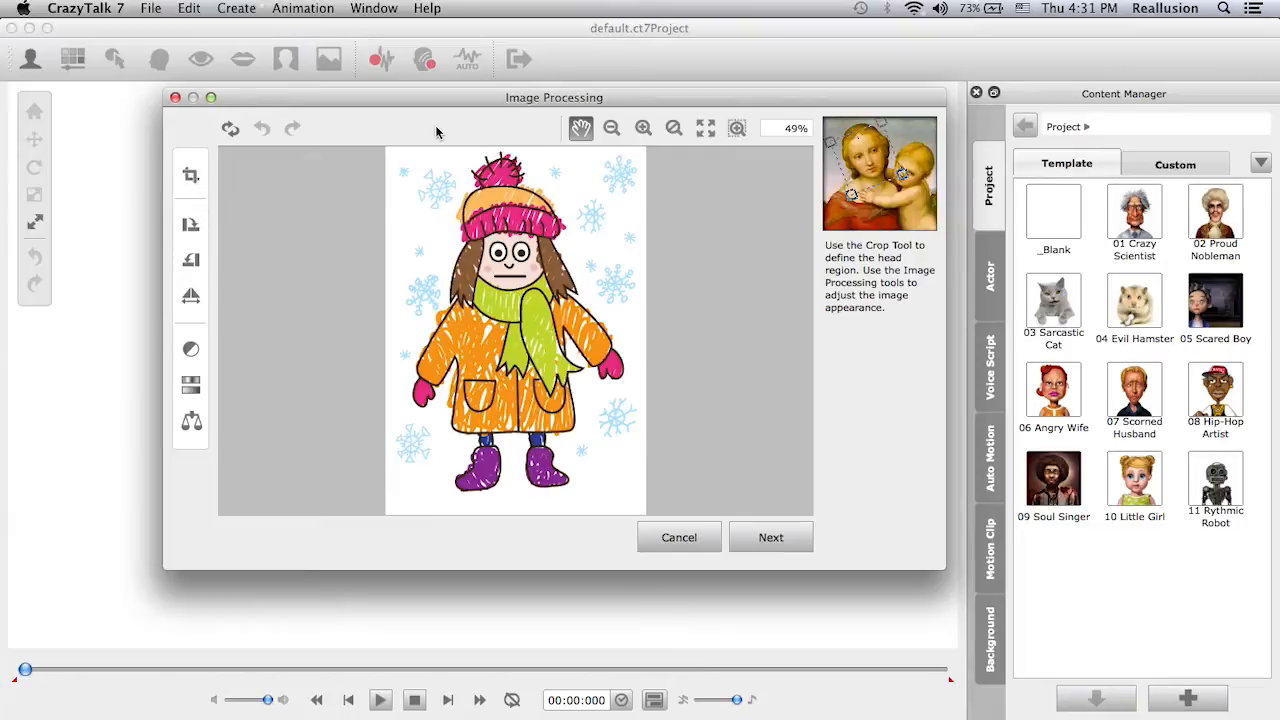
Drag the anchor points onto the girl's eye and mouth corners, then generate the wireframe.
left_click(771, 537)
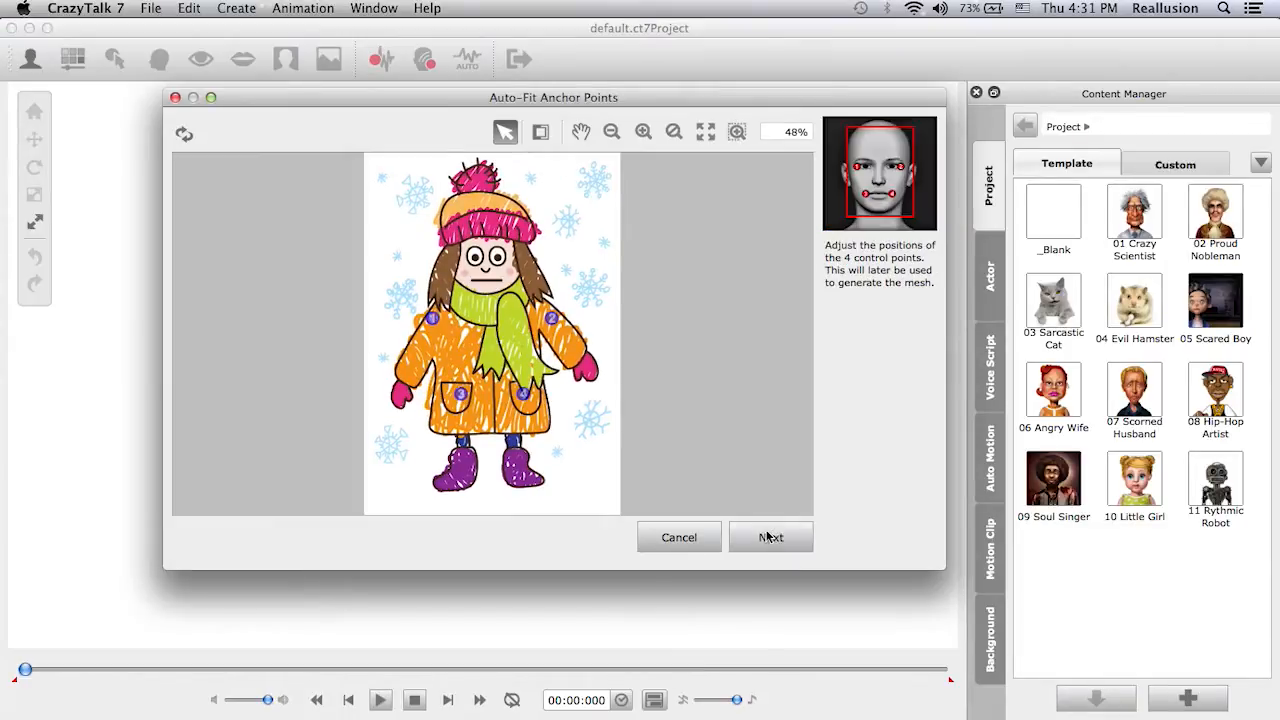
mouse_move(750, 368)
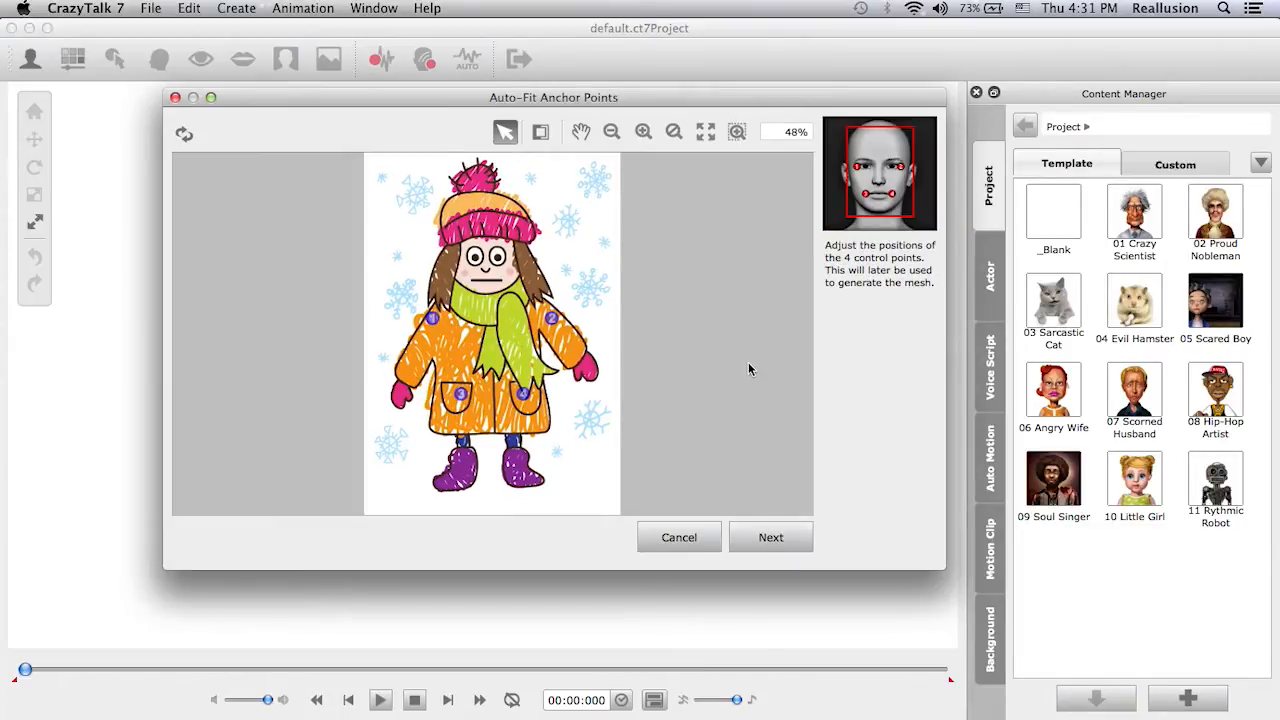
mouse_move(665, 270)
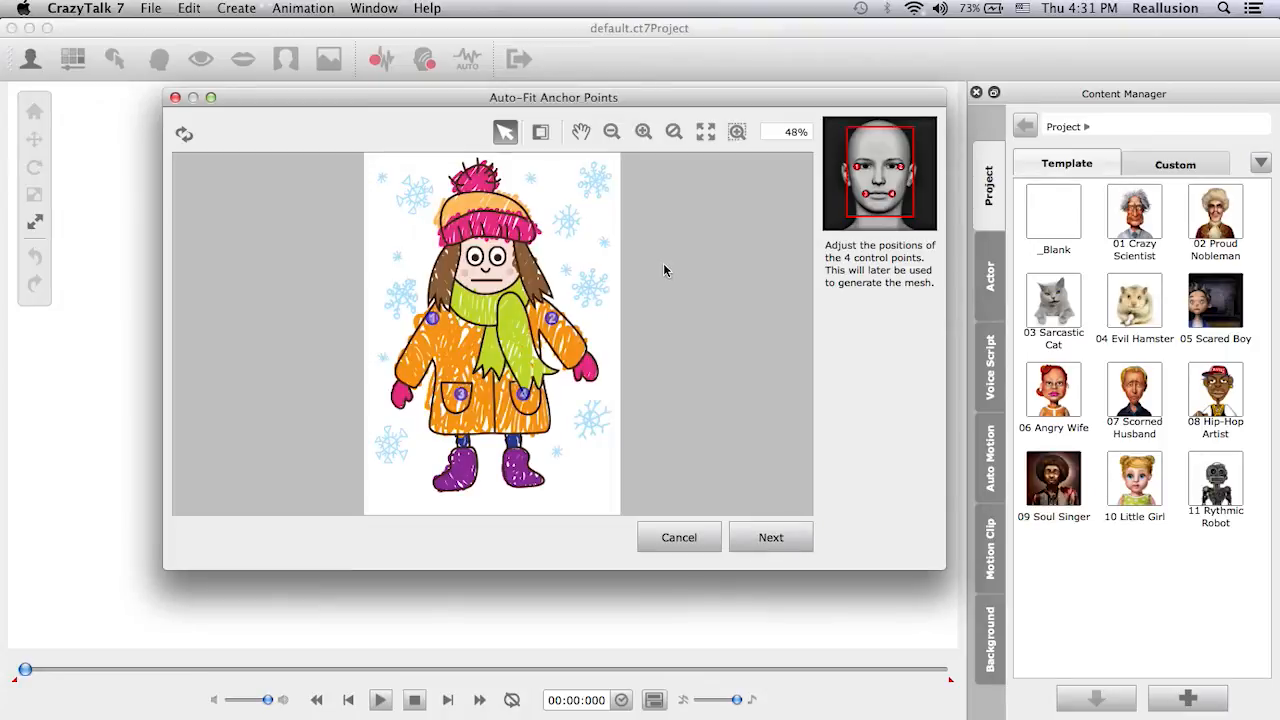
mouse_move(912, 232)
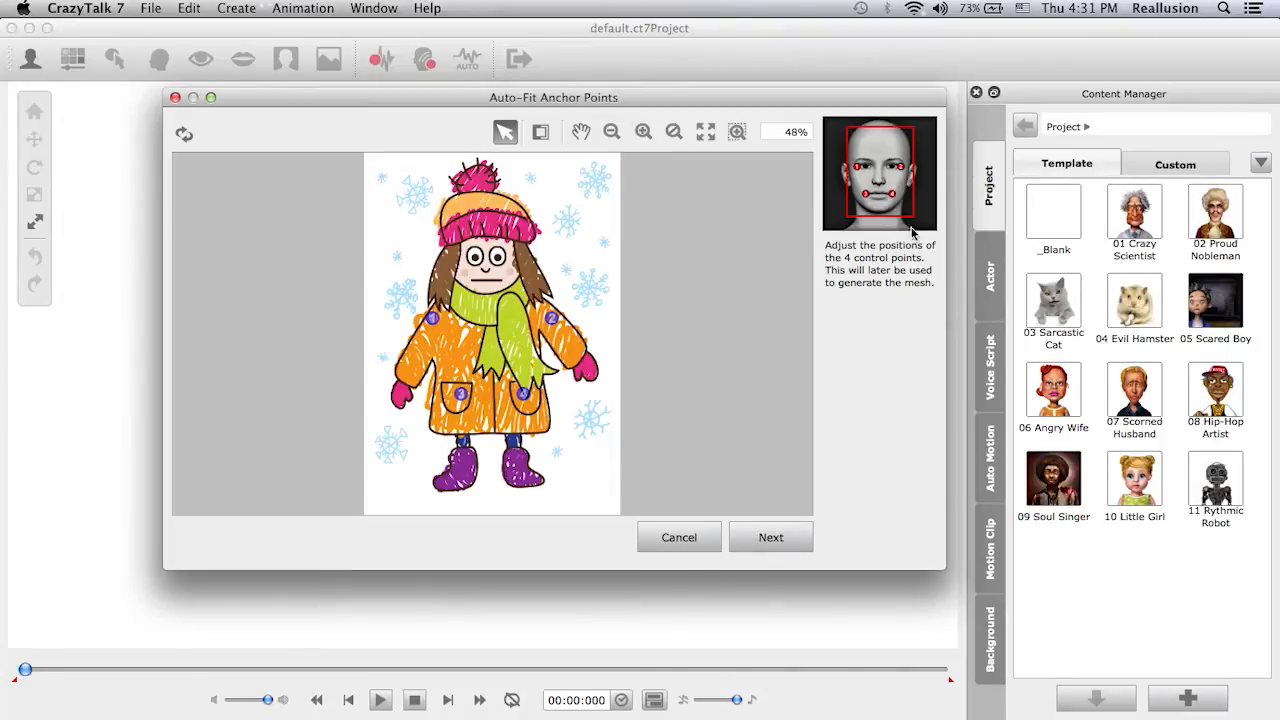
mouse_move(835, 196)
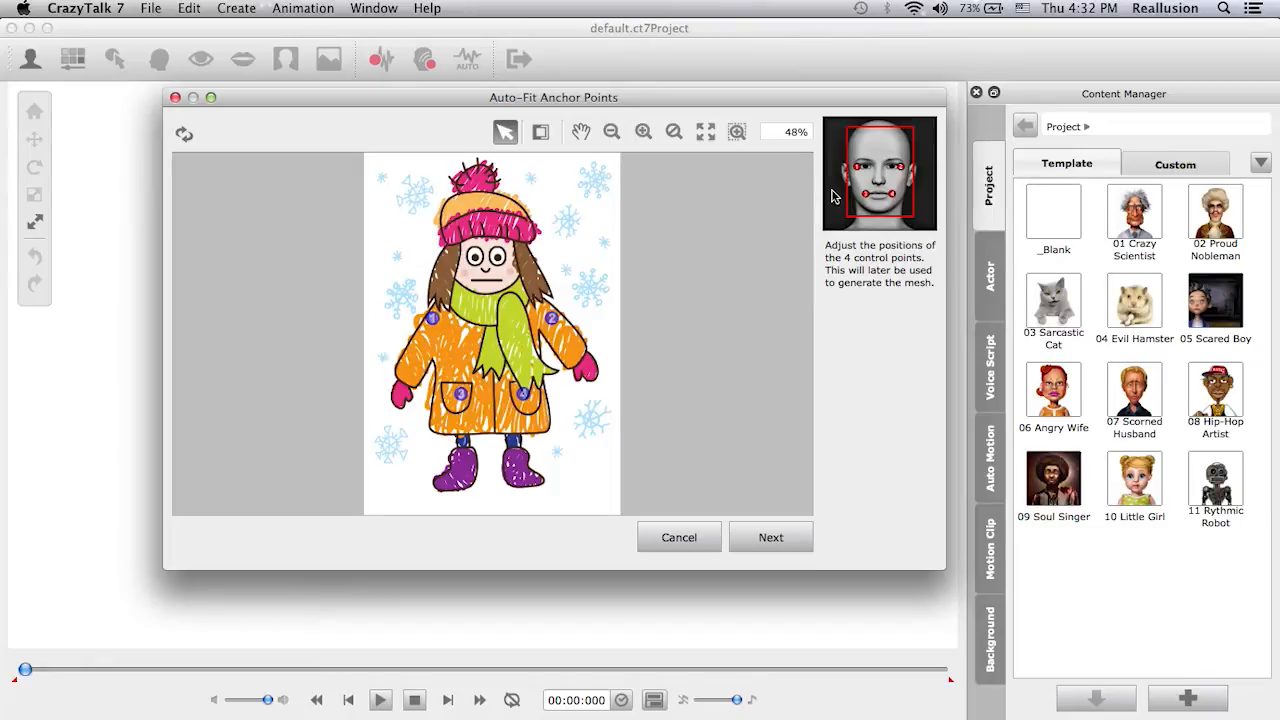
mouse_move(879, 141)
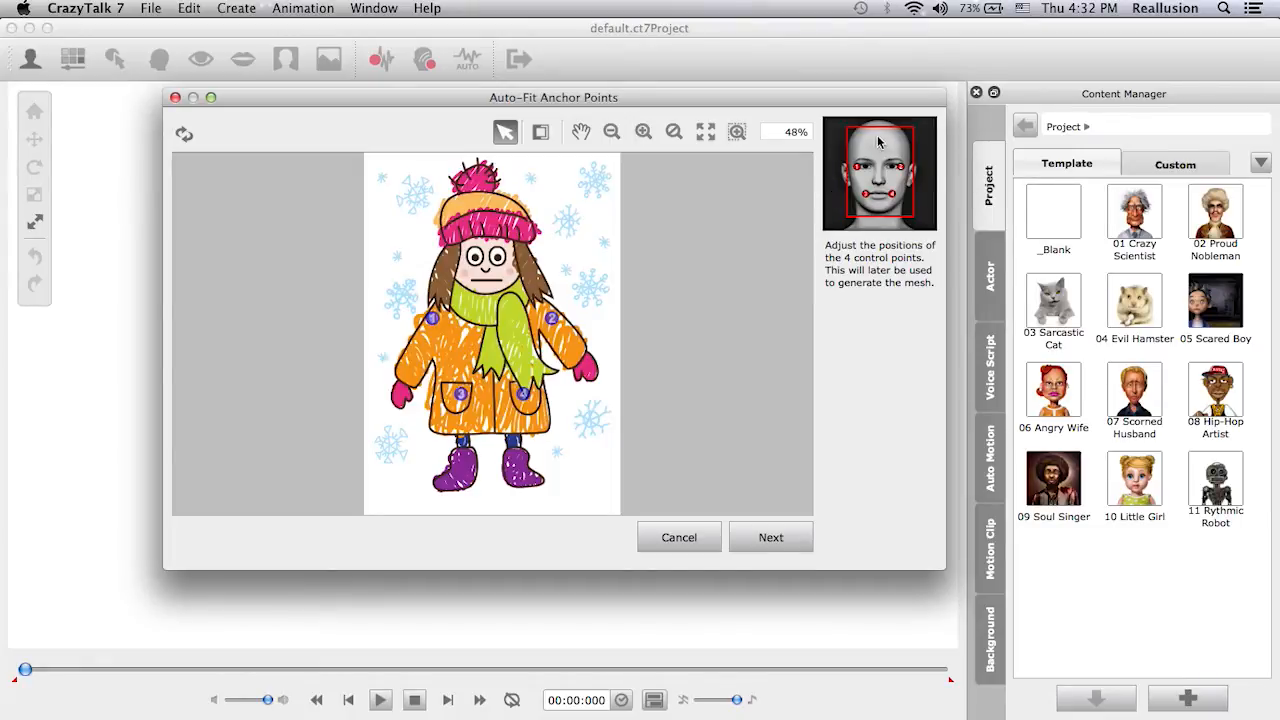
mouse_move(742, 180)
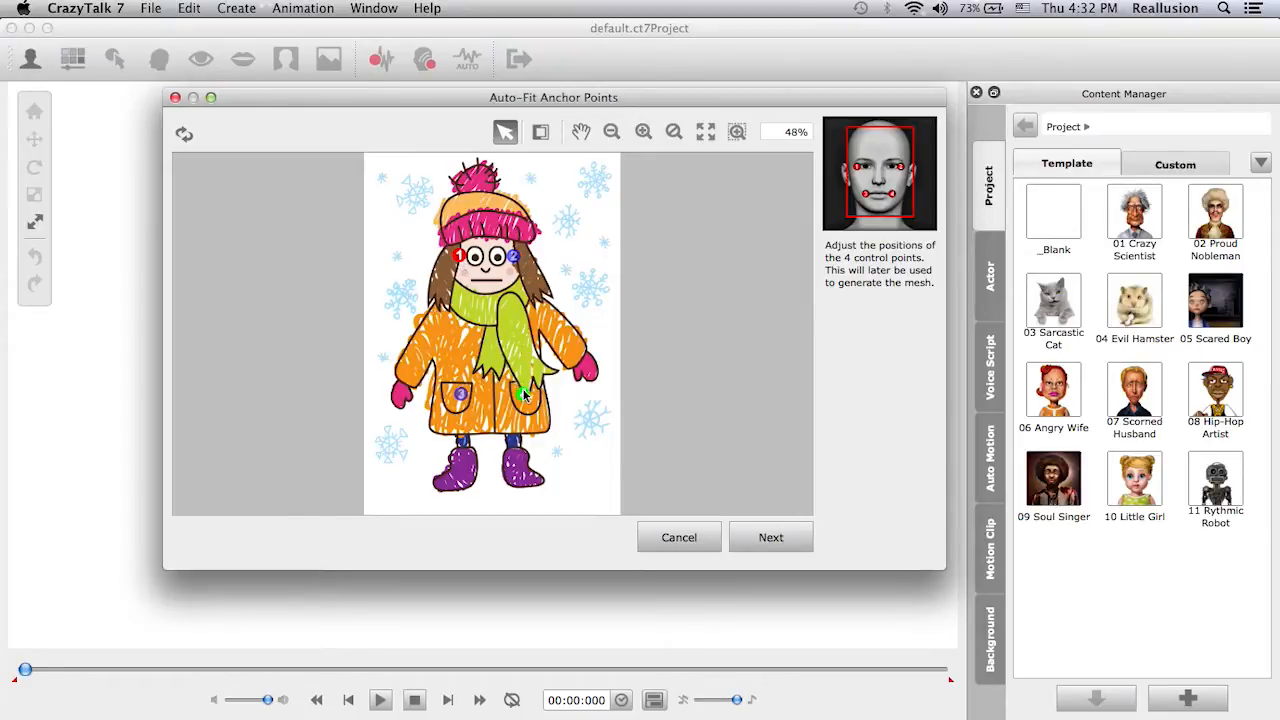
left_click_drag(528, 393, 508, 283)
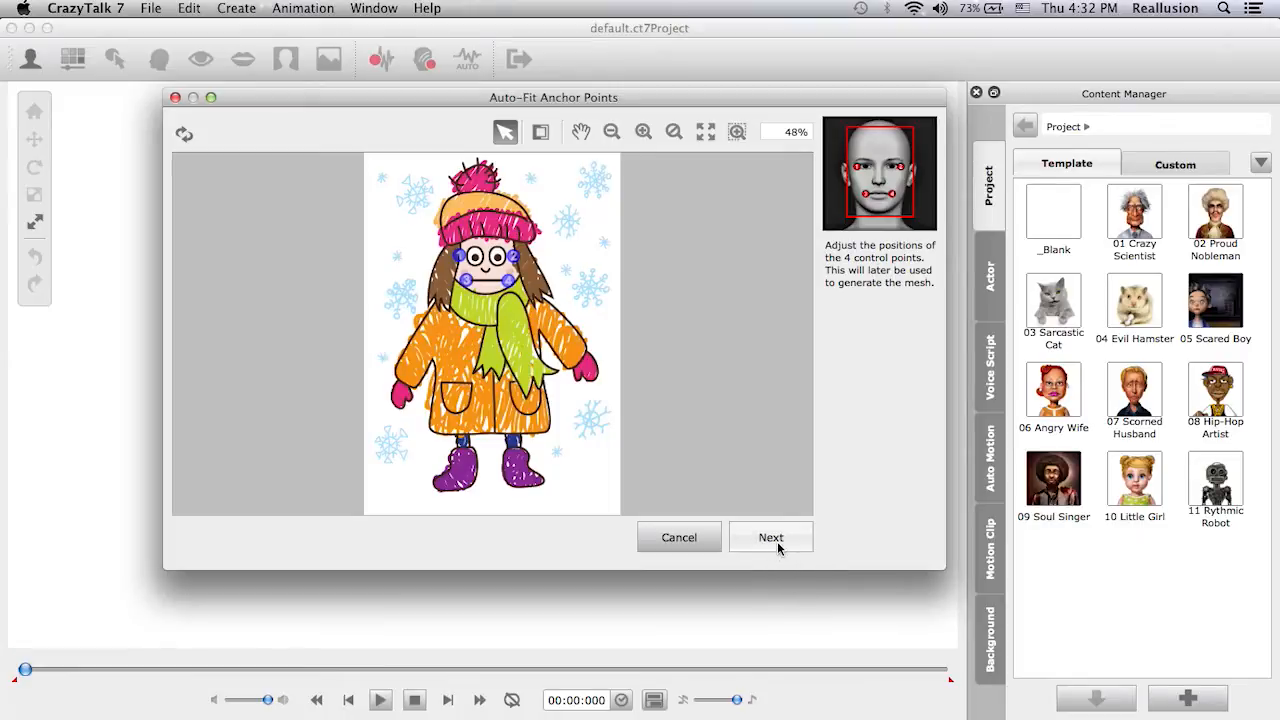
left_click(771, 537)
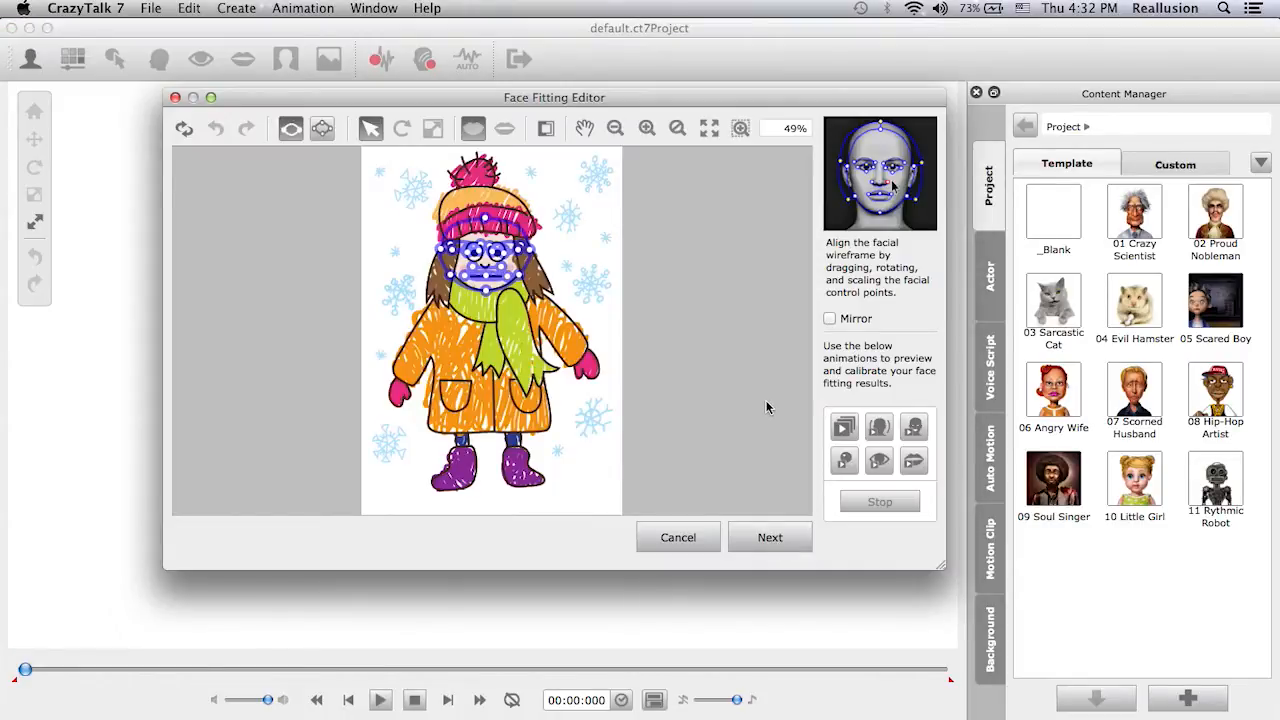
mouse_move(678, 169)
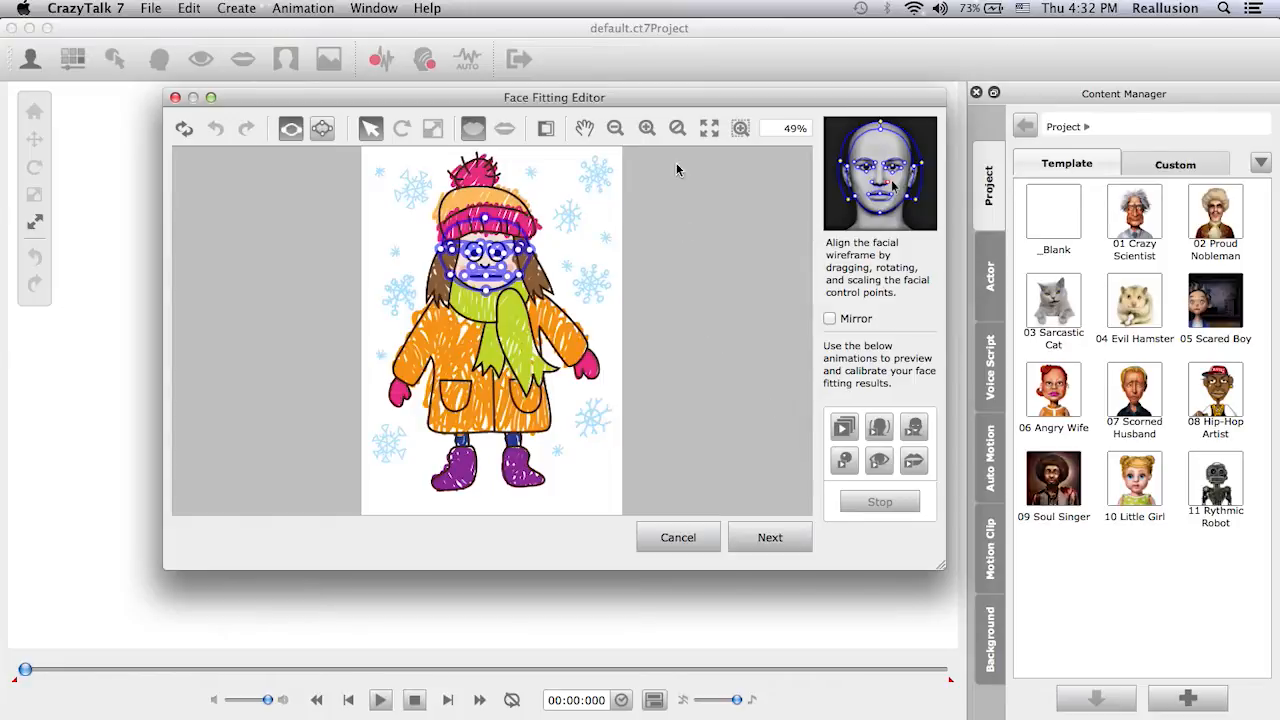
Zoom in, stretch the head outline around the hat and hair, and preview test animations.
left_click(646, 128)
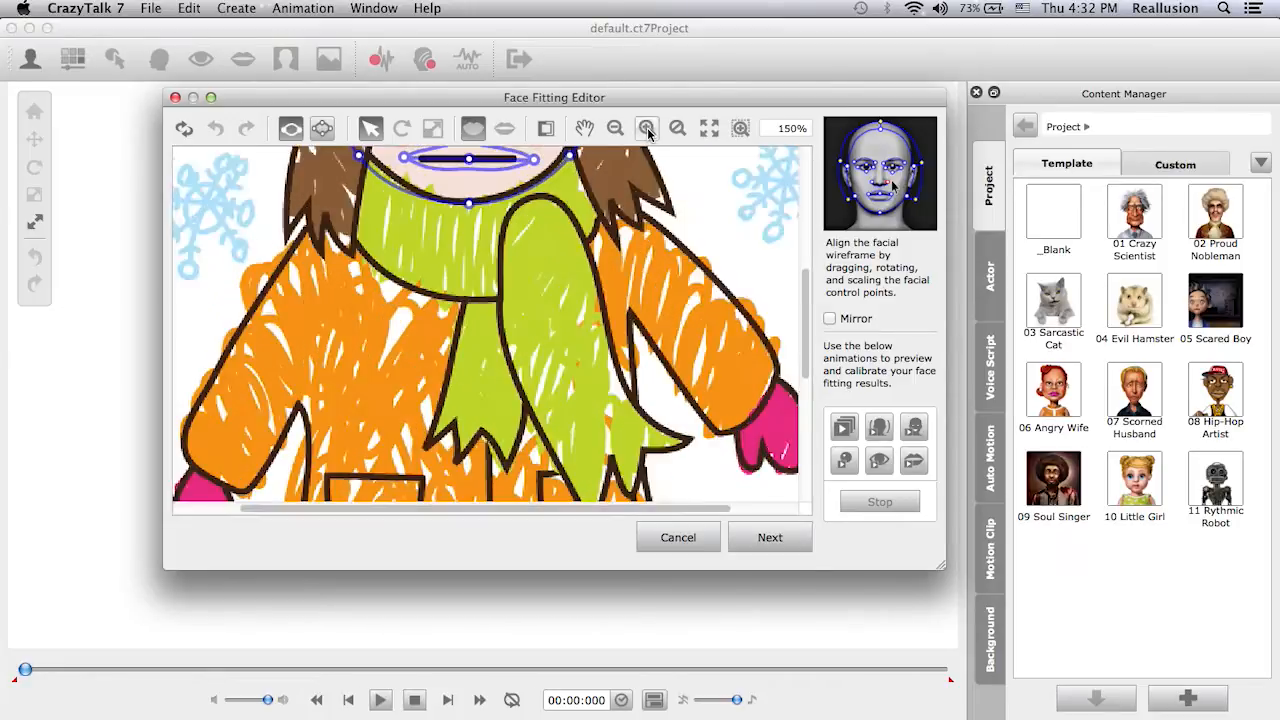
left_click(647, 128)
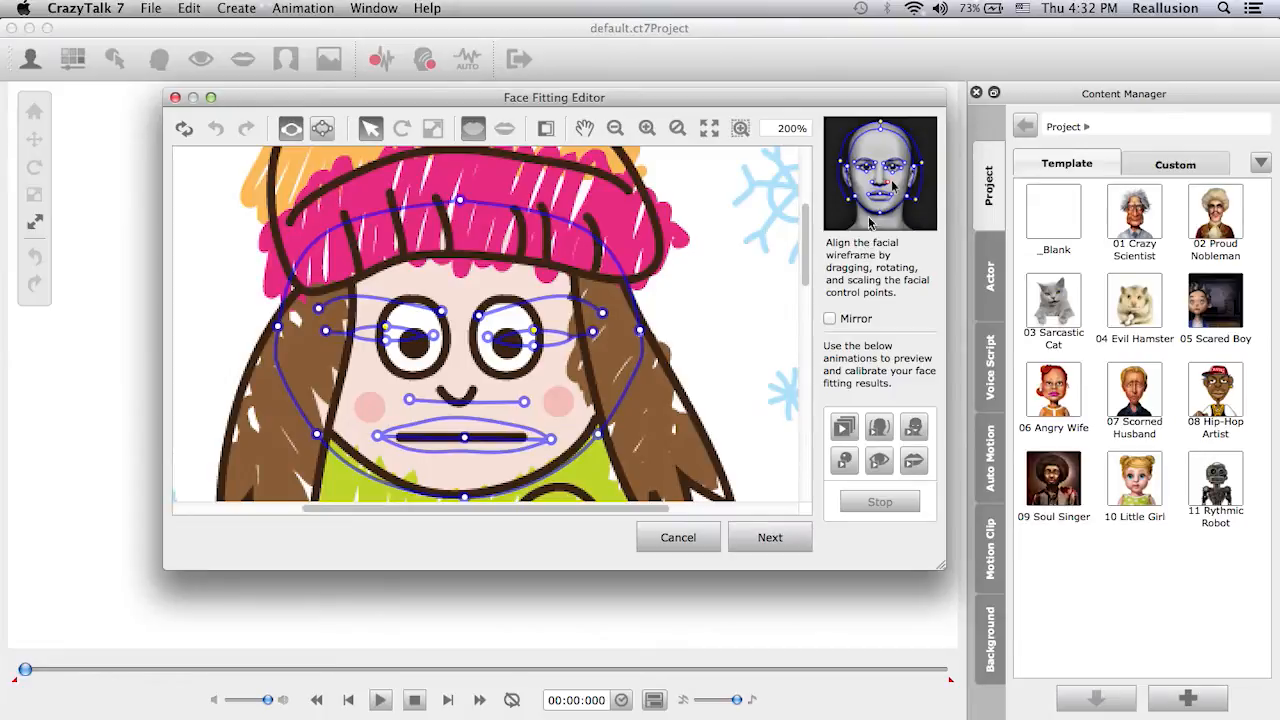
mouse_move(866, 237)
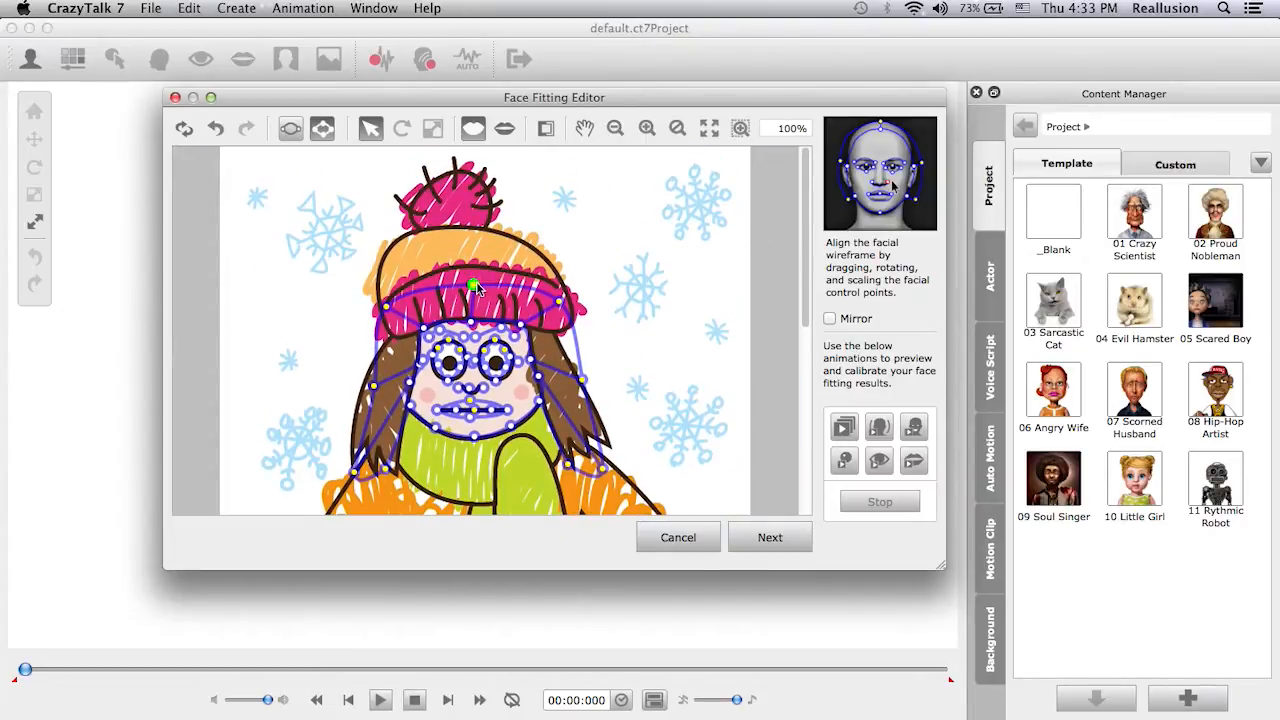
left_click_drag(473, 287, 455, 155)
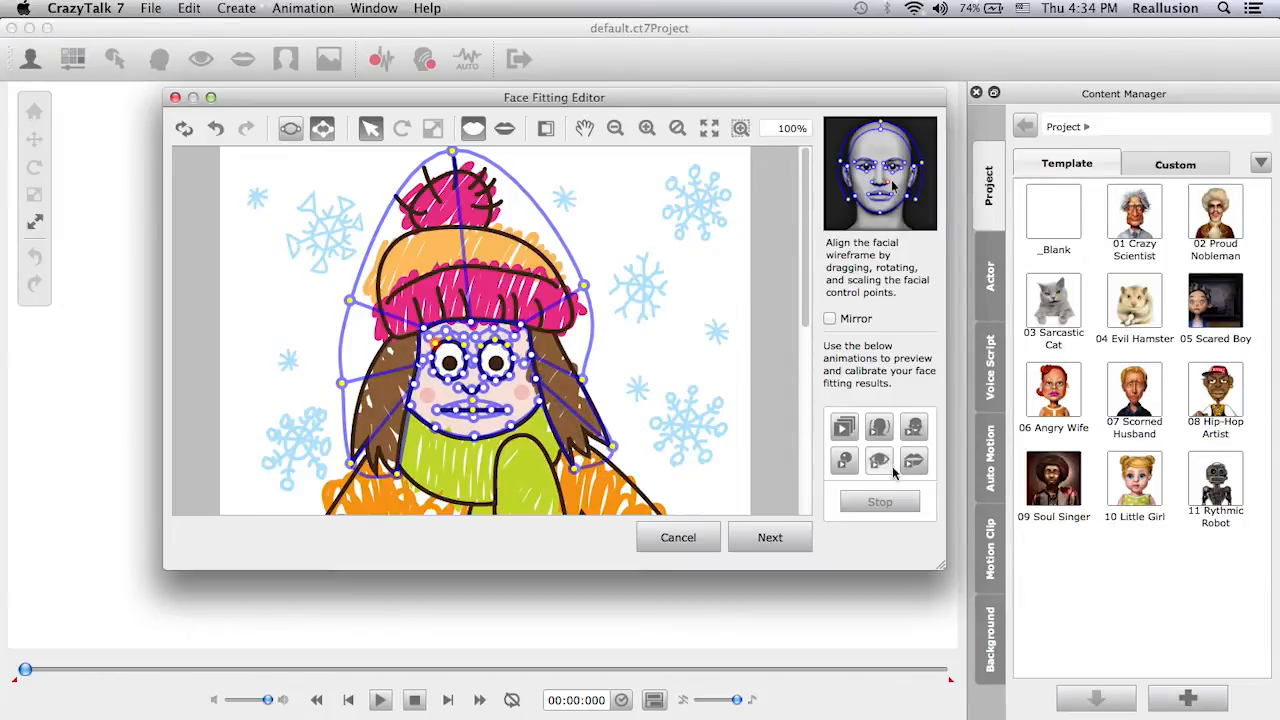
left_click(844, 426)
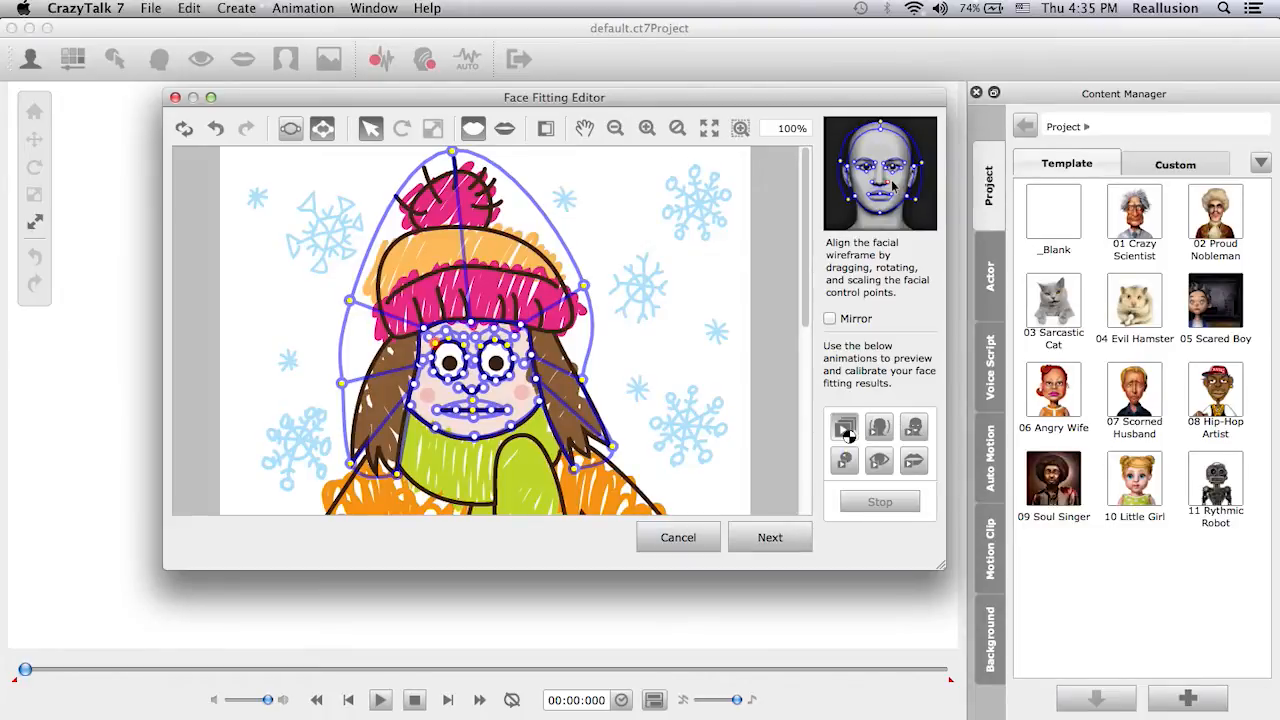
left_click(844, 428)
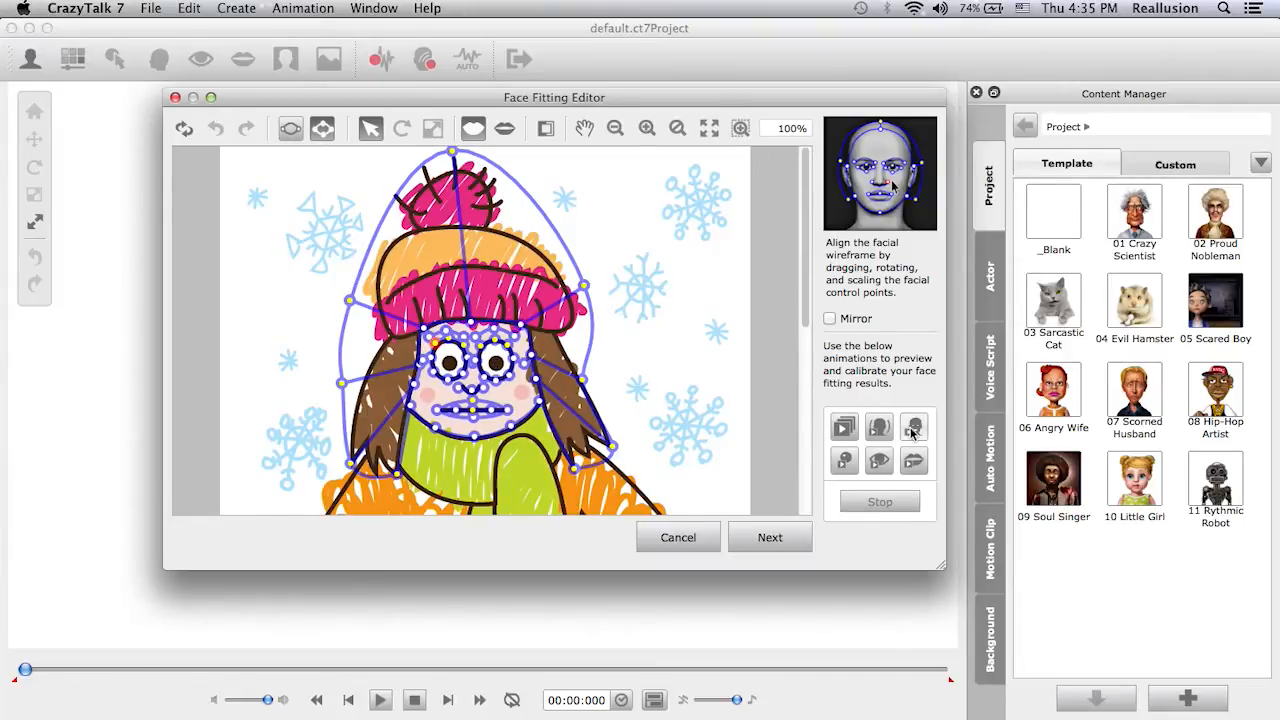
mouse_move(851, 401)
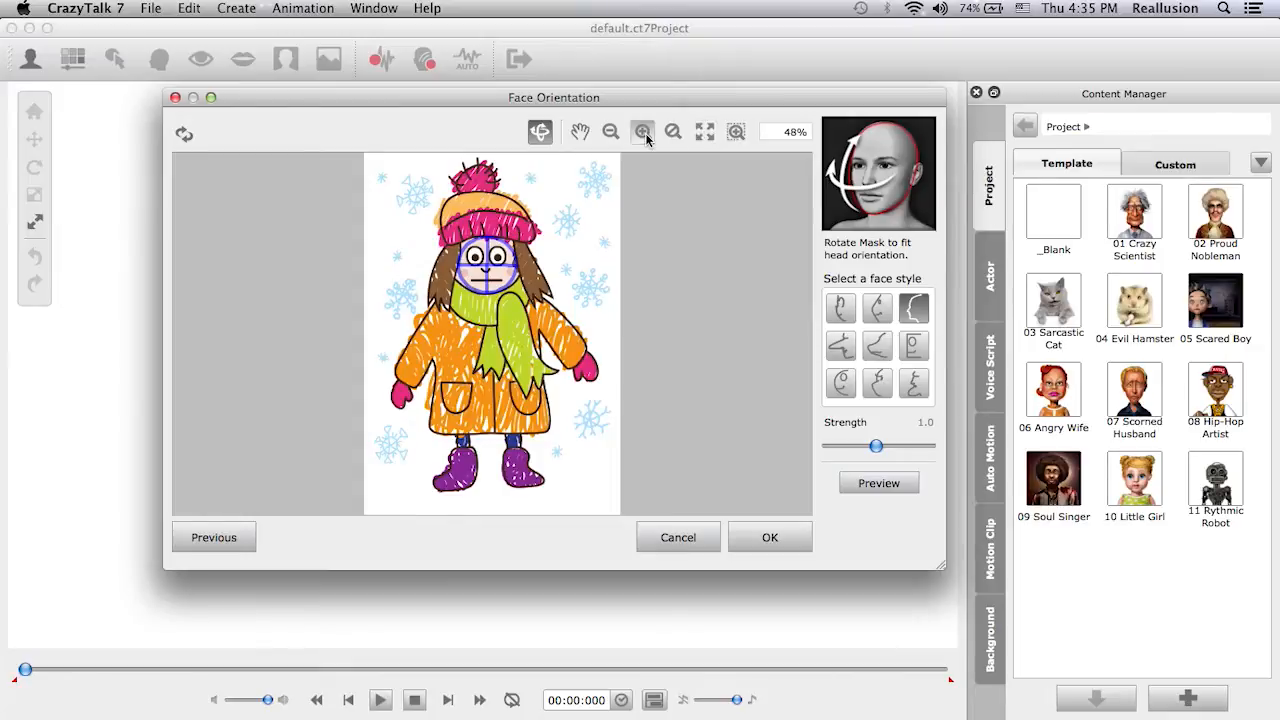
Raise the face style strength to 1.5, preview the orientation, and apply it.
left_click(642, 131)
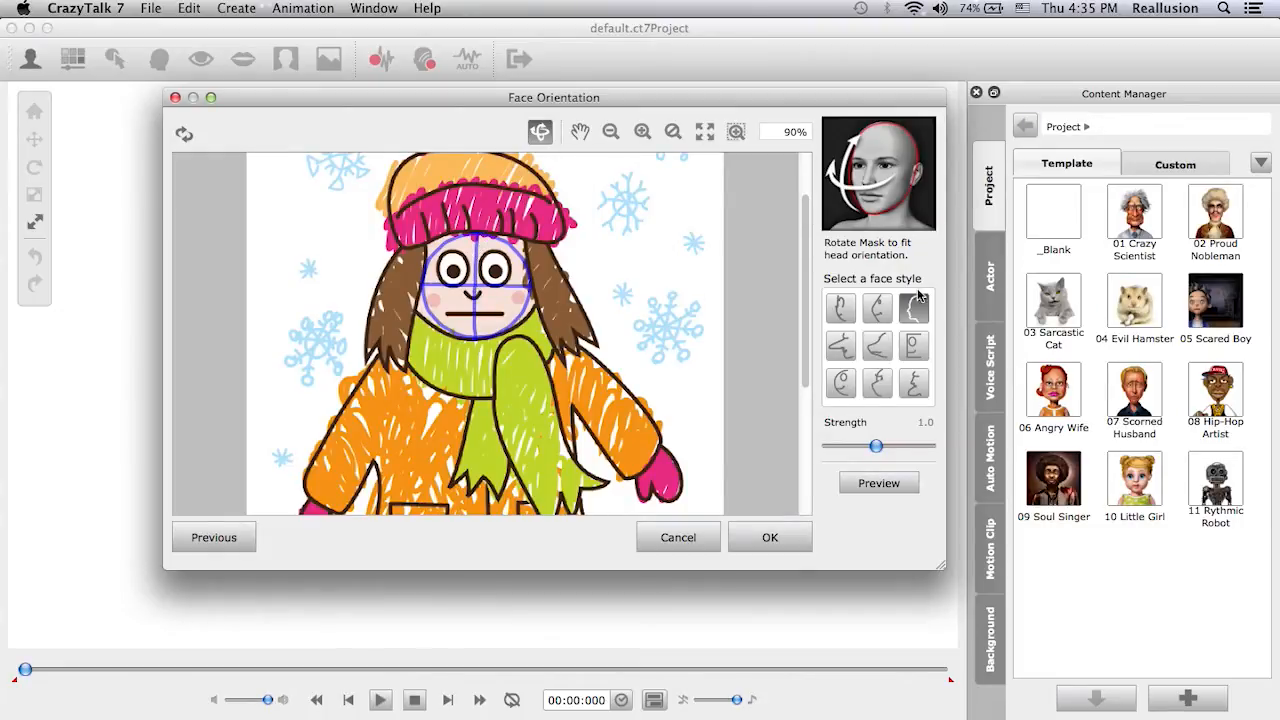
mouse_move(897, 281)
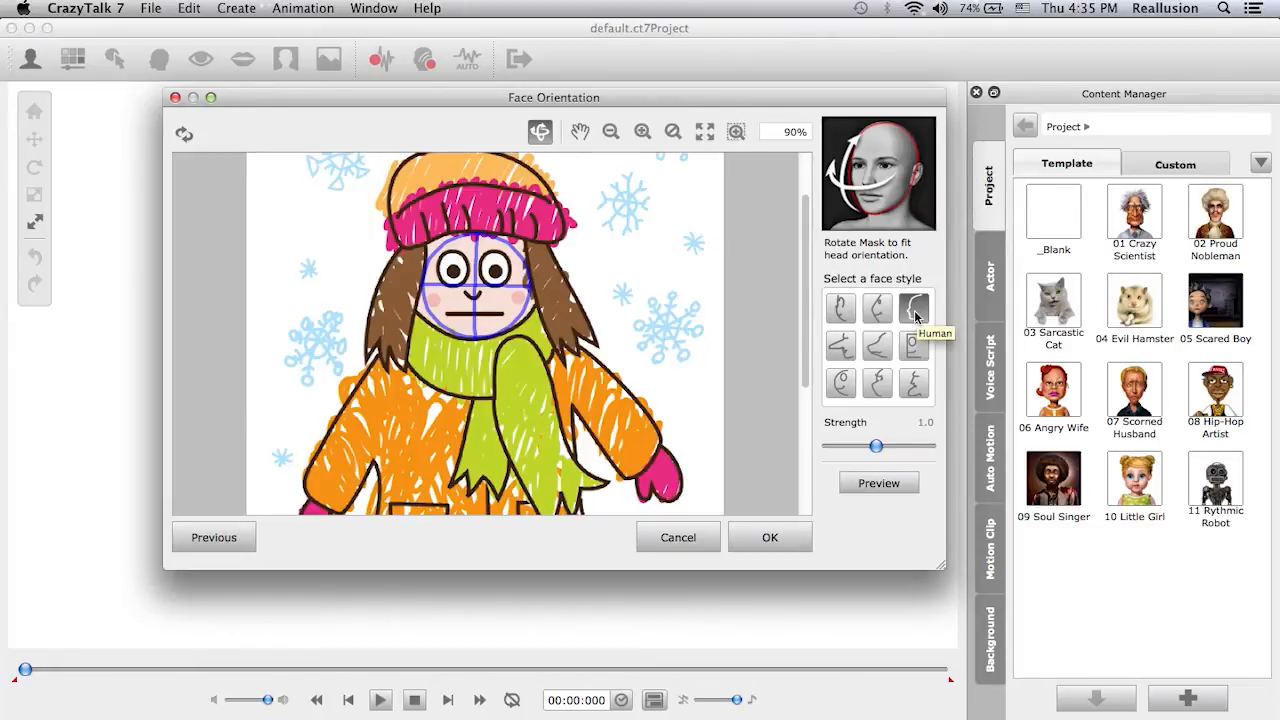
mouse_move(878, 347)
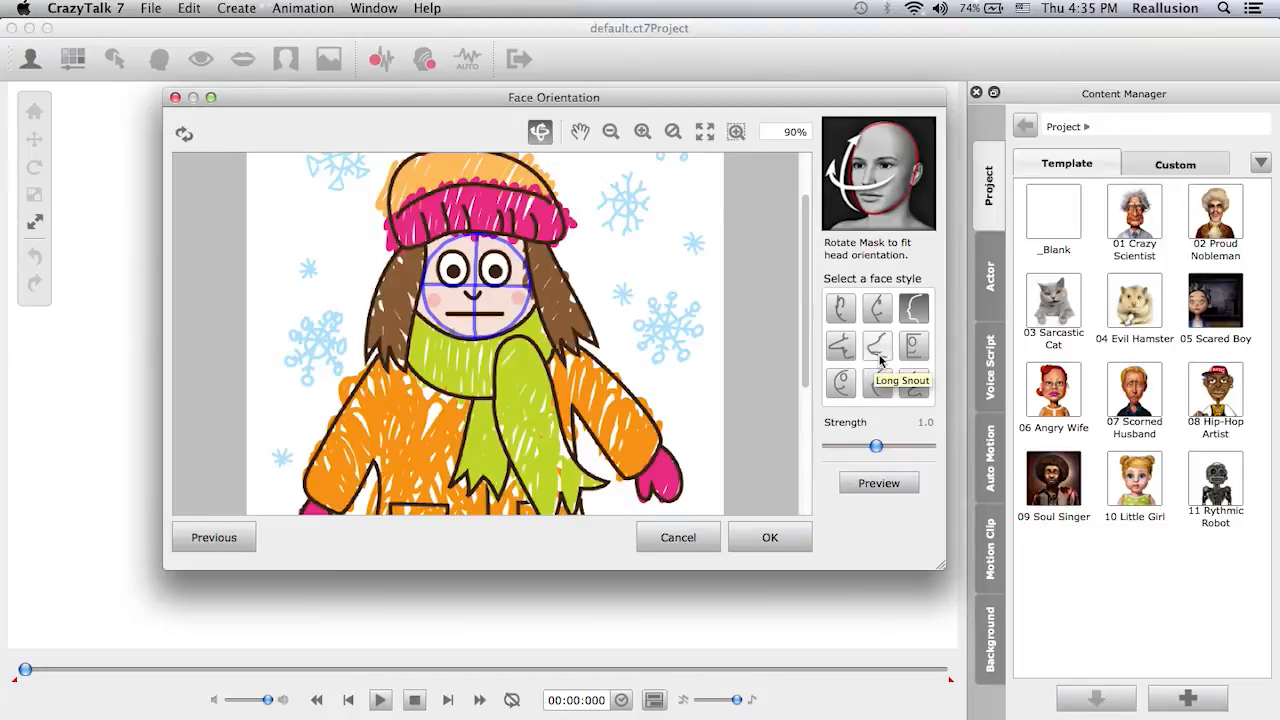
mouse_move(842, 385)
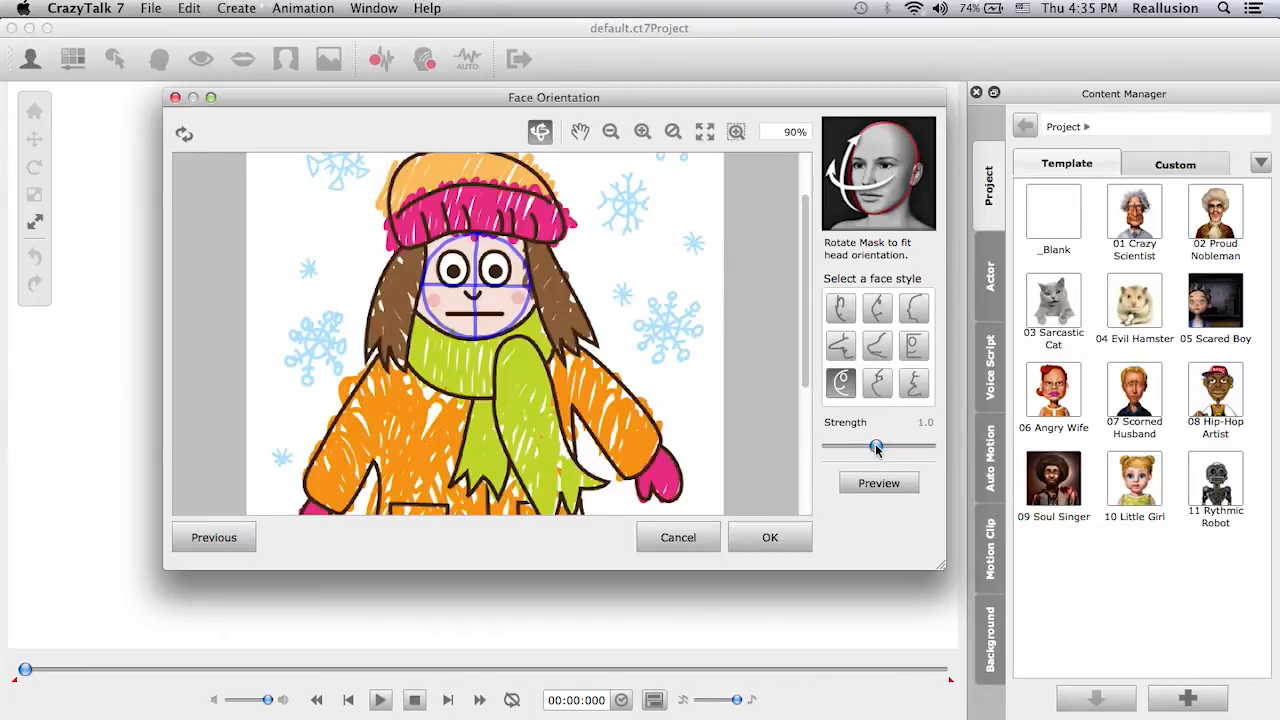
left_click_drag(876, 446, 903, 446)
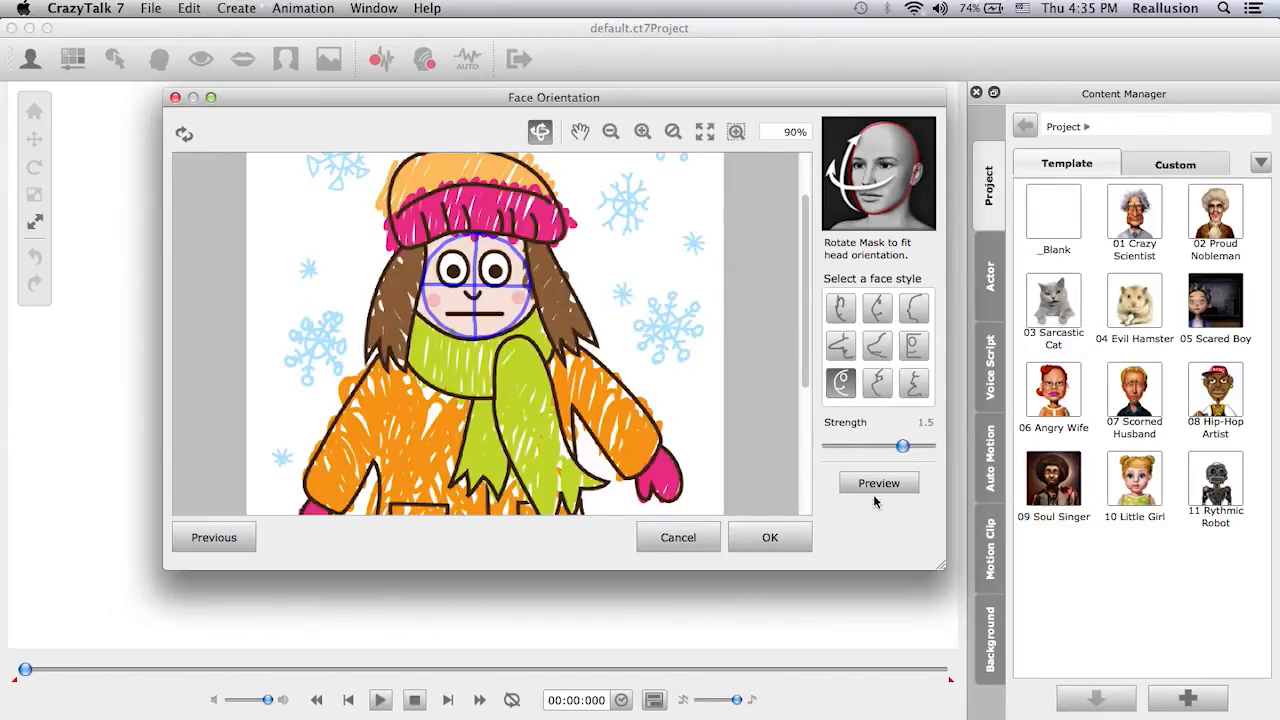
left_click(878, 483)
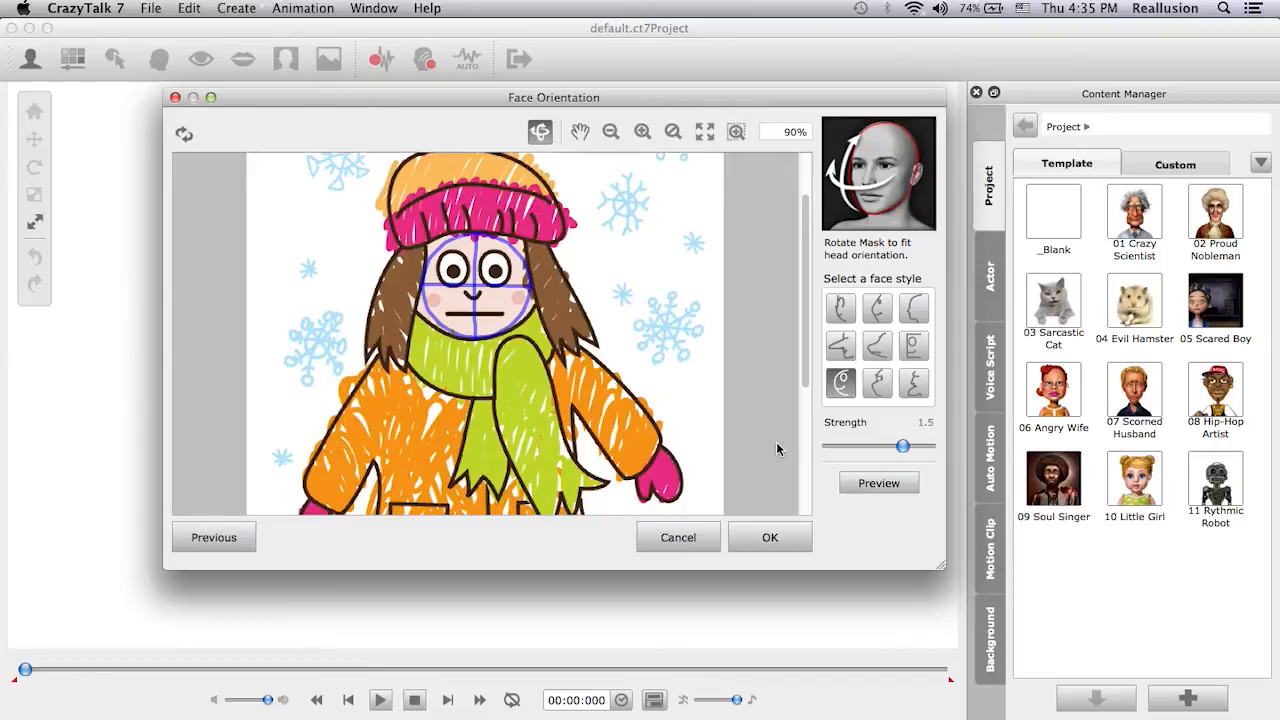
left_click(678, 536)
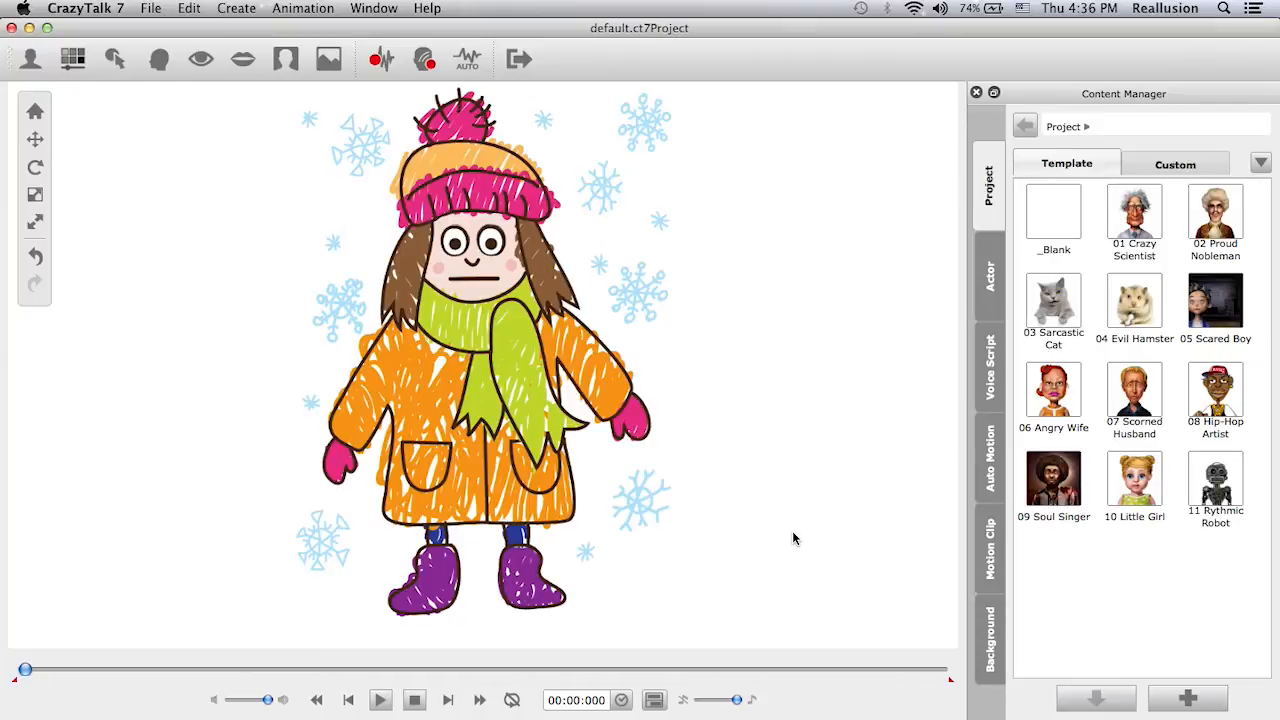
mouse_move(393, 308)
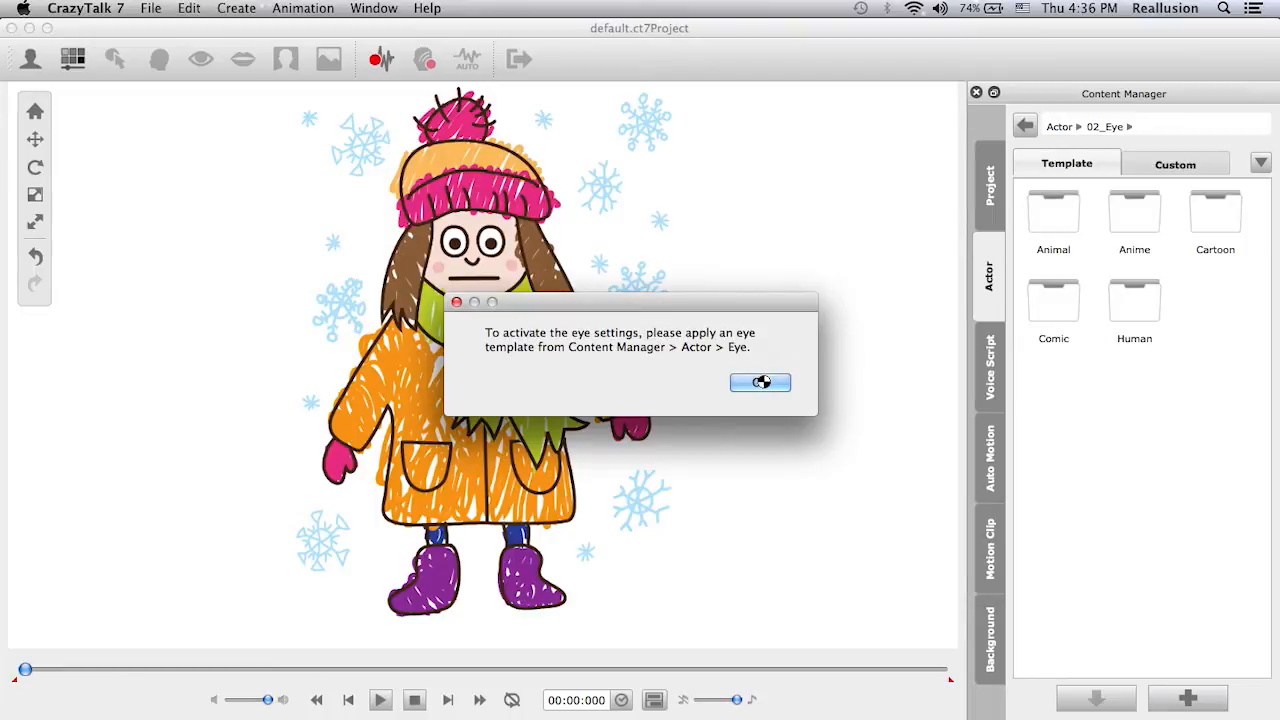
Dismiss the eye-template notice and browse the Actor eye template categories.
left_click(760, 382)
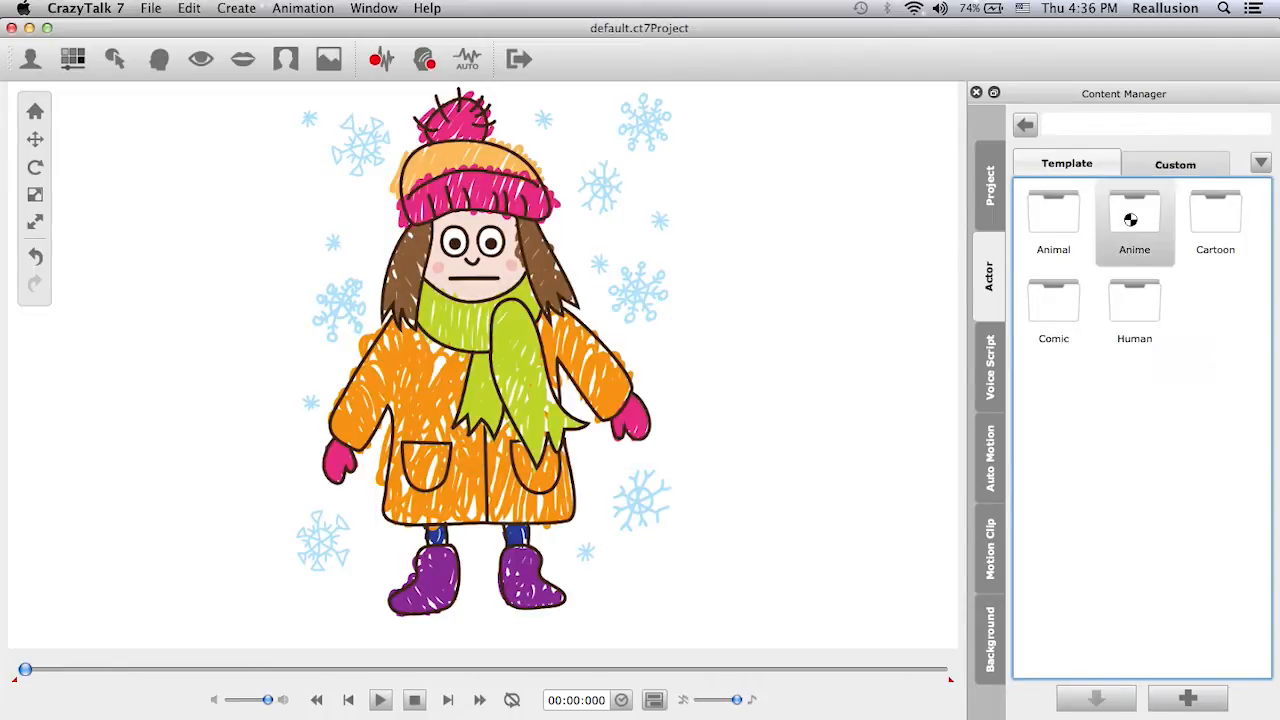
double_click(1134, 213)
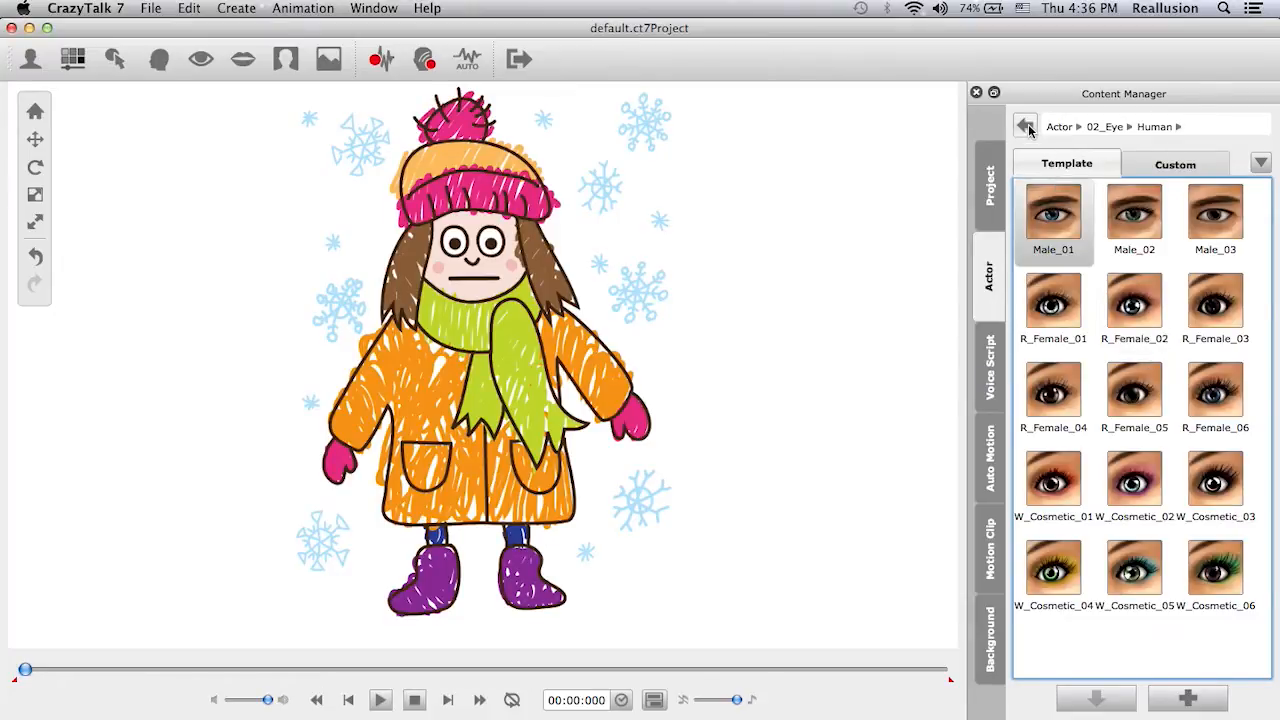
left_click(1026, 126)
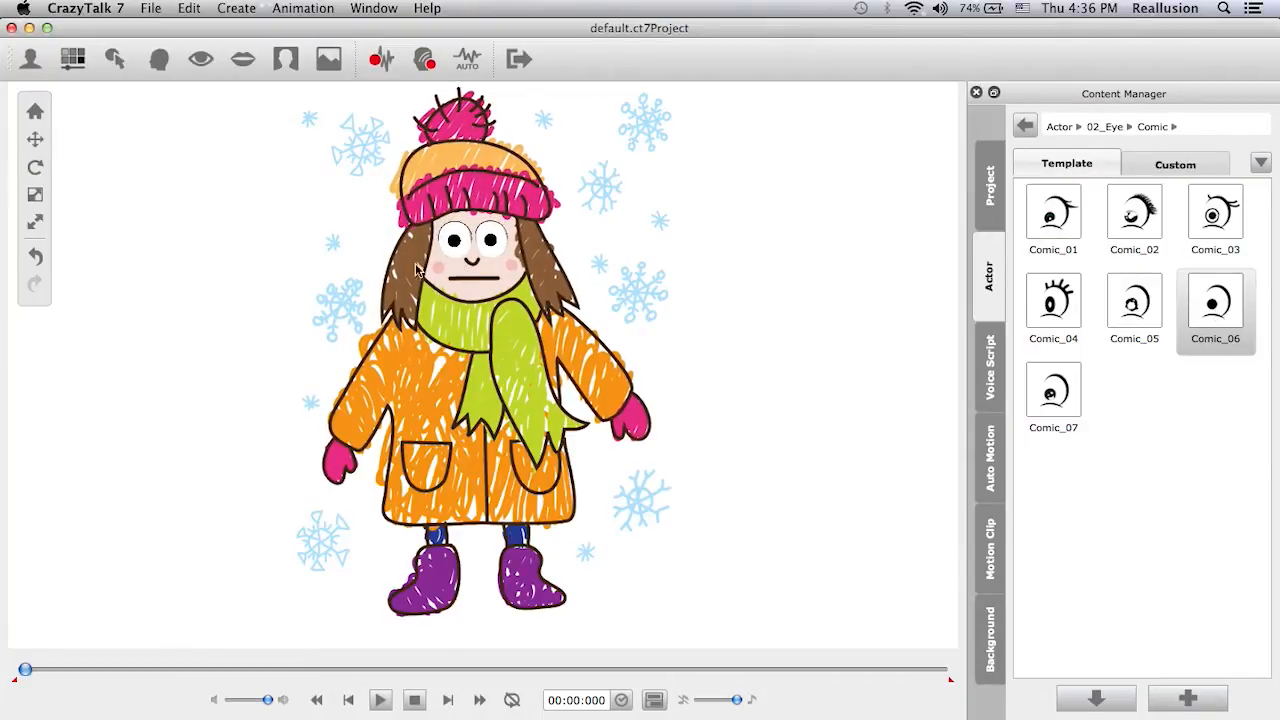
mouse_move(293, 194)
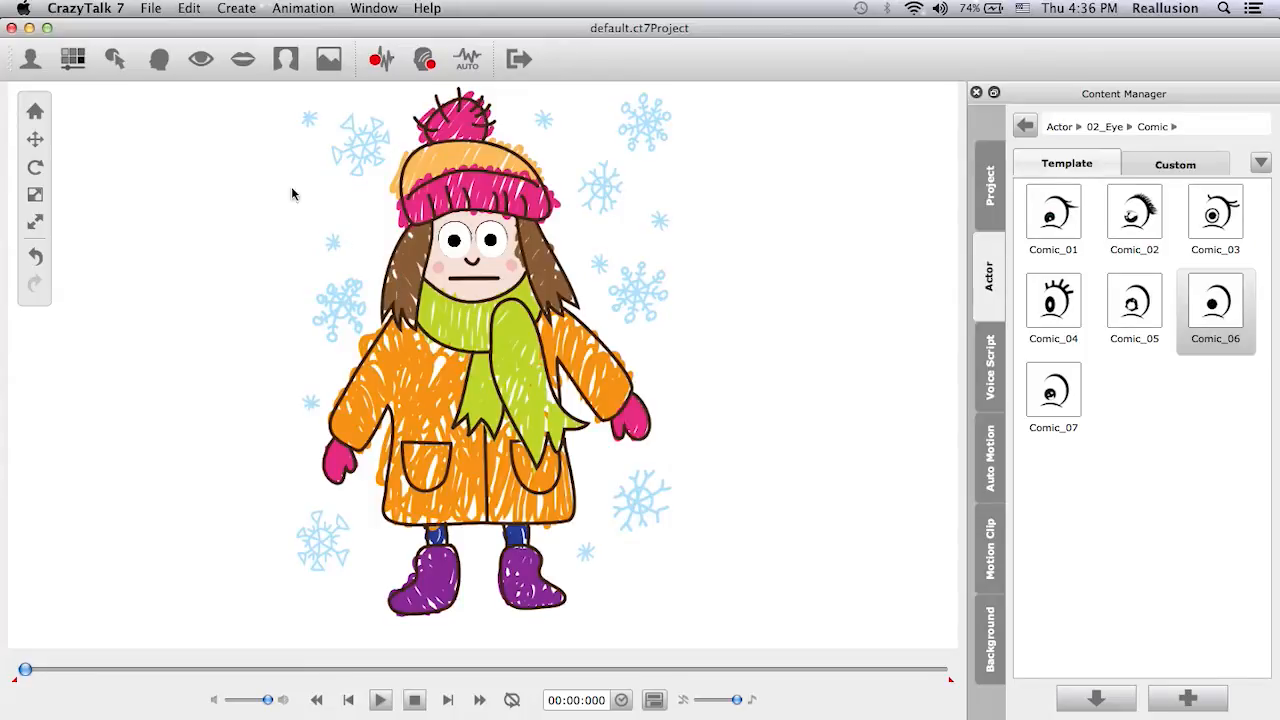
Apply a Teeth_comic template to the girl and close Teeth Setting.
left_click(244, 58)
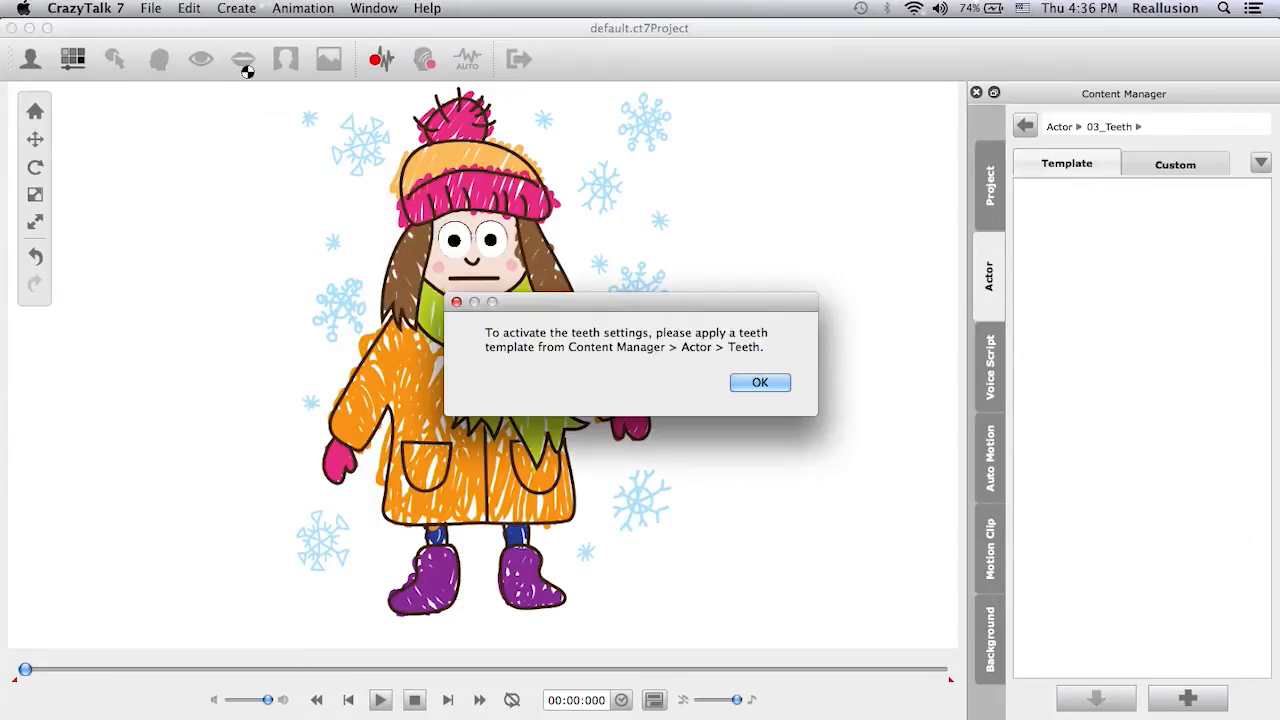
left_click(760, 382)
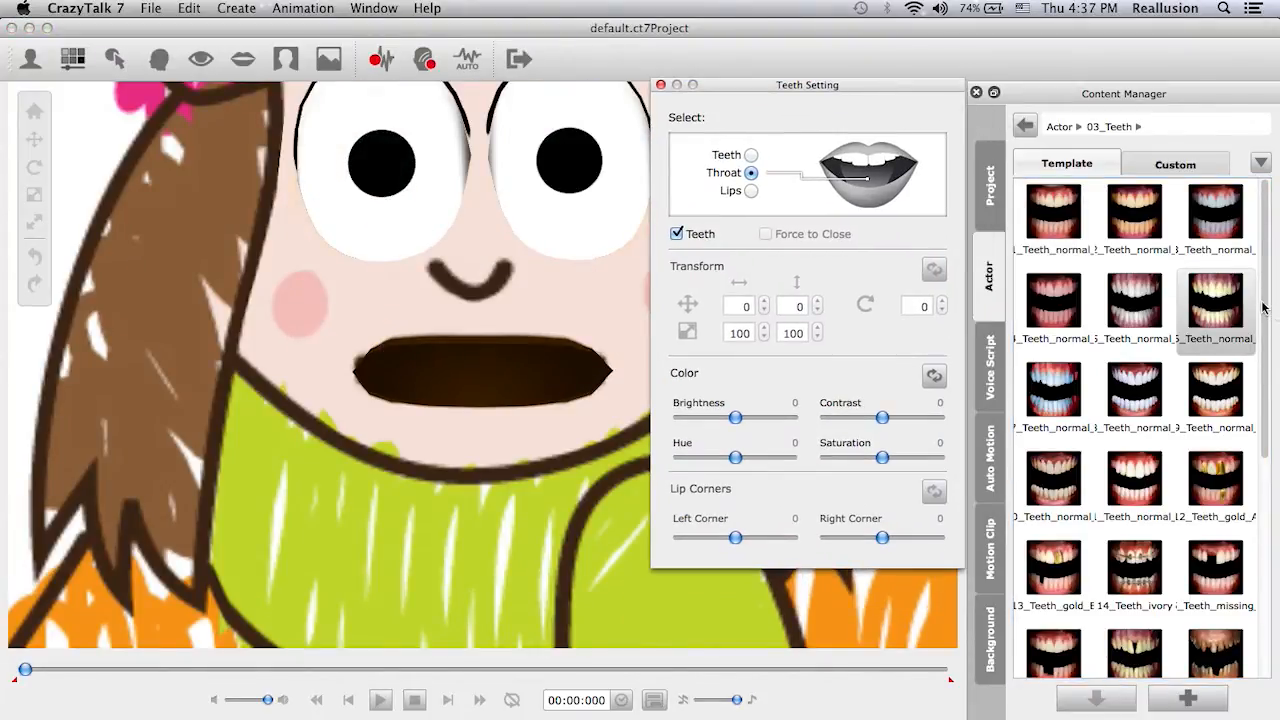
scroll("down", 3)
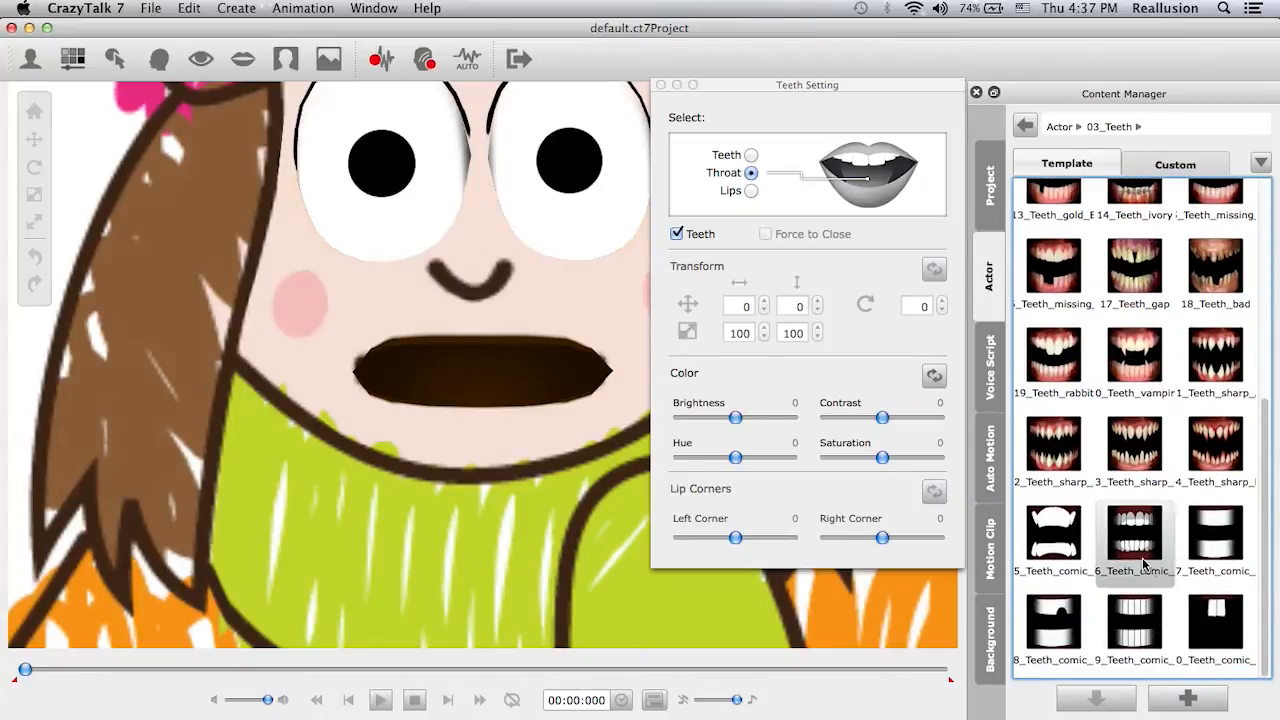
left_click(752, 155)
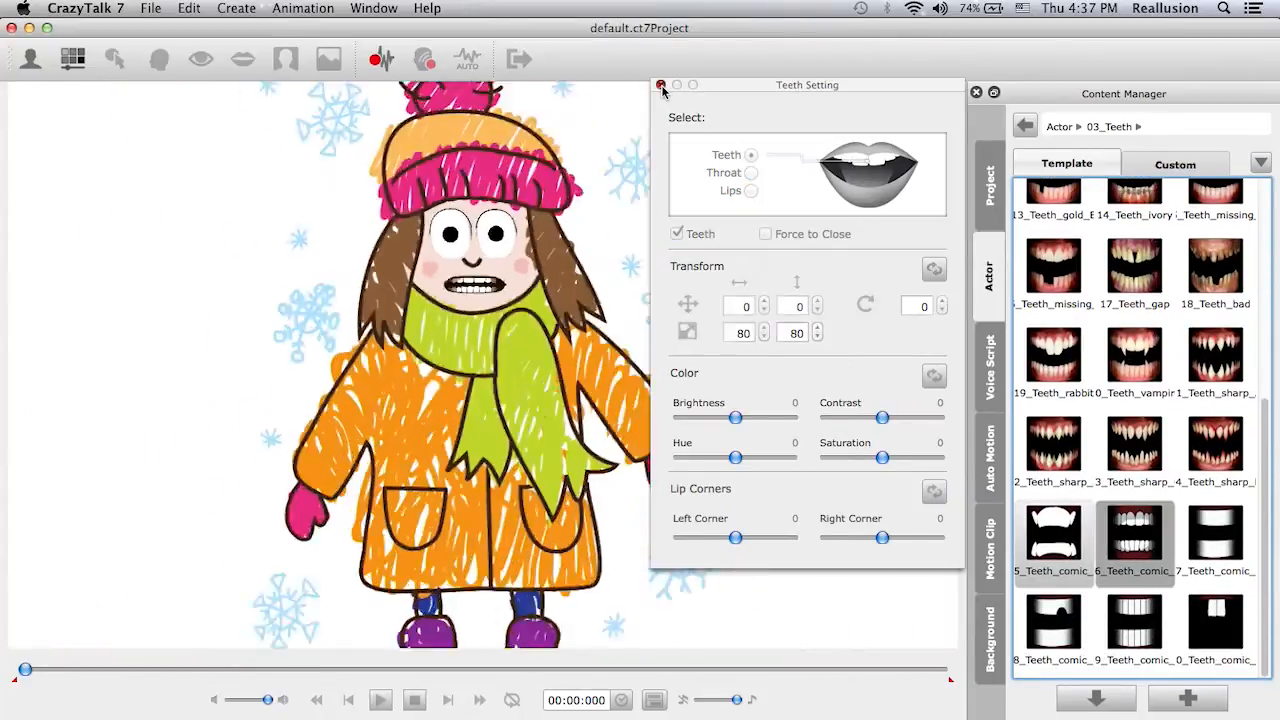
left_click(658, 84)
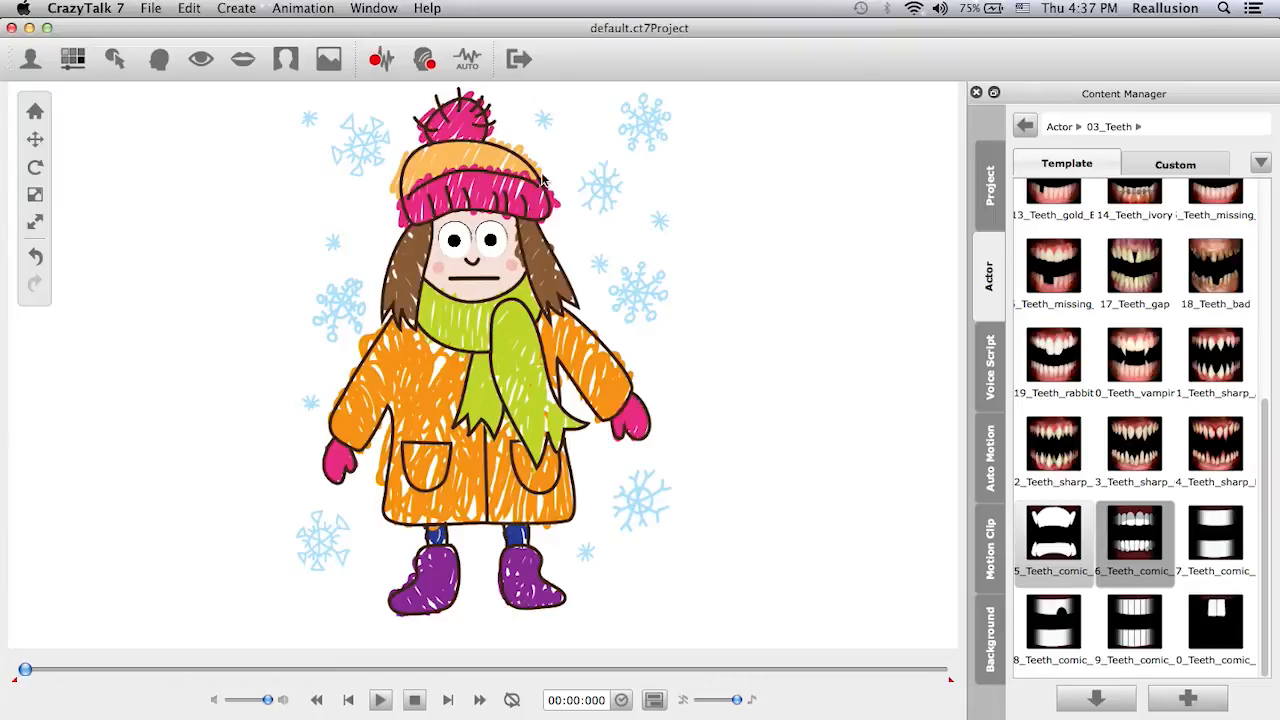
mouse_move(461, 268)
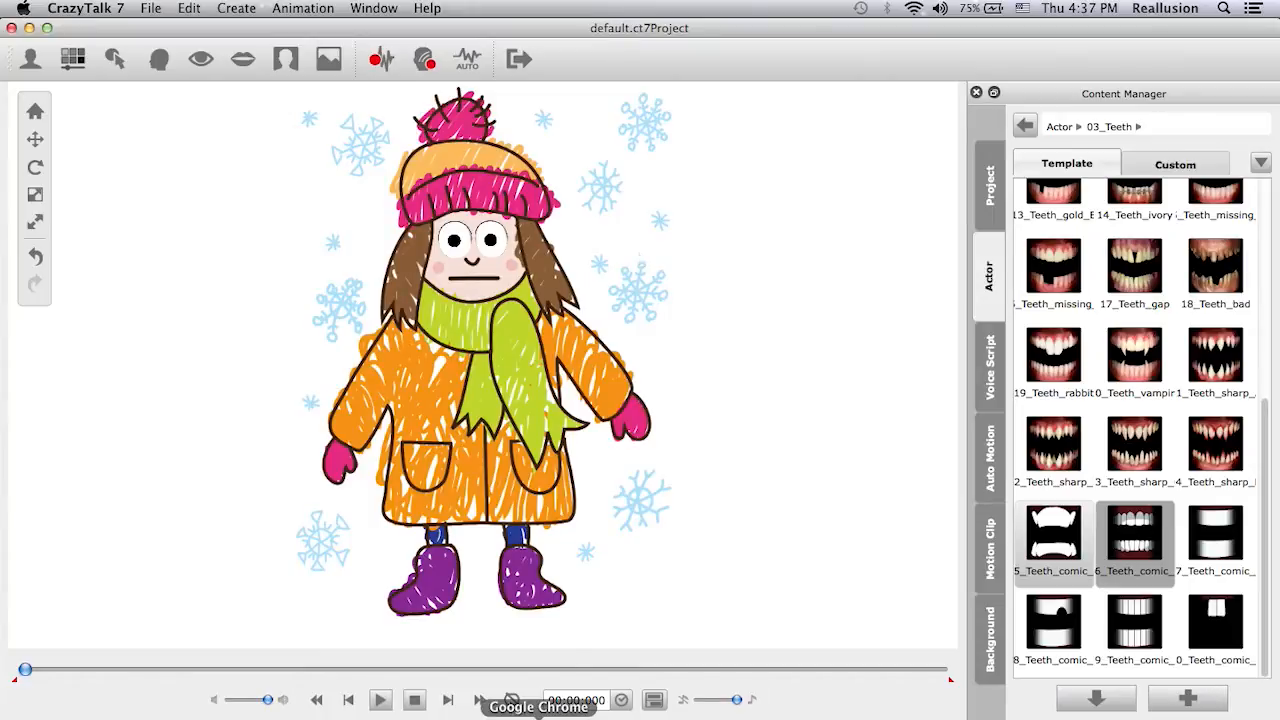
Open the CrazyTalk7 Training page in Chrome and scroll through its tutorial sections.
left_click(538, 704)
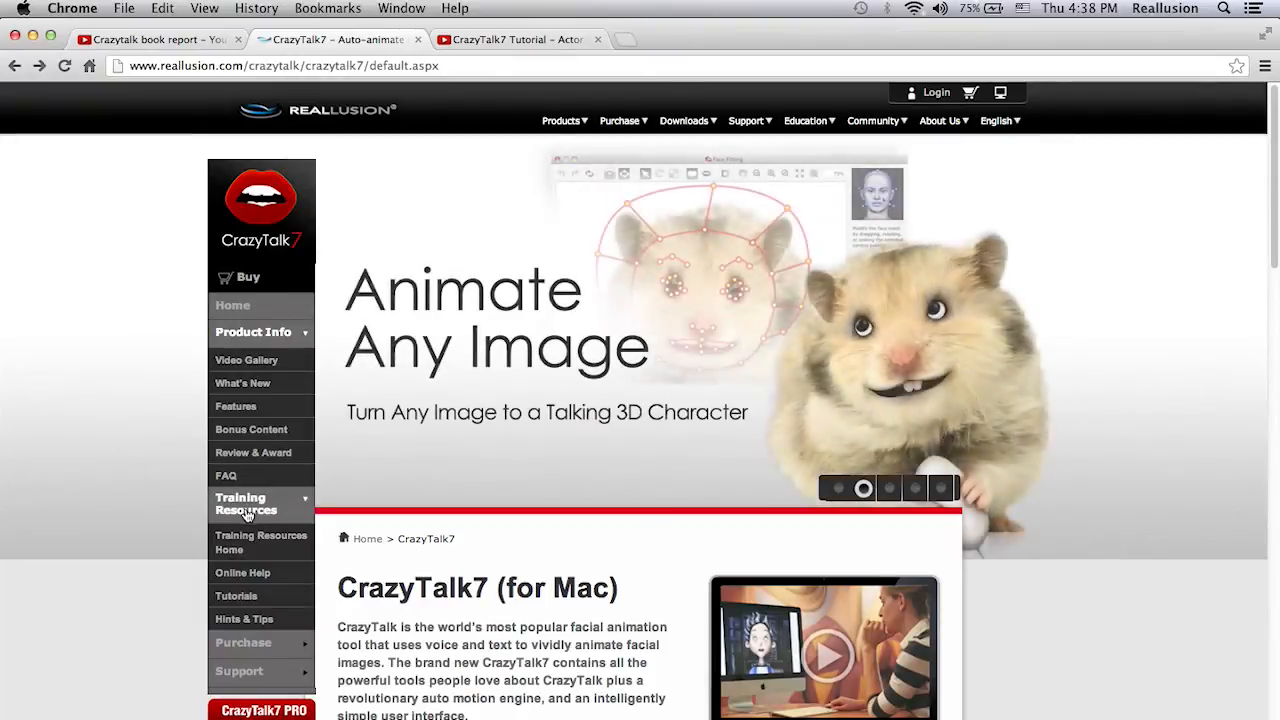
left_click(240, 504)
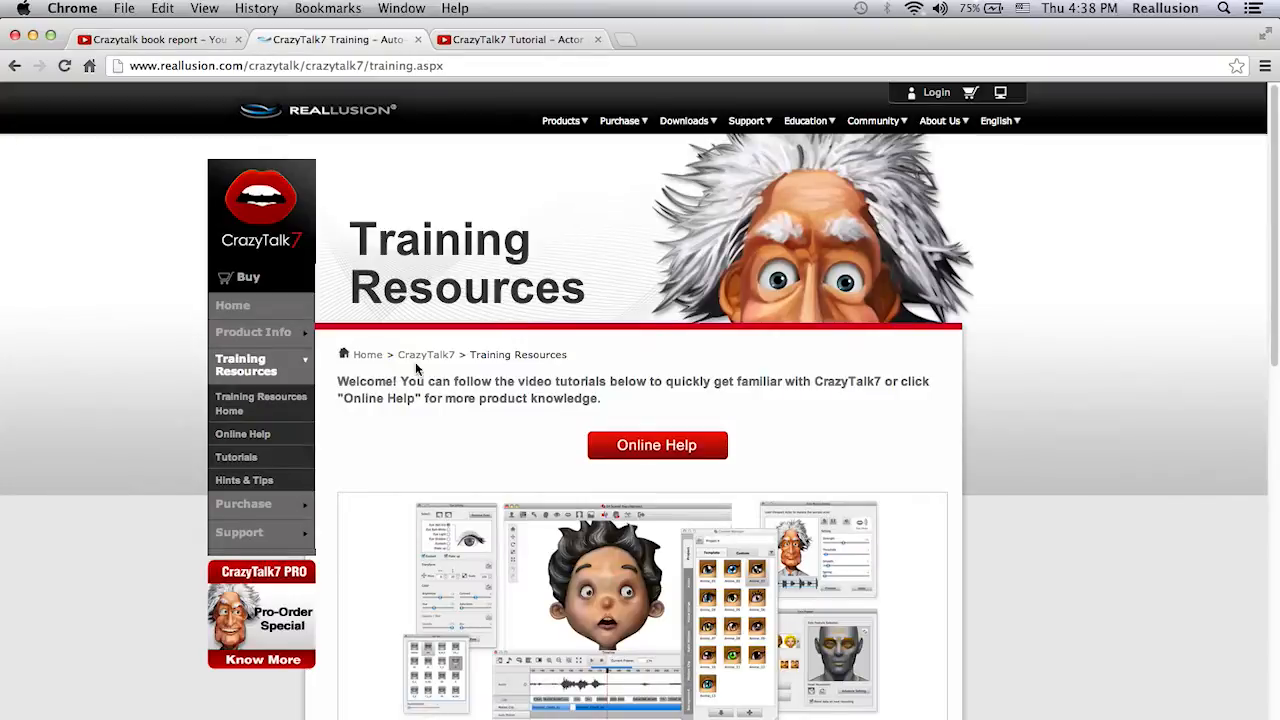
scroll("down", 3)
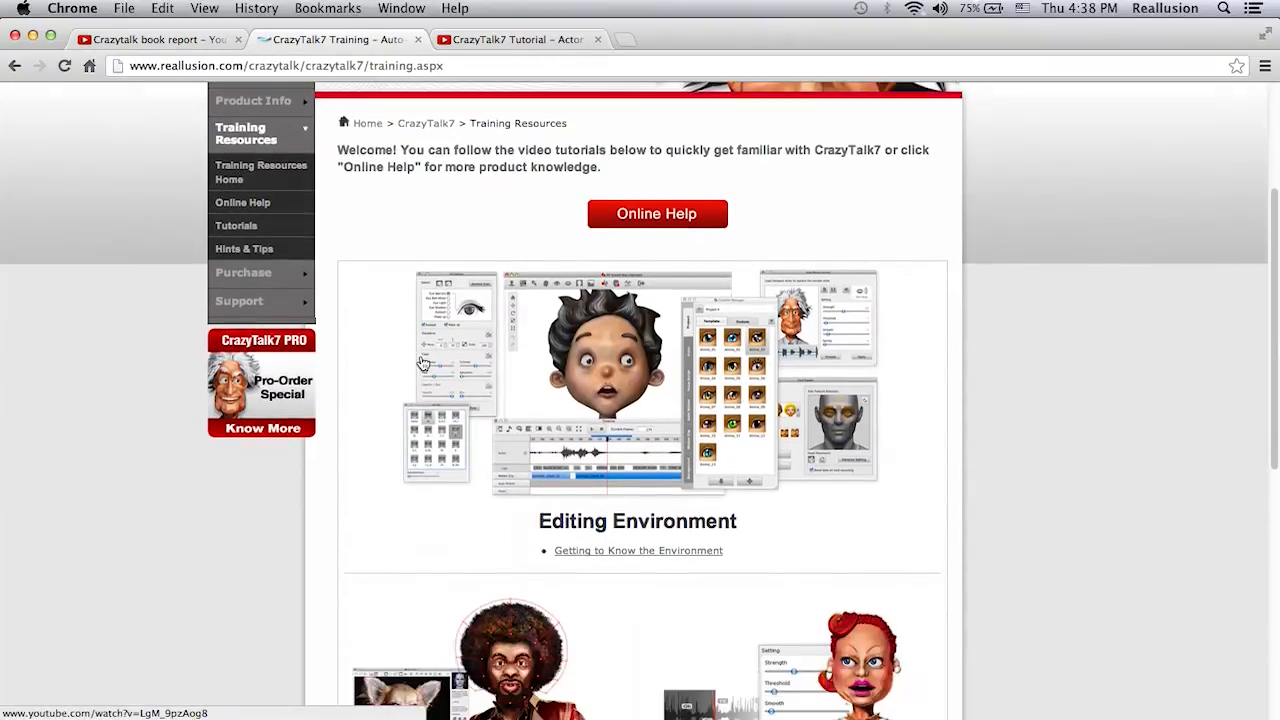
scroll("down", 3)
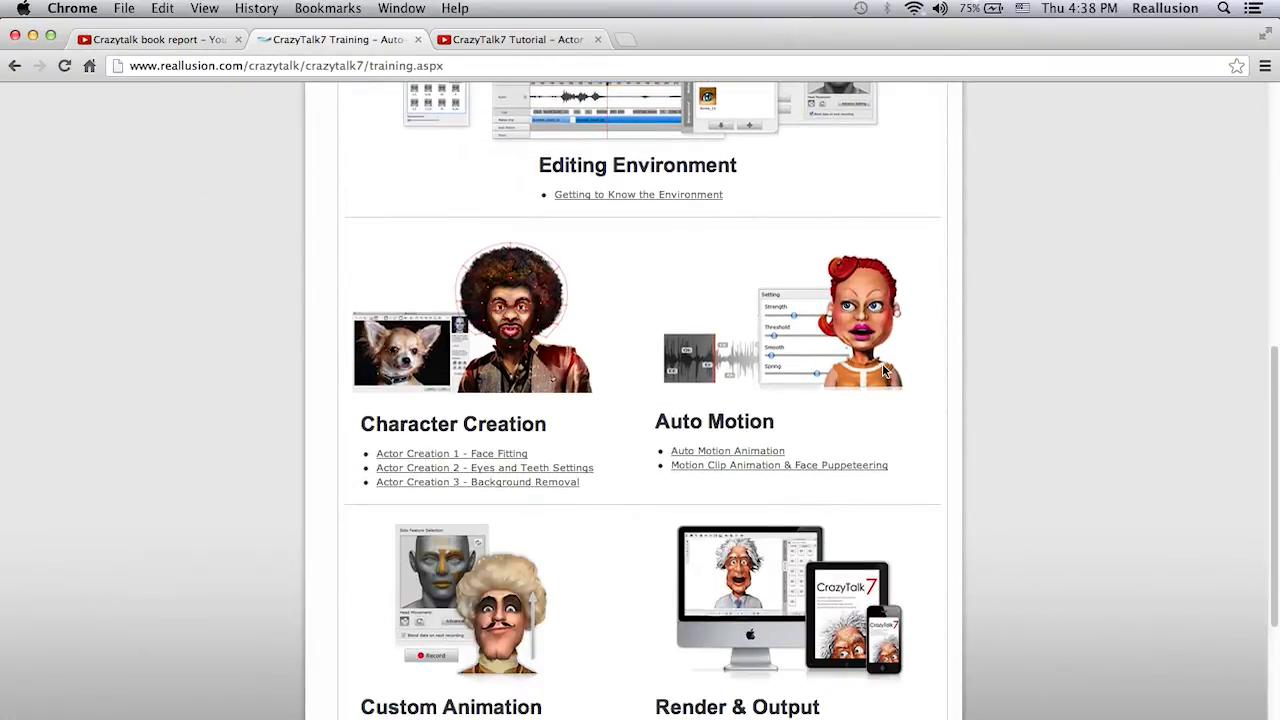
scroll("down", 3)
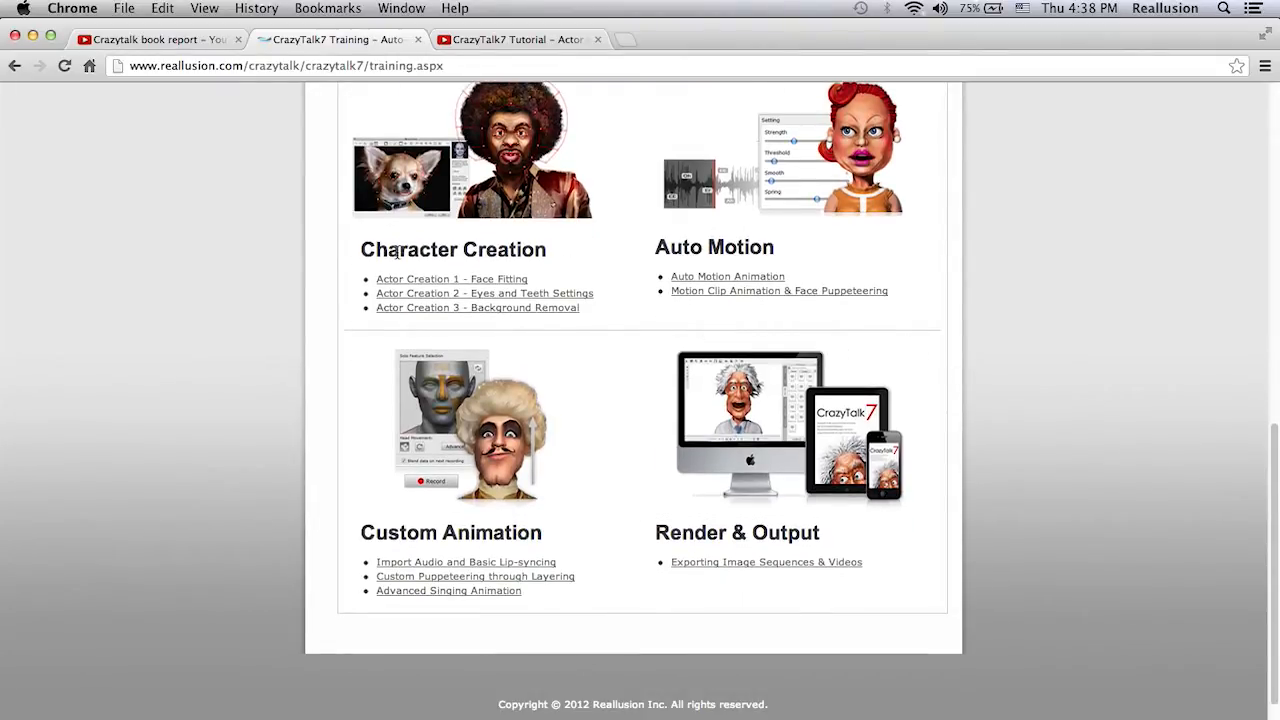
mouse_move(543, 262)
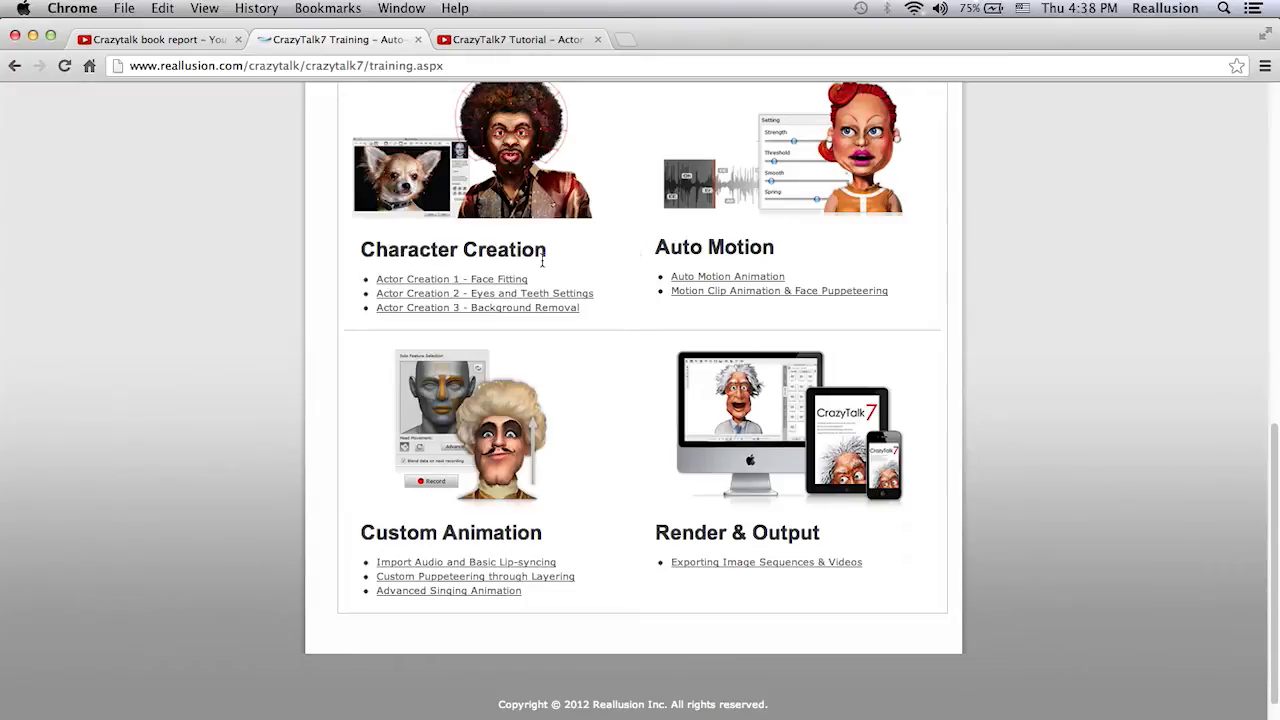
mouse_move(628, 248)
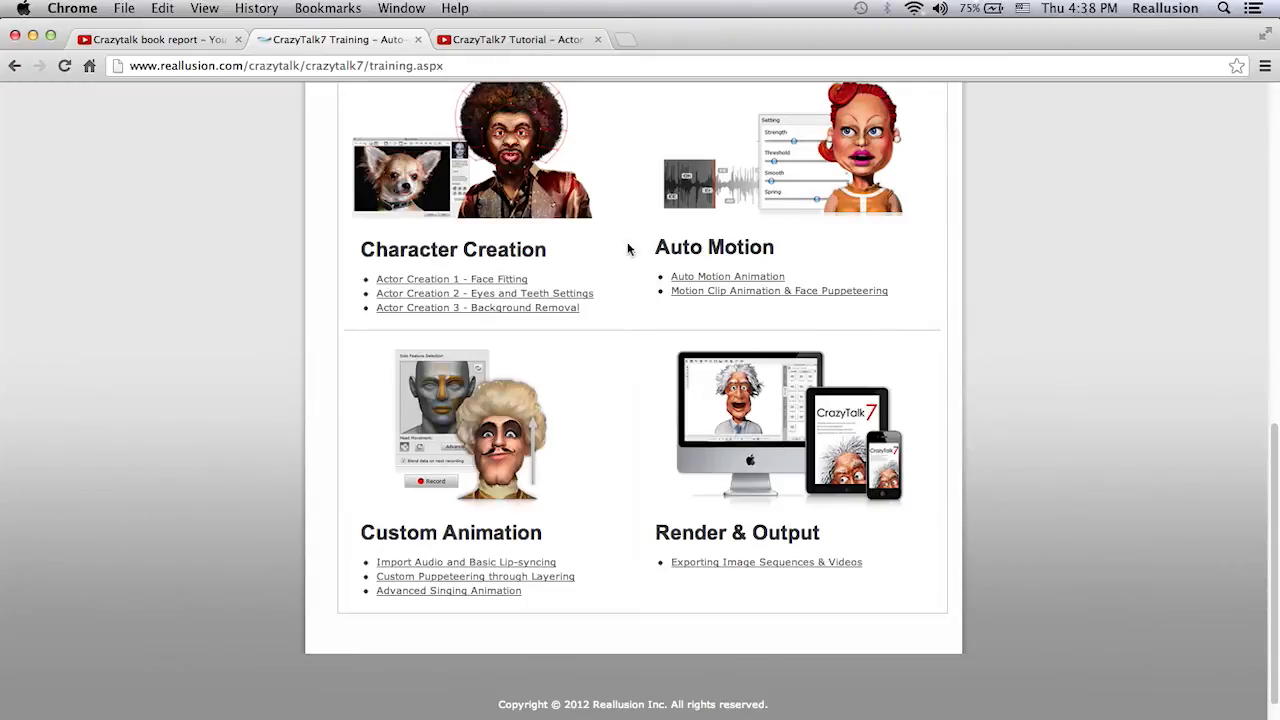
mouse_move(563, 545)
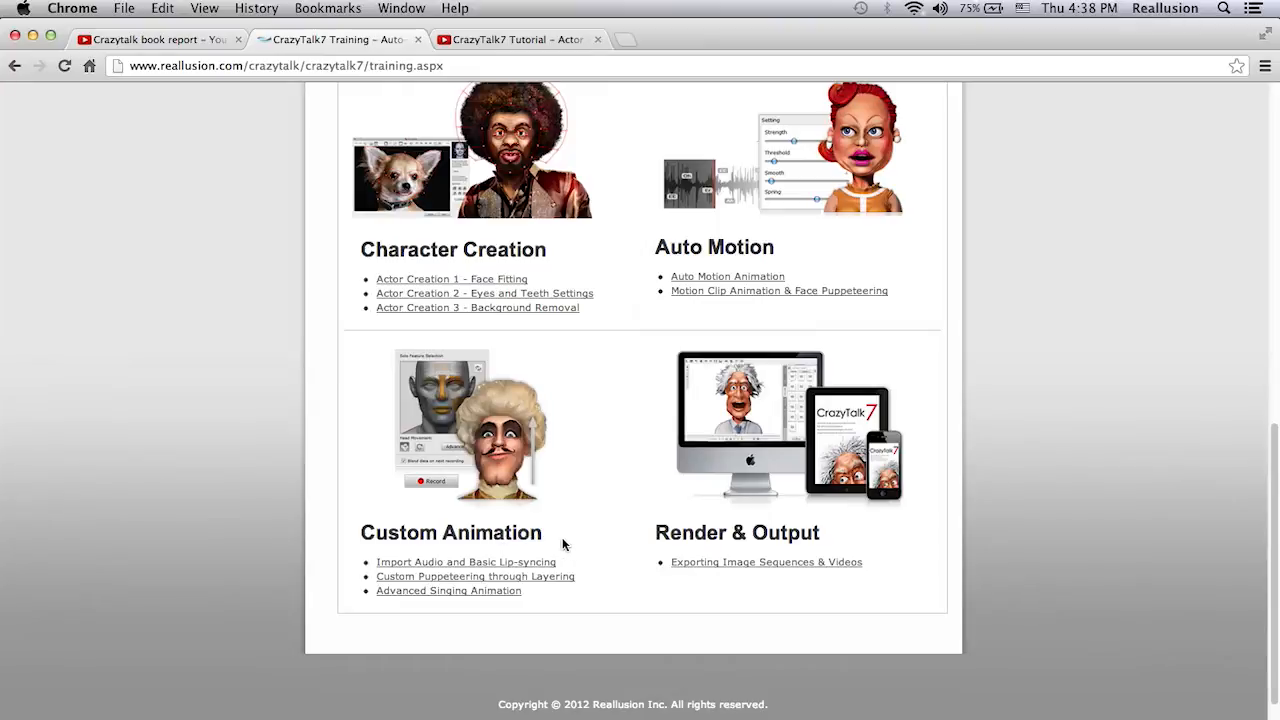
mouse_move(866, 538)
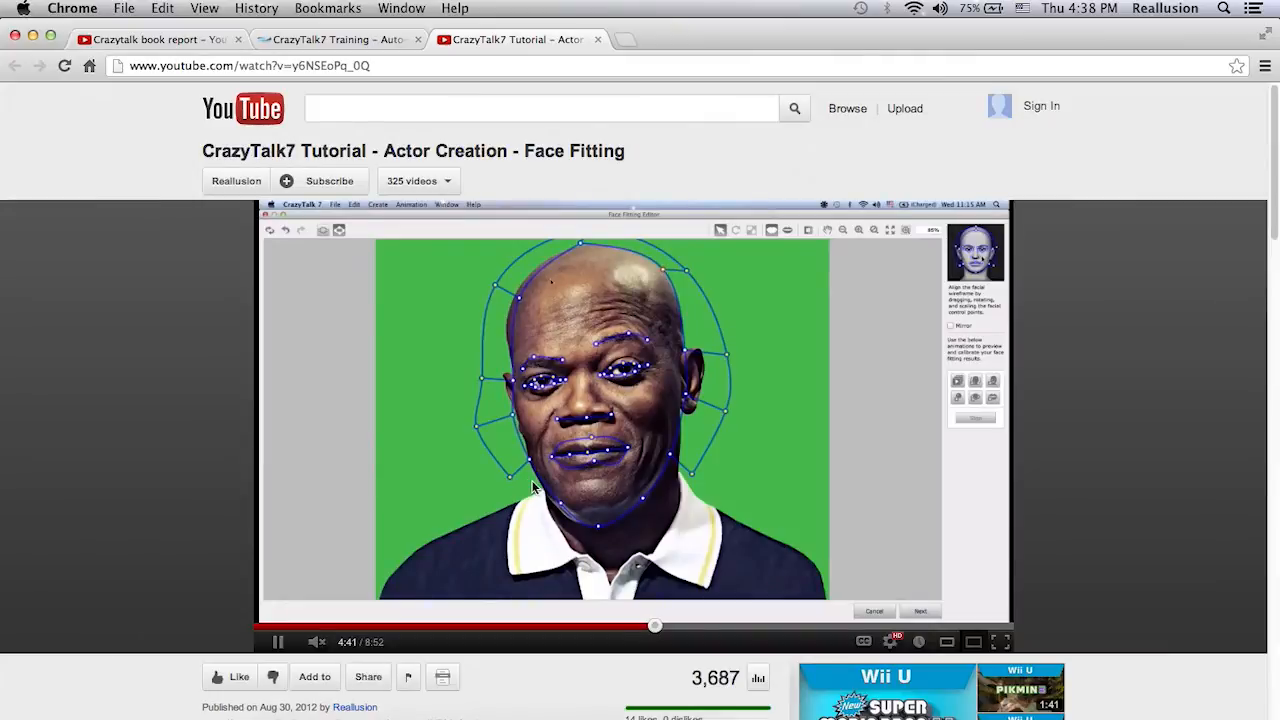
mouse_move(652, 435)
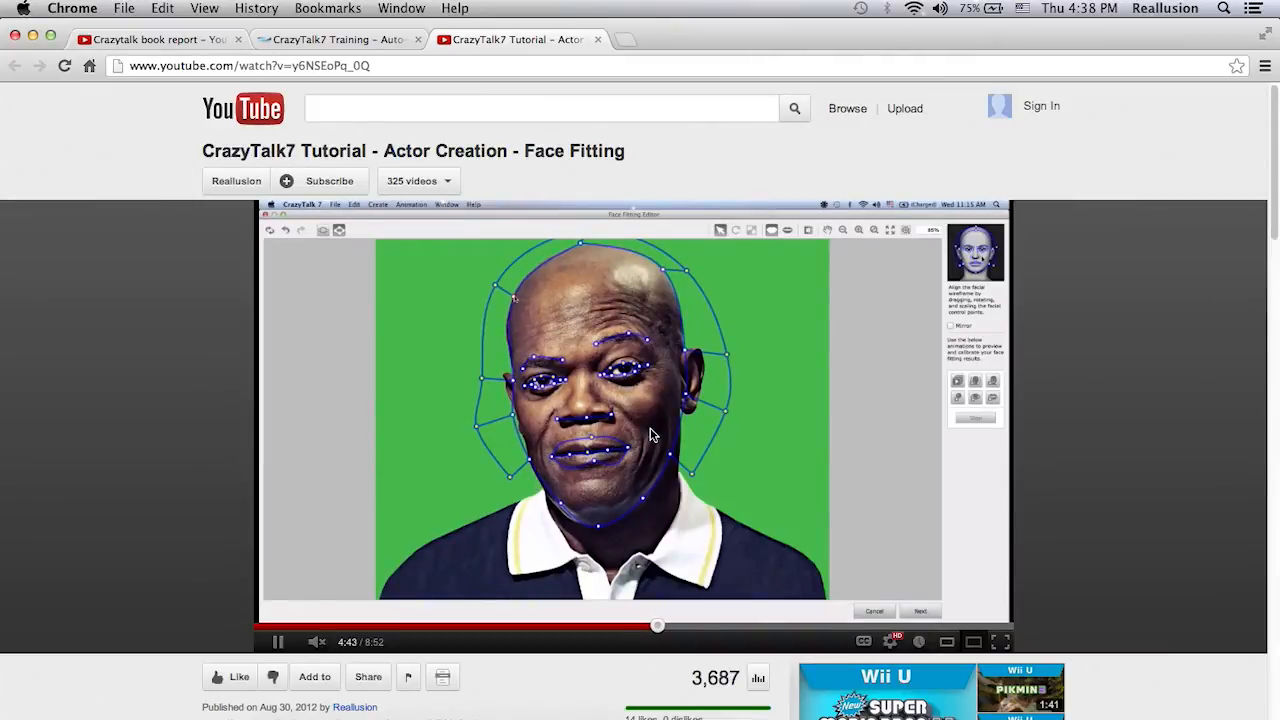
mouse_move(631, 424)
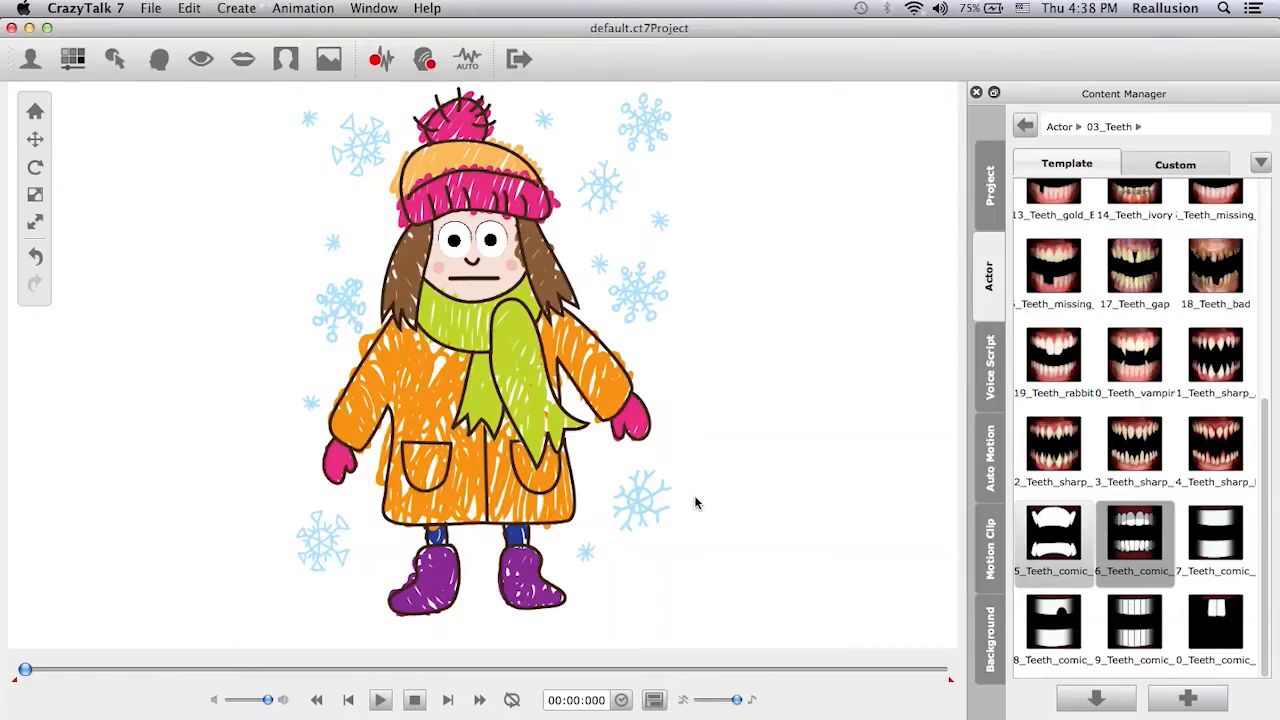
mouse_move(662, 240)
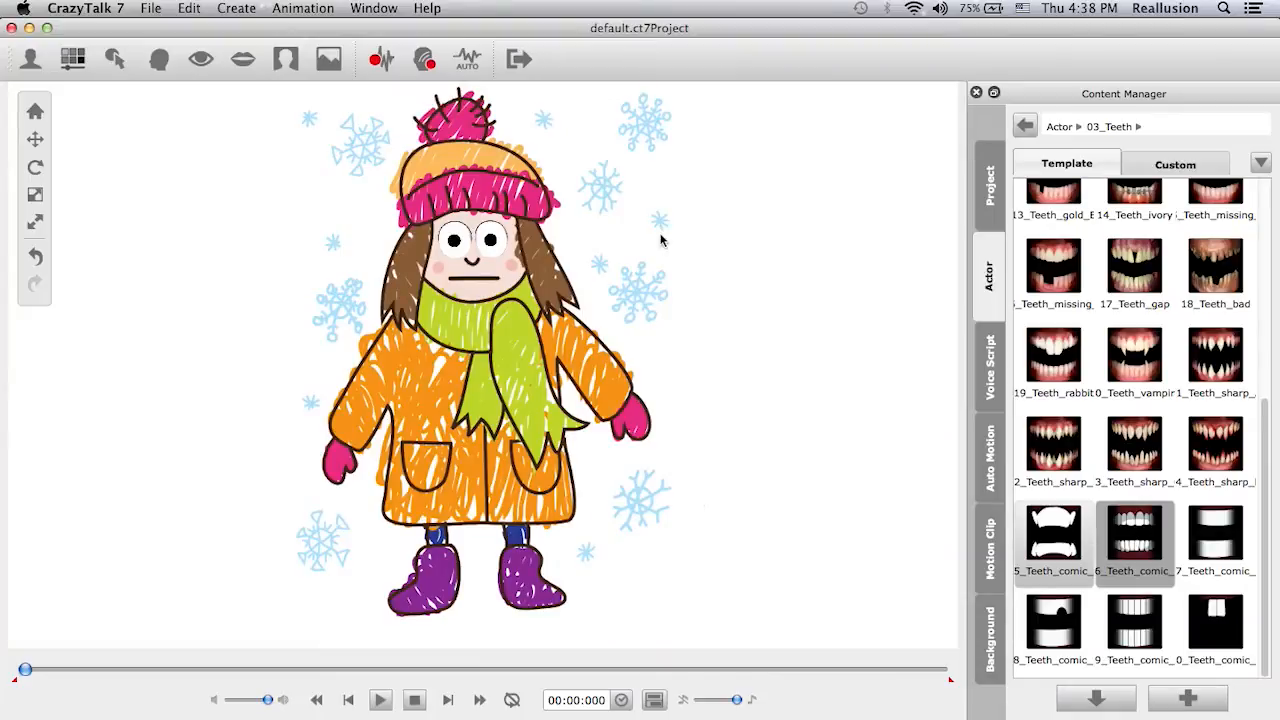
mouse_move(626, 212)
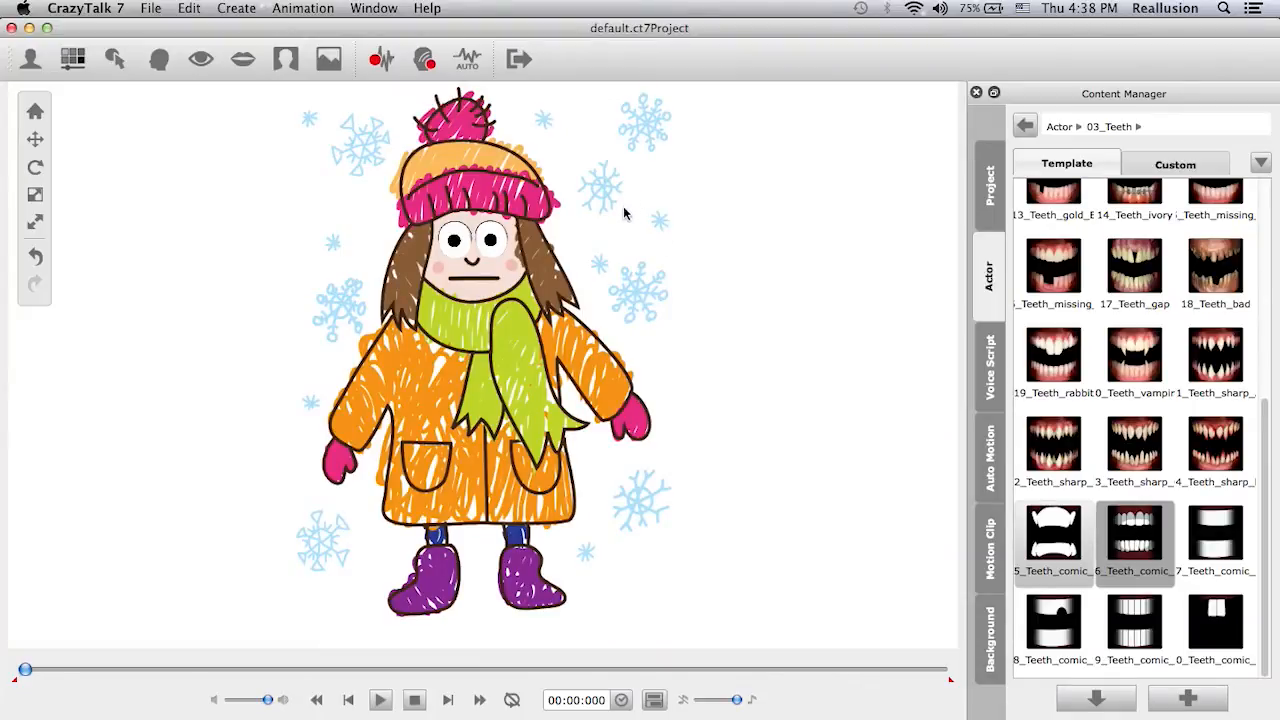
mouse_move(621, 220)
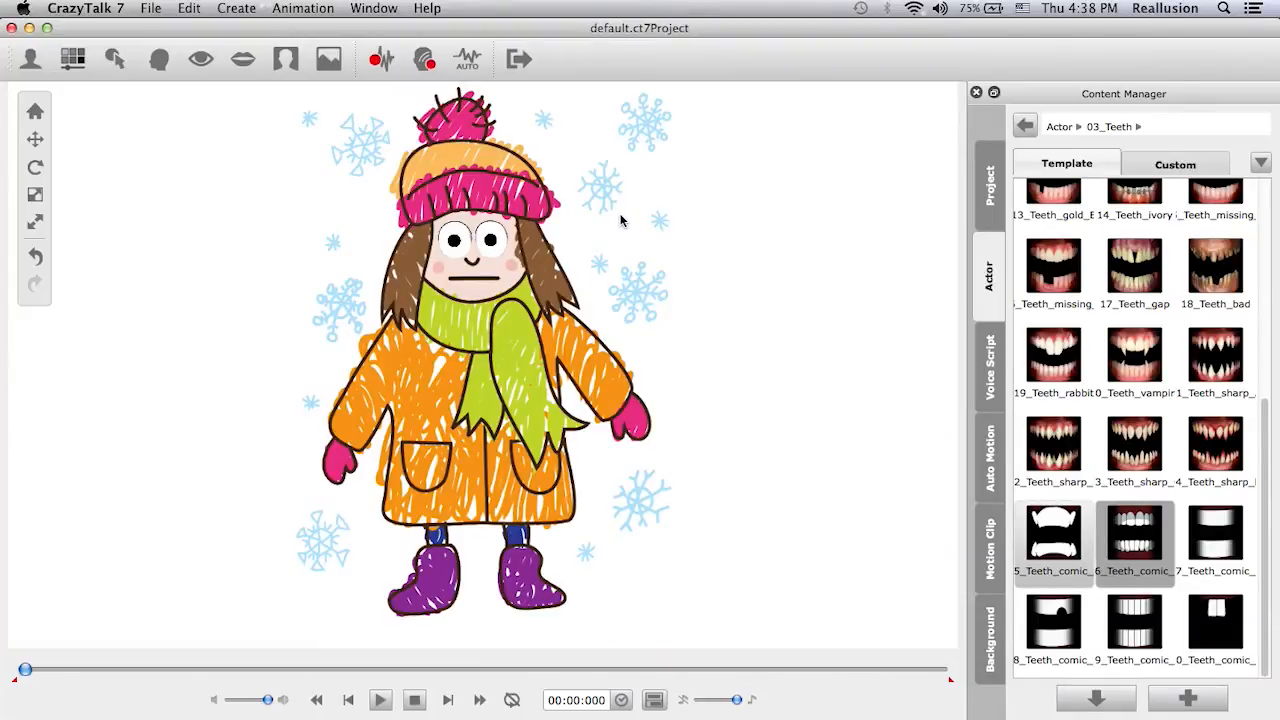
mouse_move(286, 60)
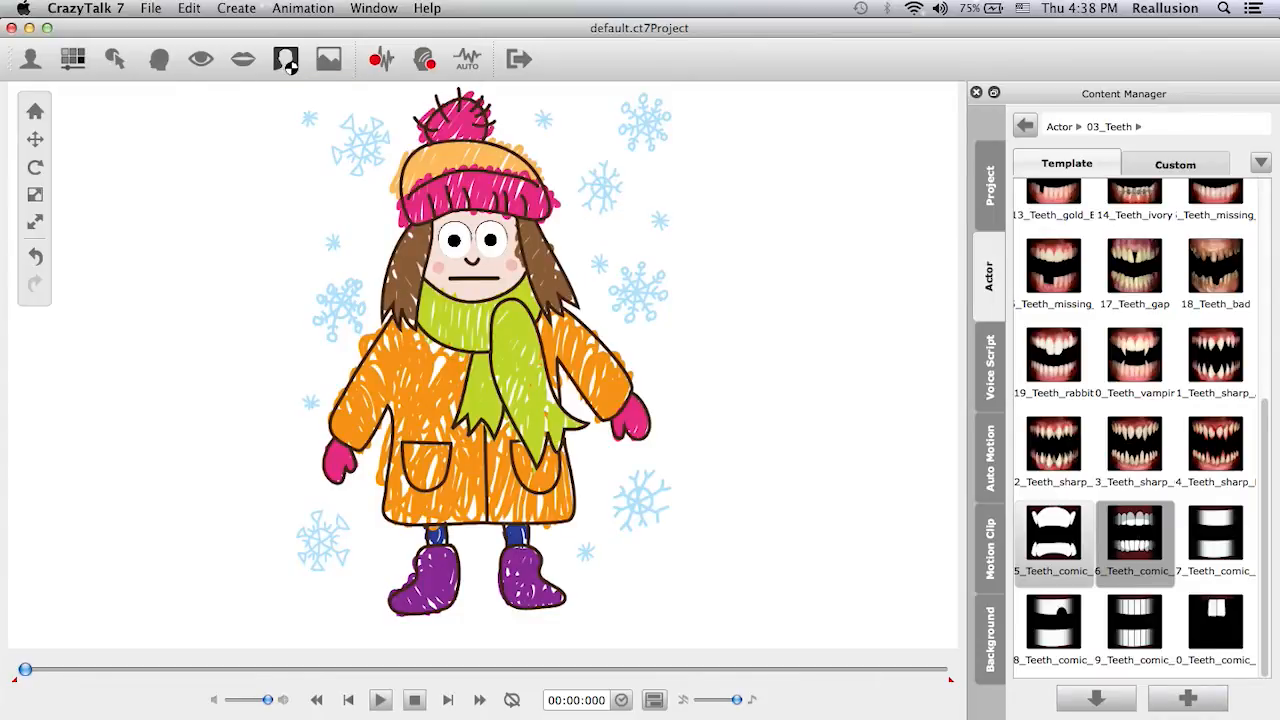
left_click(288, 59)
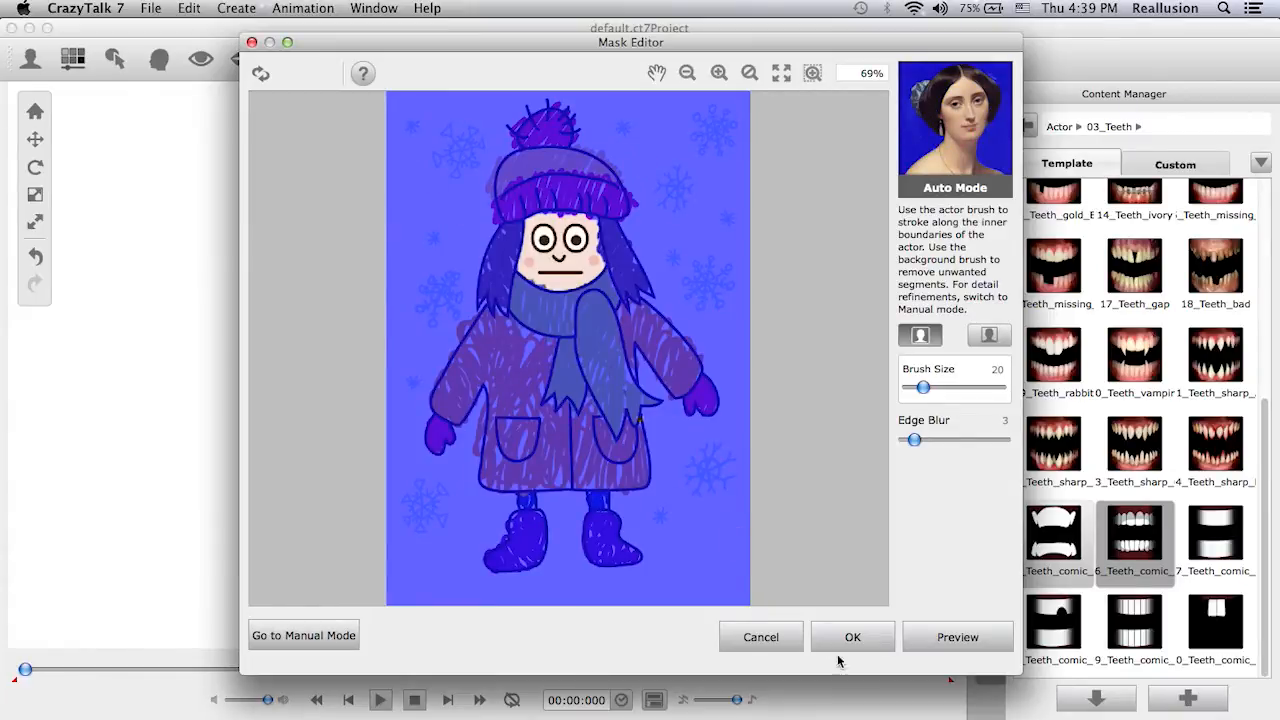
left_click(852, 636)
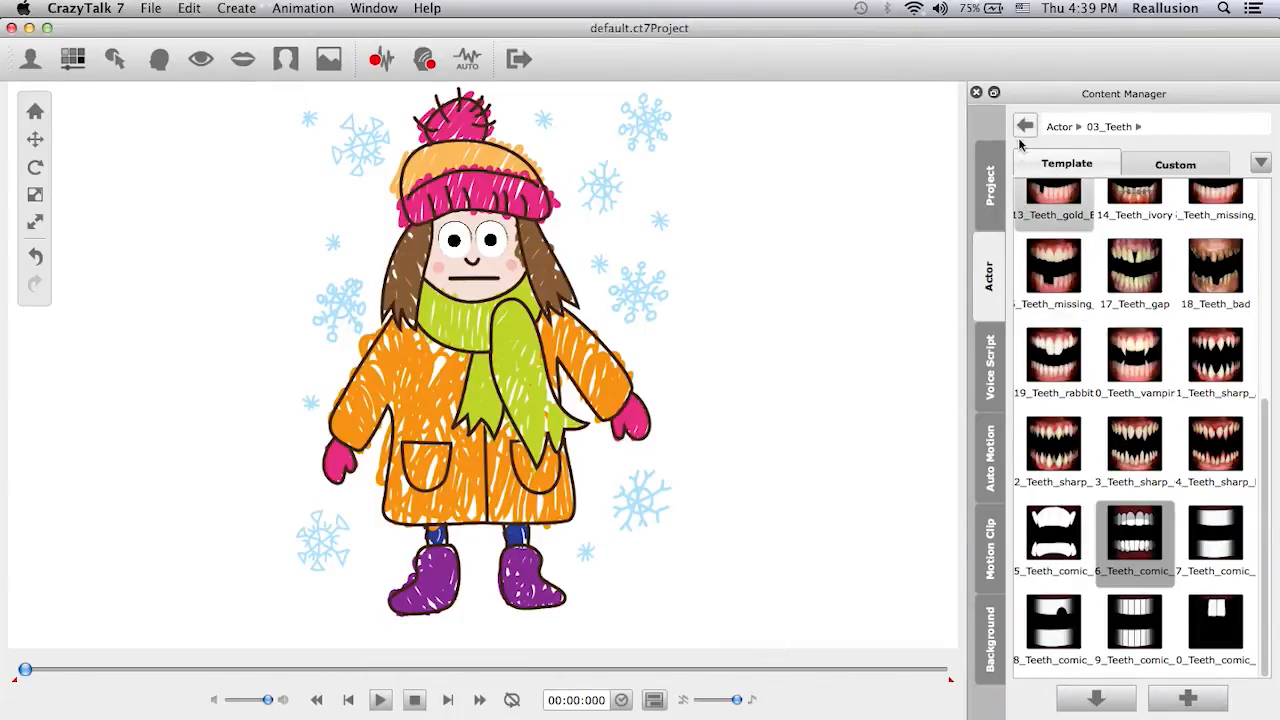
Go back from 03_Teeth to the top-level Actor content folder.
left_click(1024, 126)
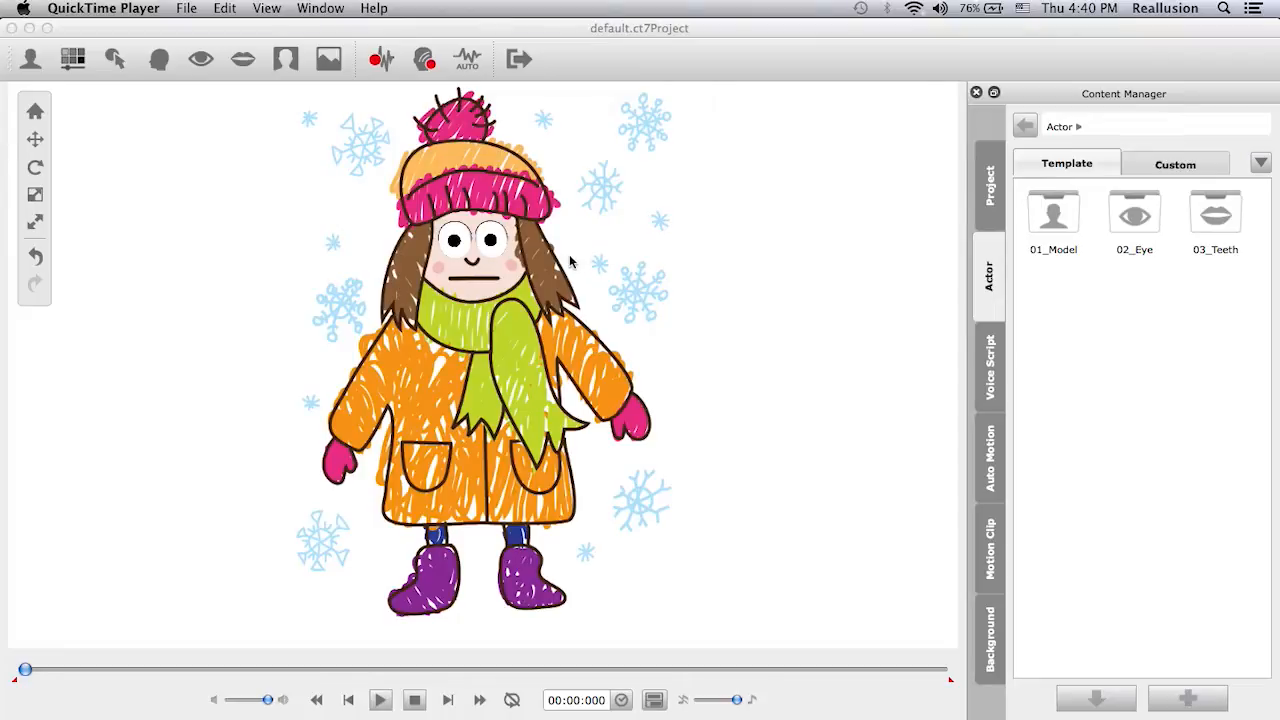
mouse_move(483, 285)
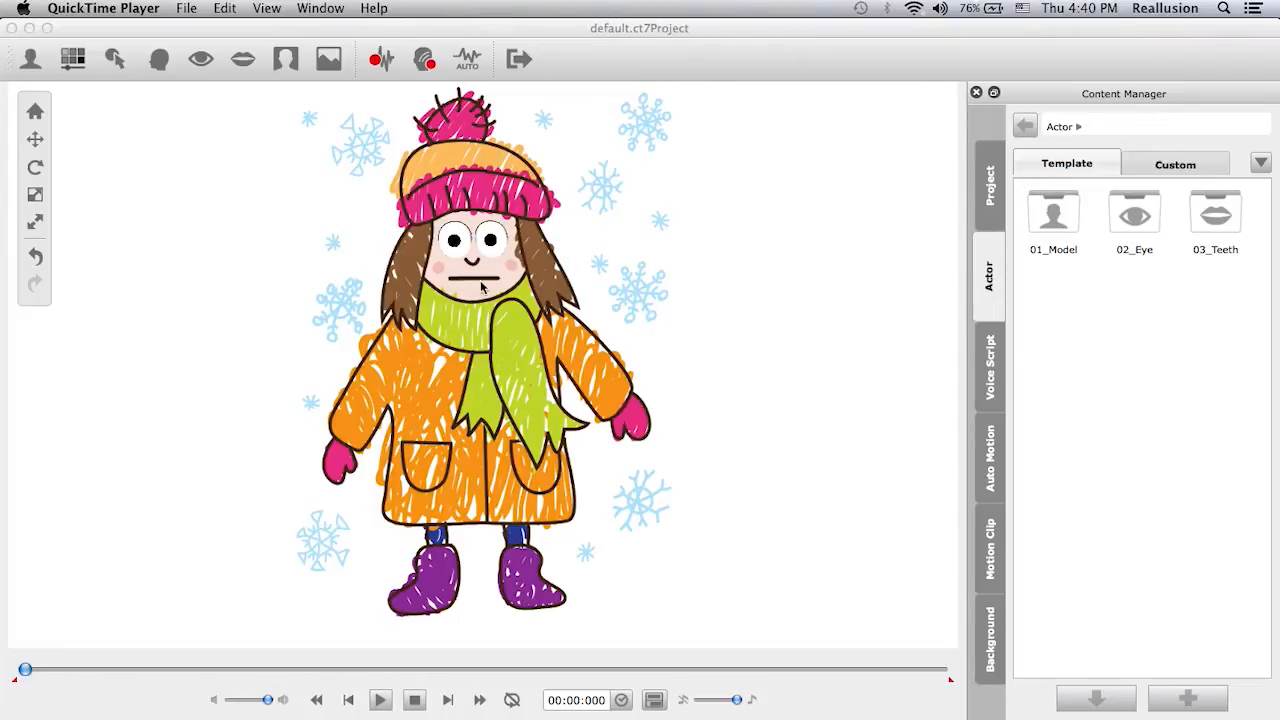
mouse_move(525, 212)
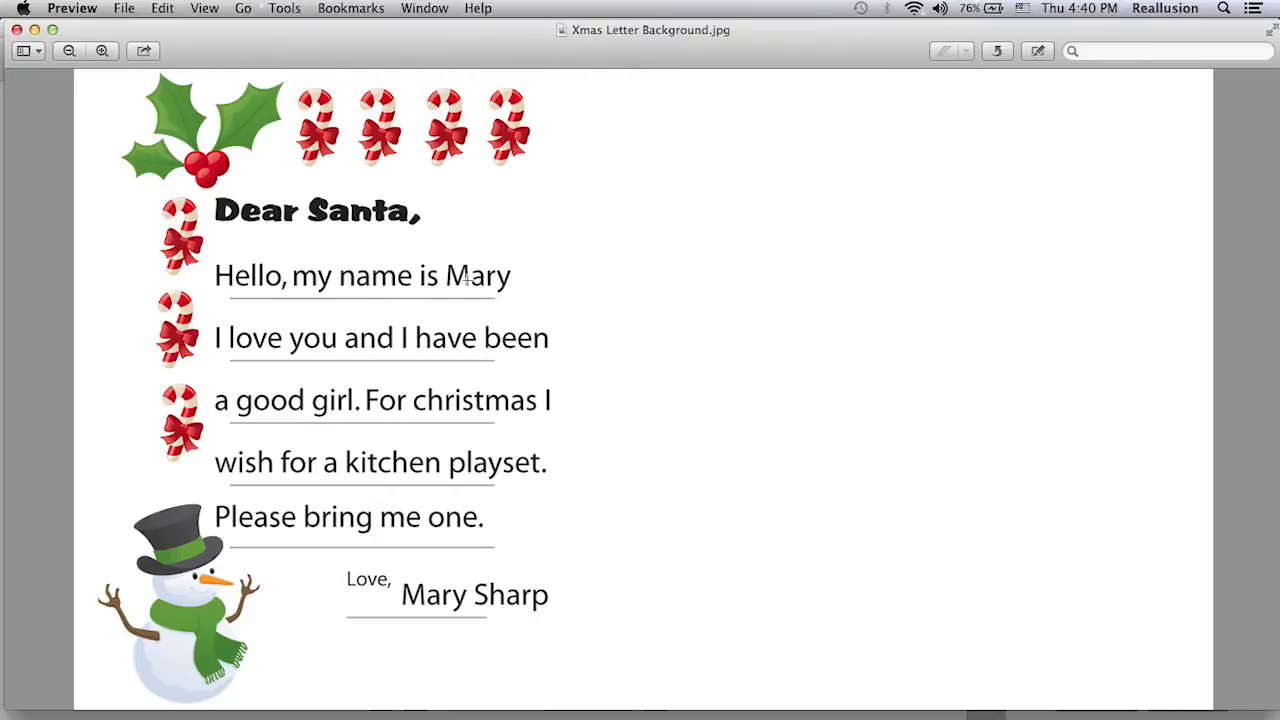
mouse_move(419, 475)
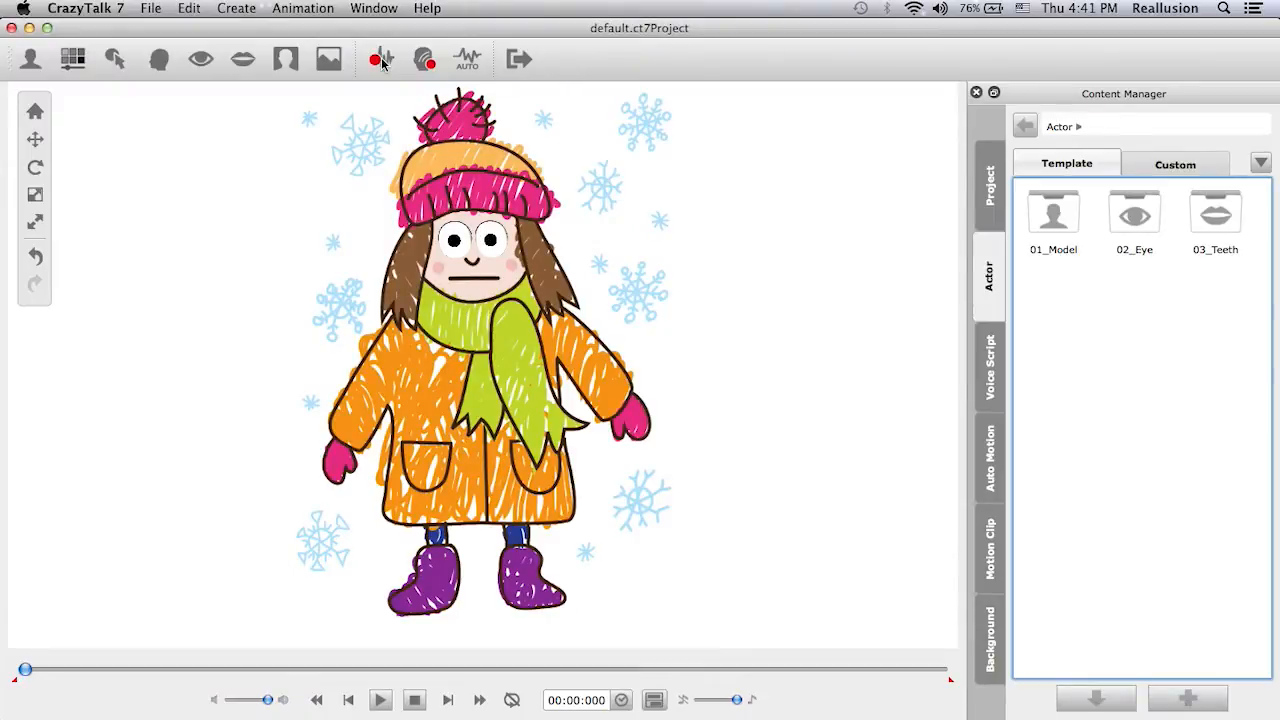
Import DearSanta Message.wav from Desktop > Kid Sketch > Materials Folder as the voice.
left_click(372, 58)
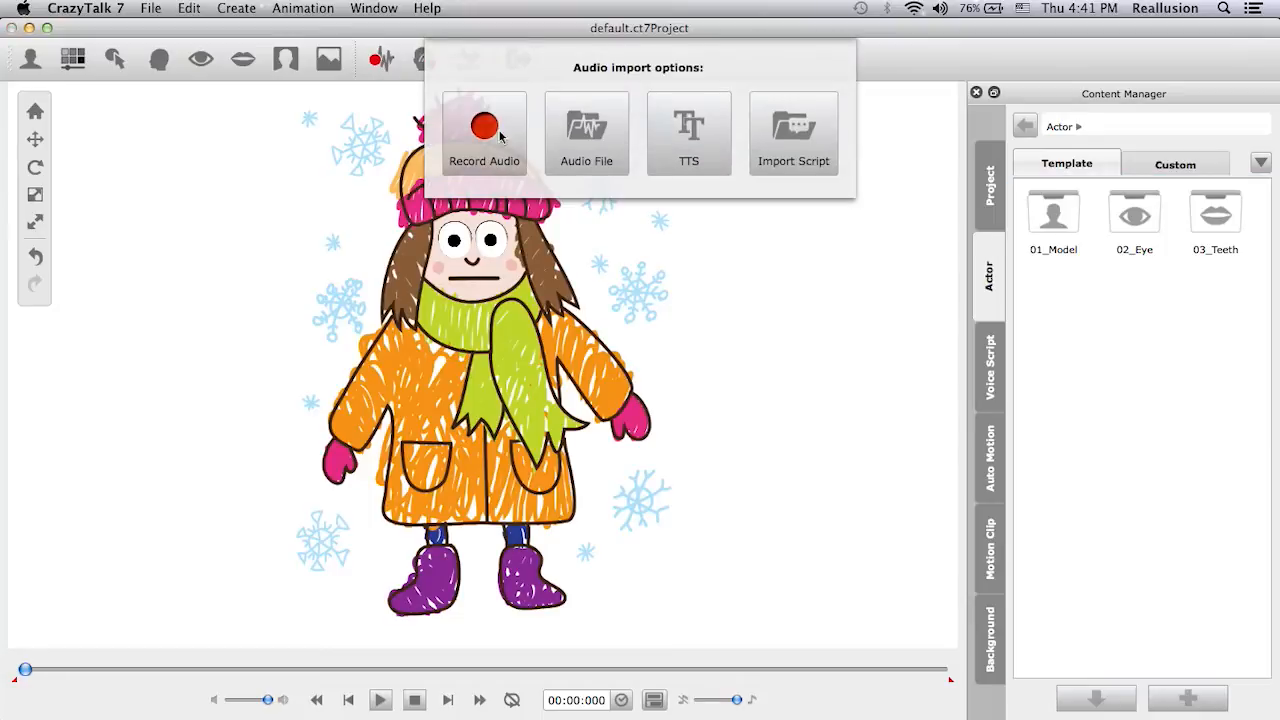
mouse_move(486, 135)
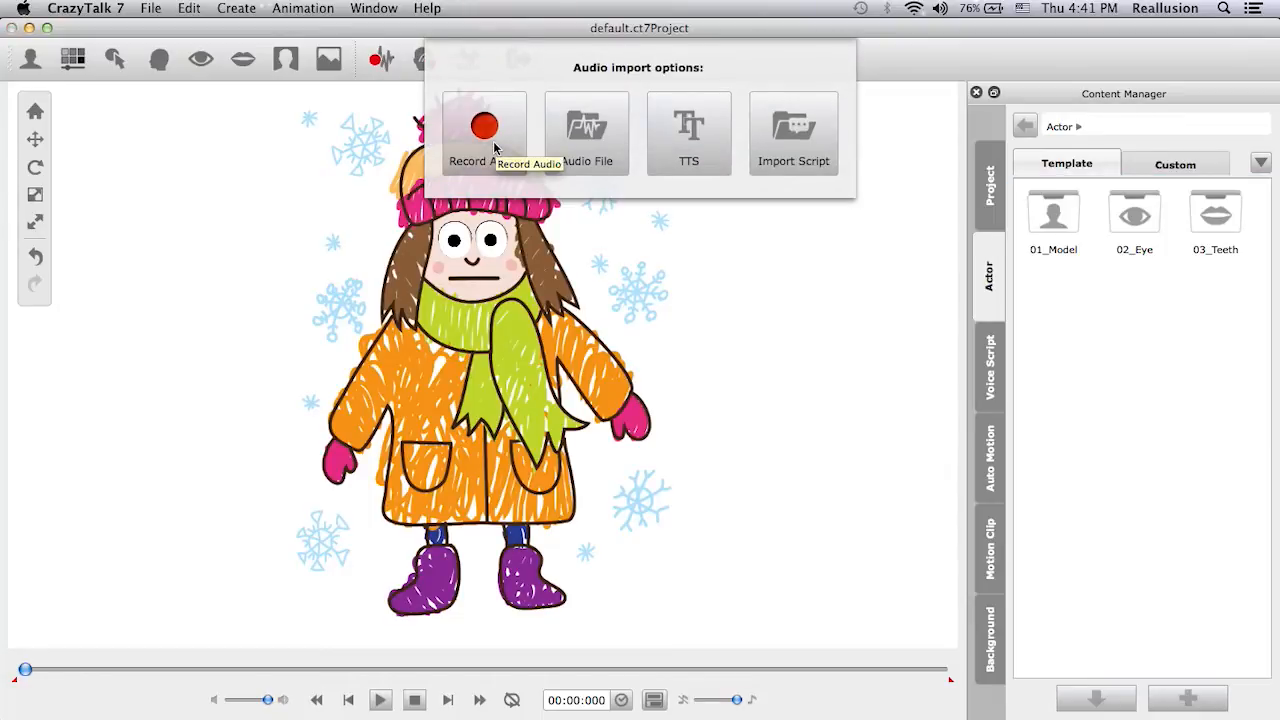
mouse_move(586, 140)
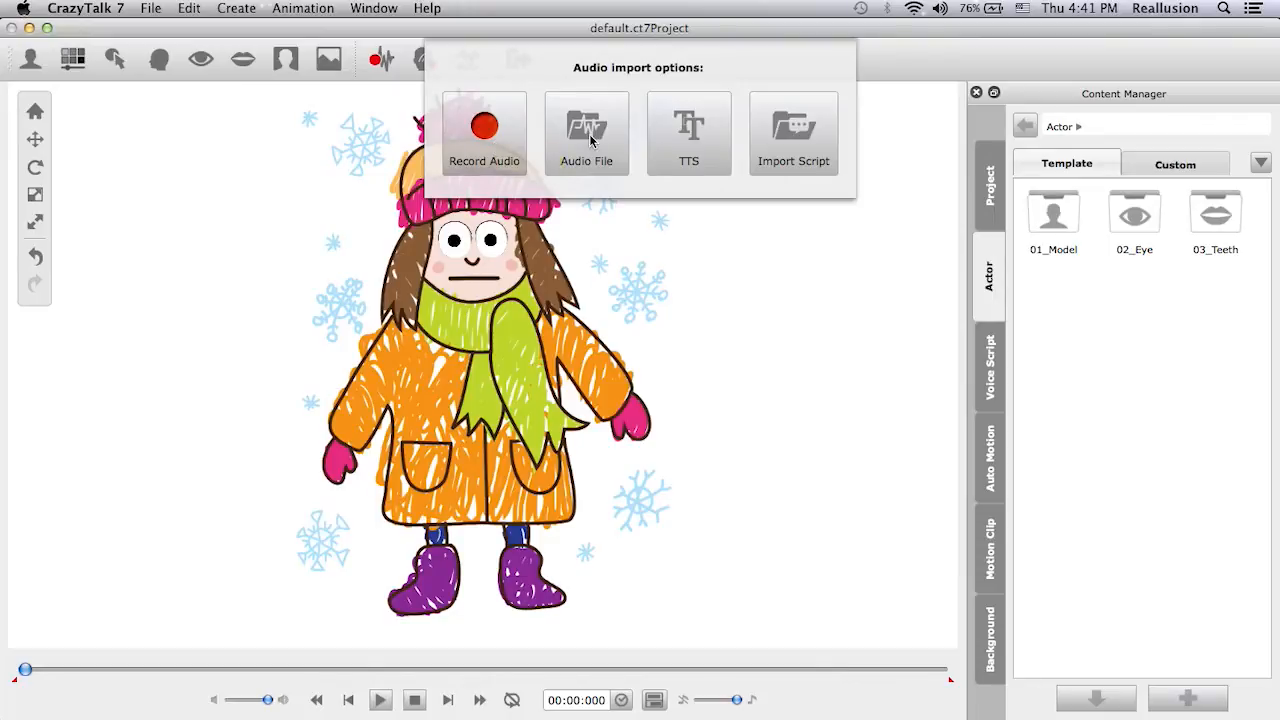
mouse_move(588, 140)
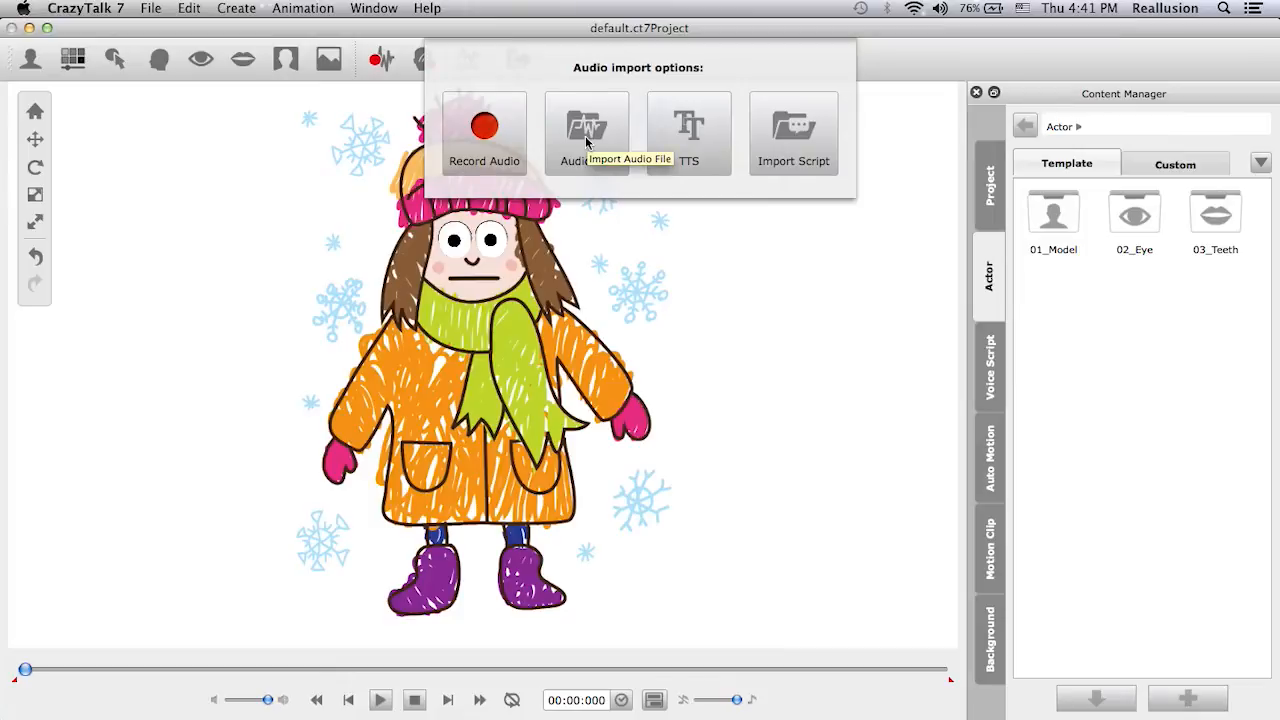
left_click(585, 130)
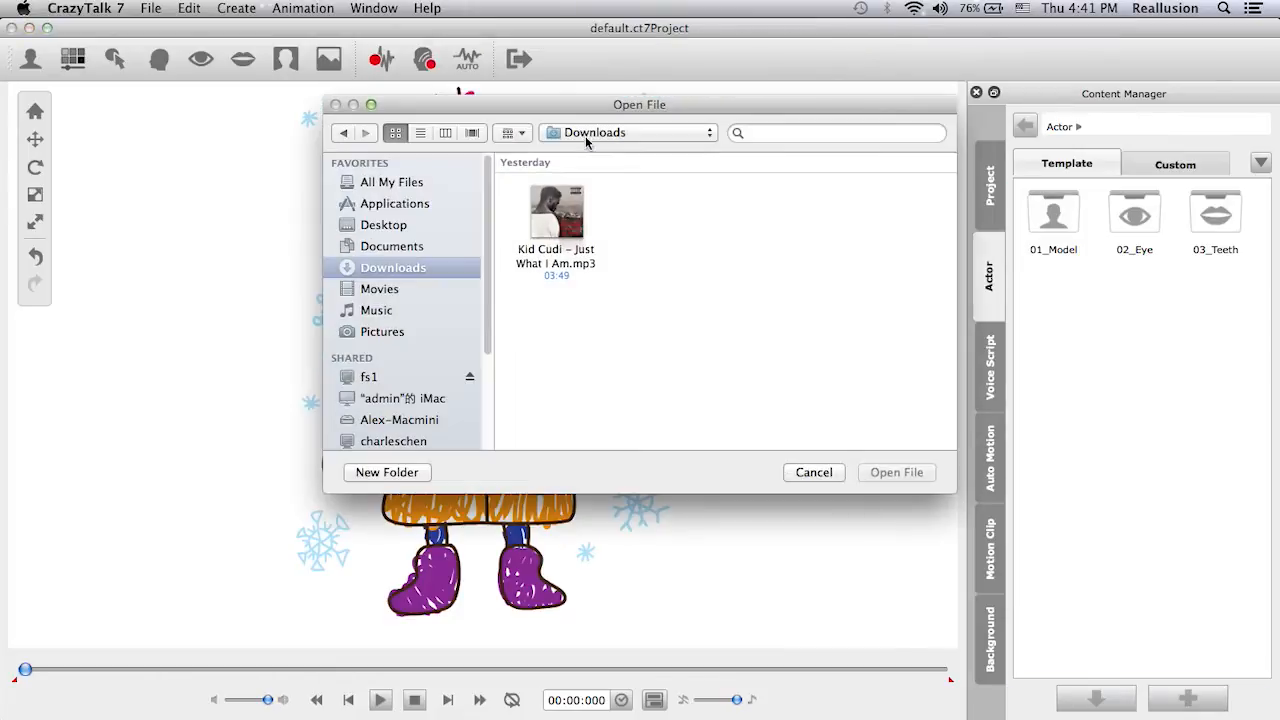
left_click(385, 224)
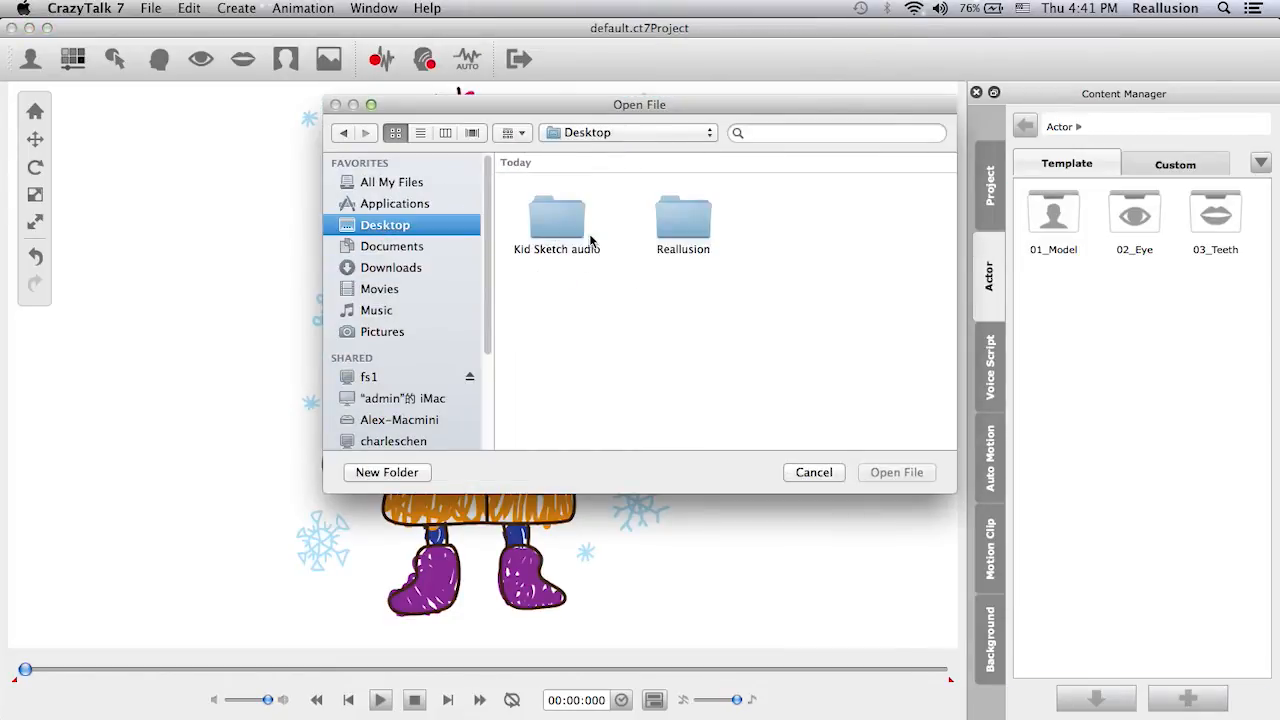
double_click(557, 215)
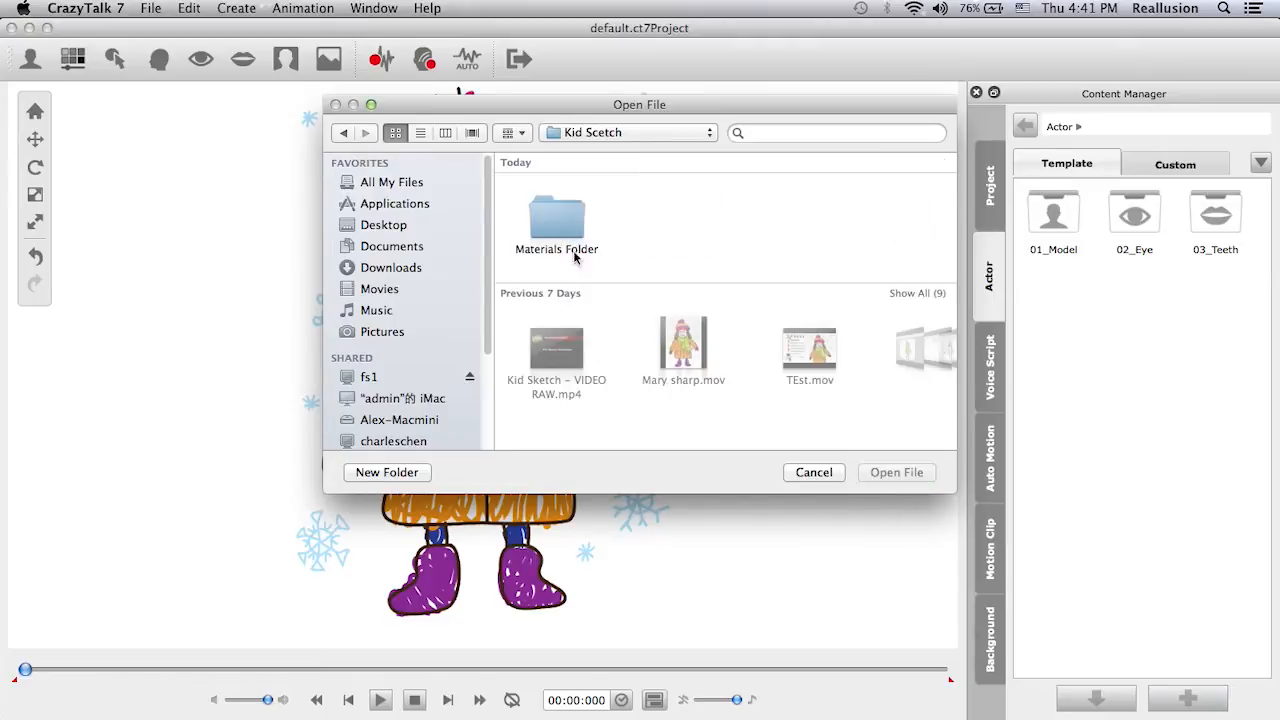
double_click(556, 216)
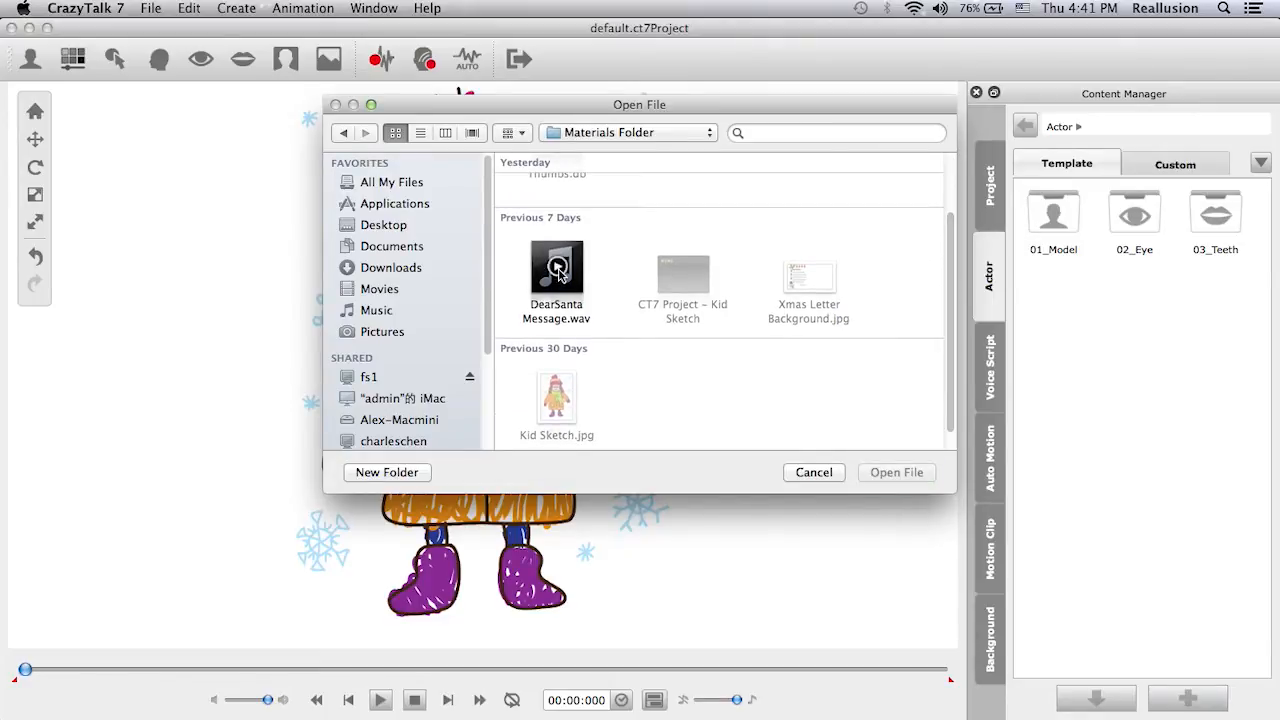
left_click(556, 270)
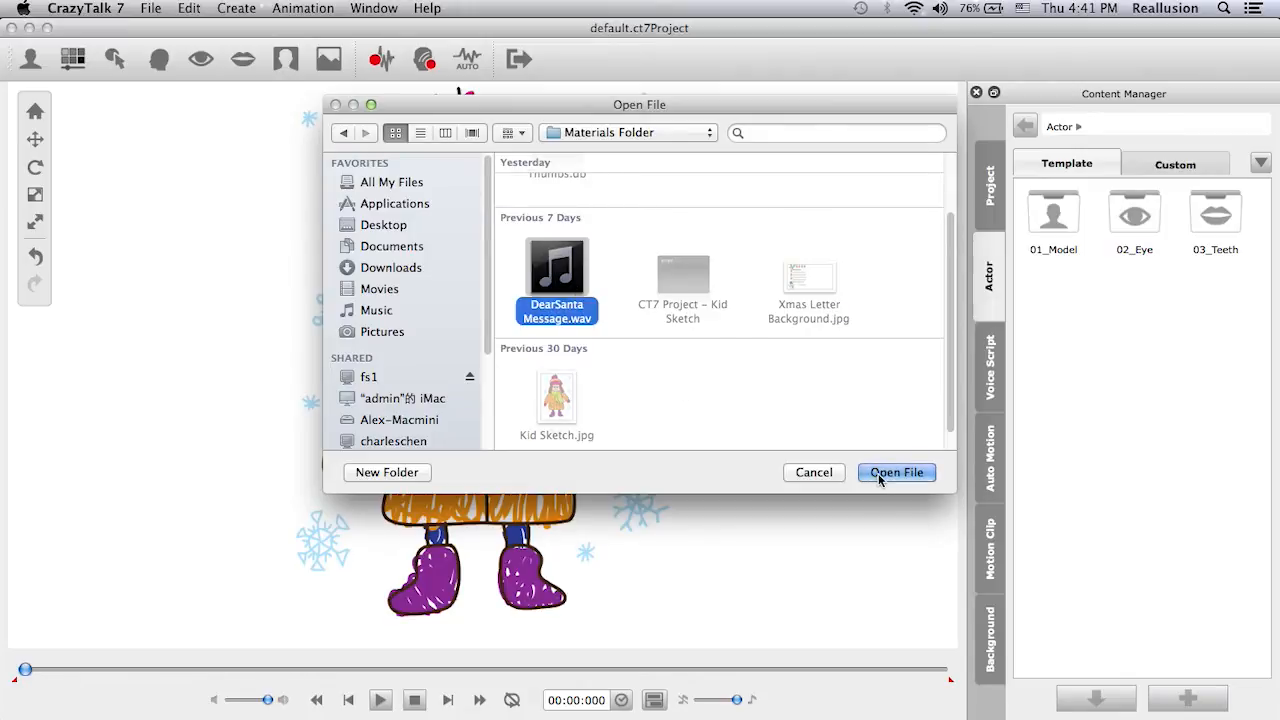
left_click(896, 472)
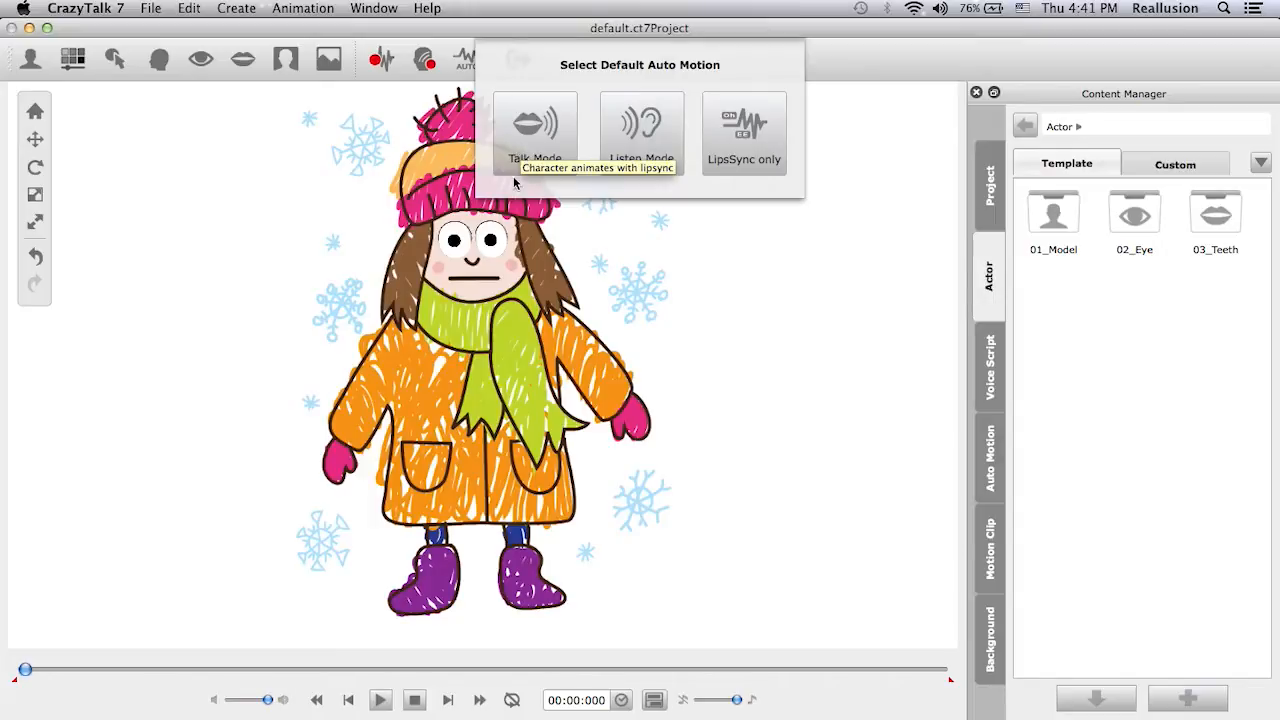
mouse_move(460, 405)
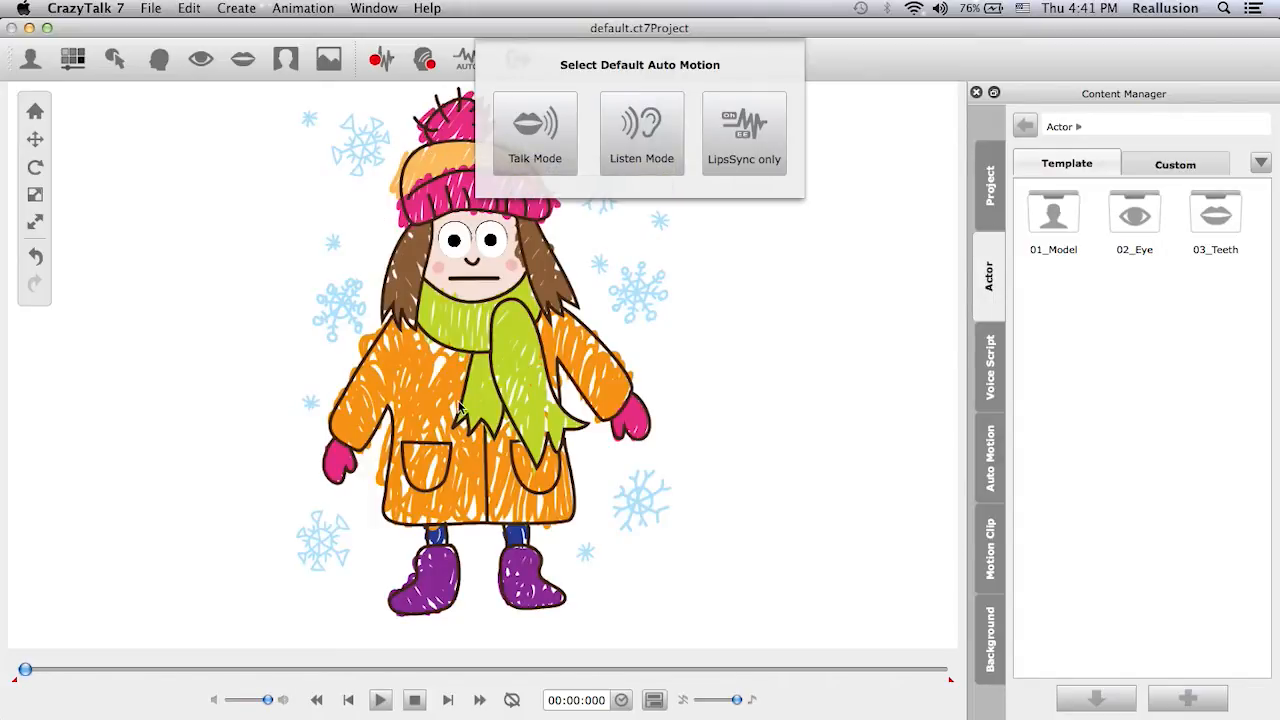
mouse_move(457, 285)
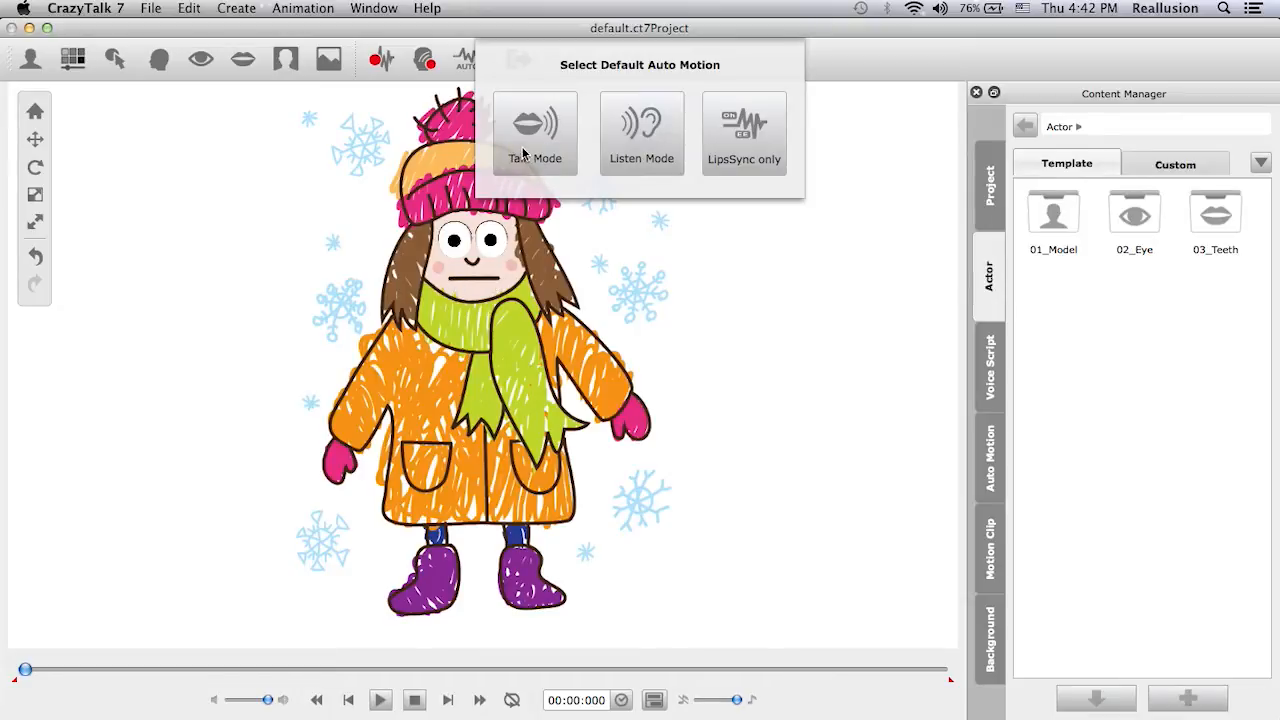
mouse_move(535, 130)
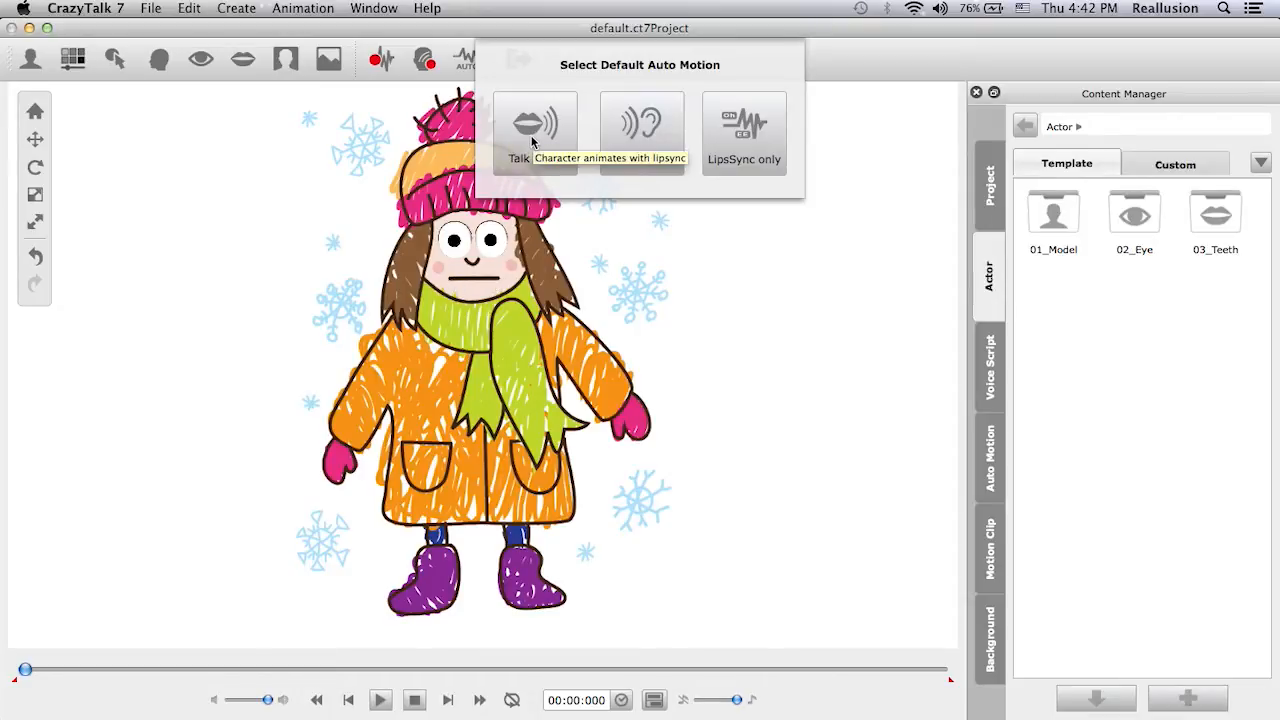
Apply Talk Mode auto motion to the girl and stop the playback preview.
left_click(535, 123)
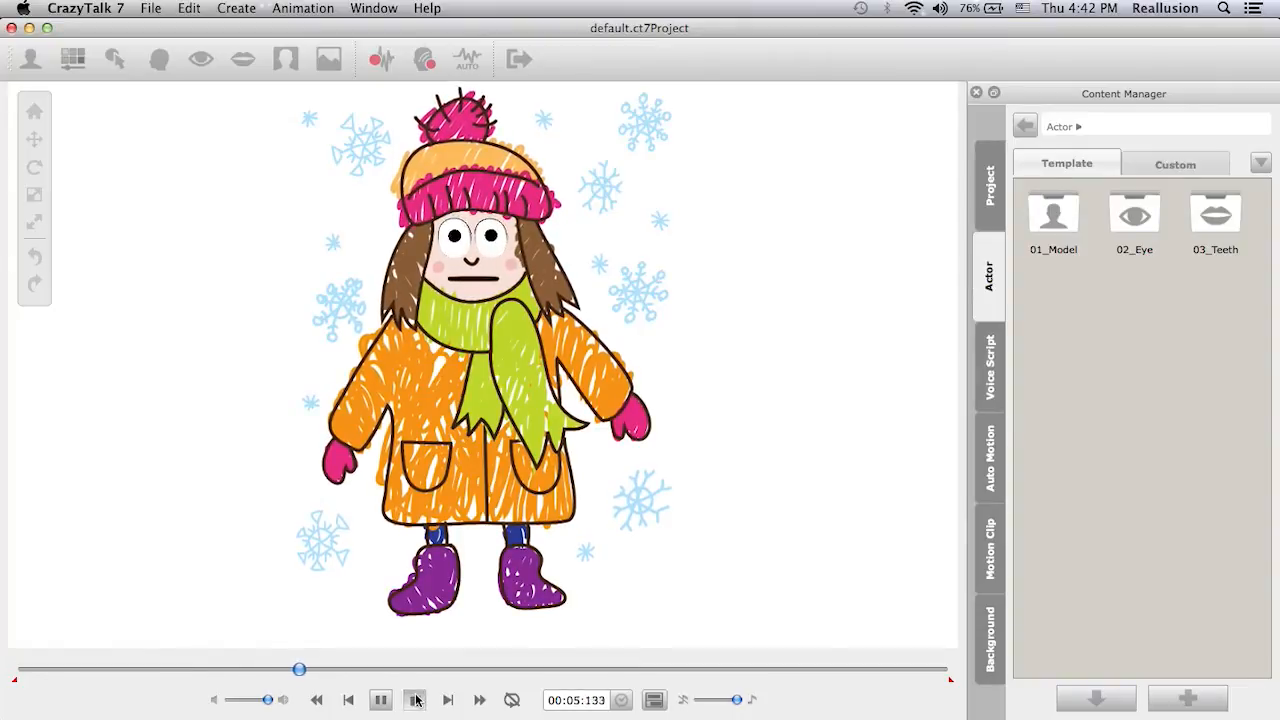
left_click(382, 701)
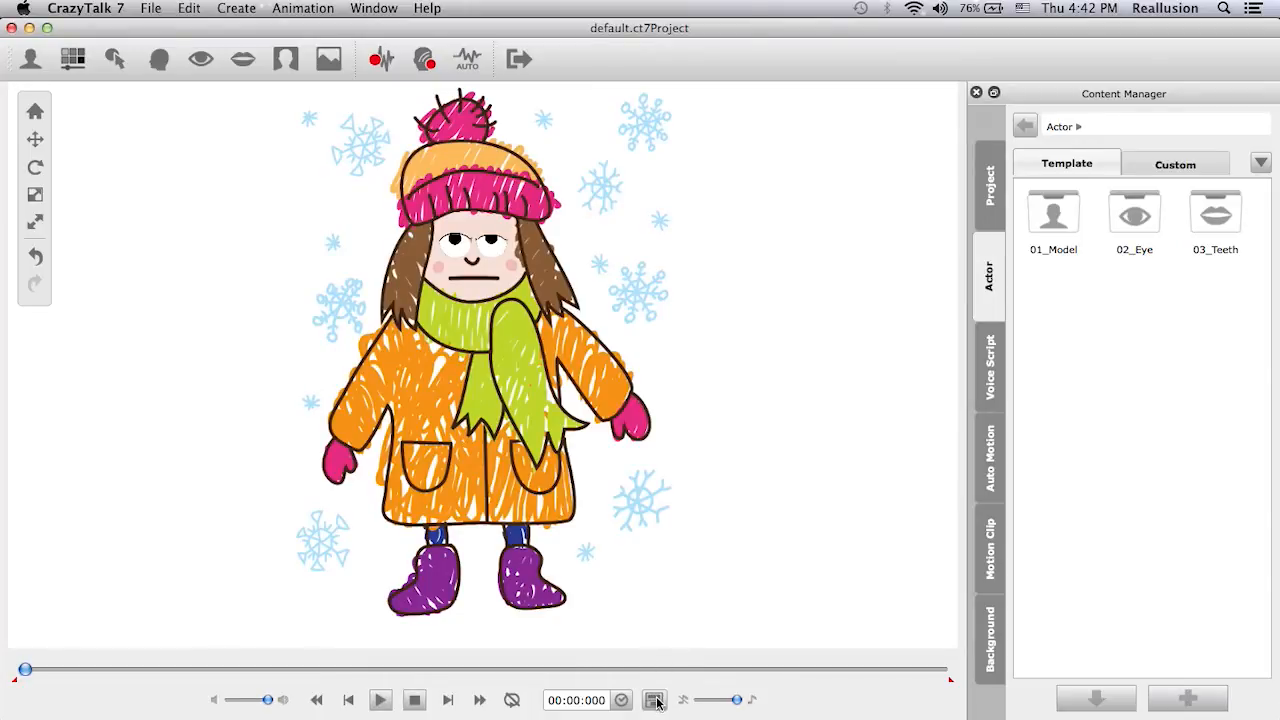
Show the timeline and choose a mouth shape for a key on the Lips track.
left_click(654, 700)
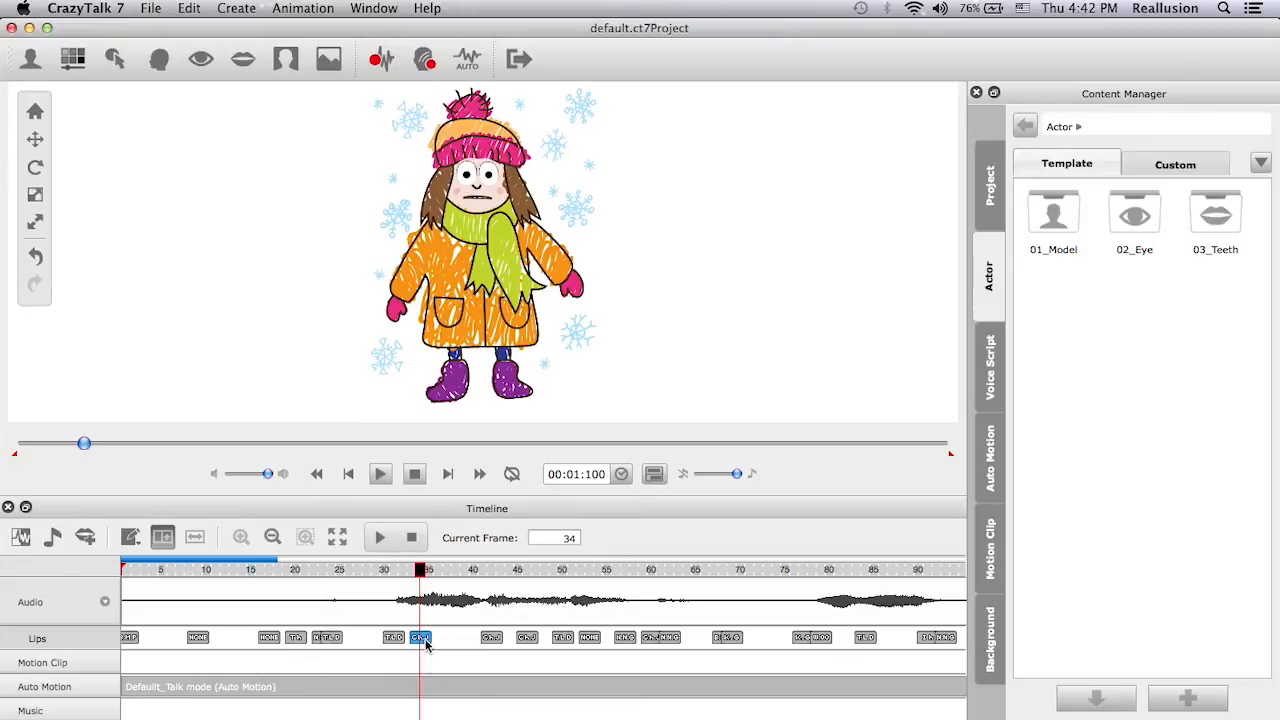
double_click(424, 638)
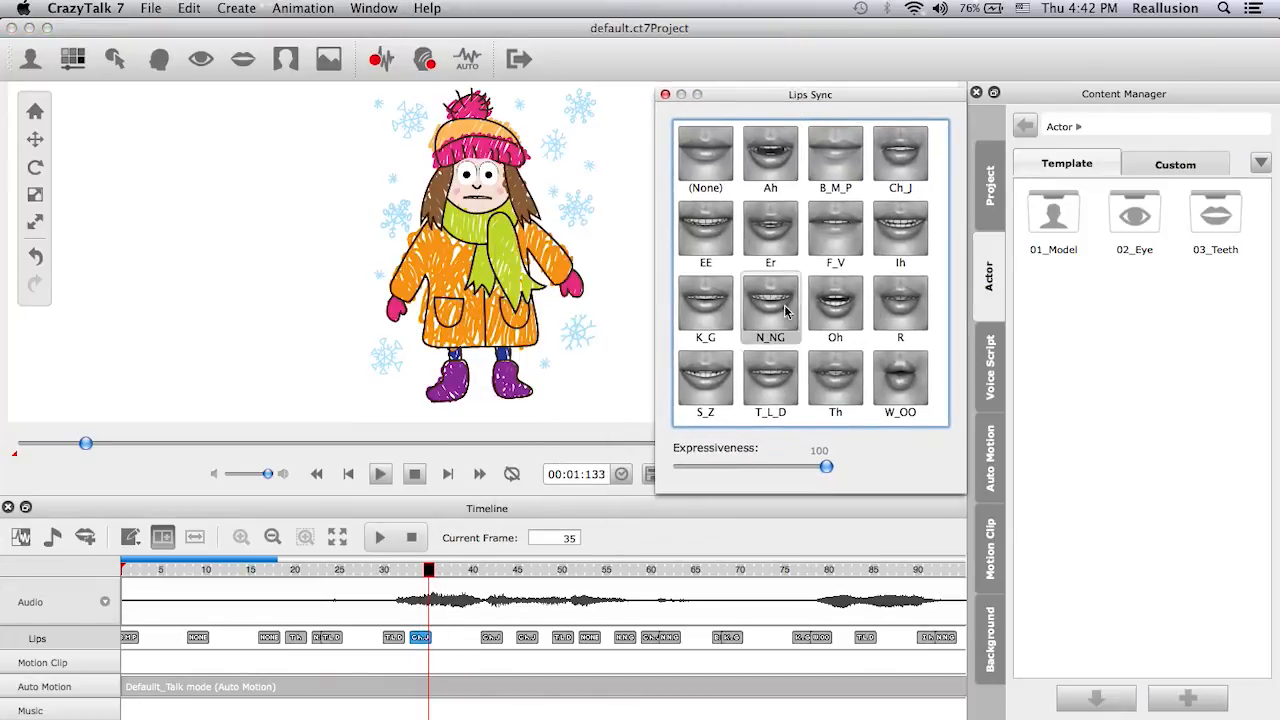
left_click(770, 155)
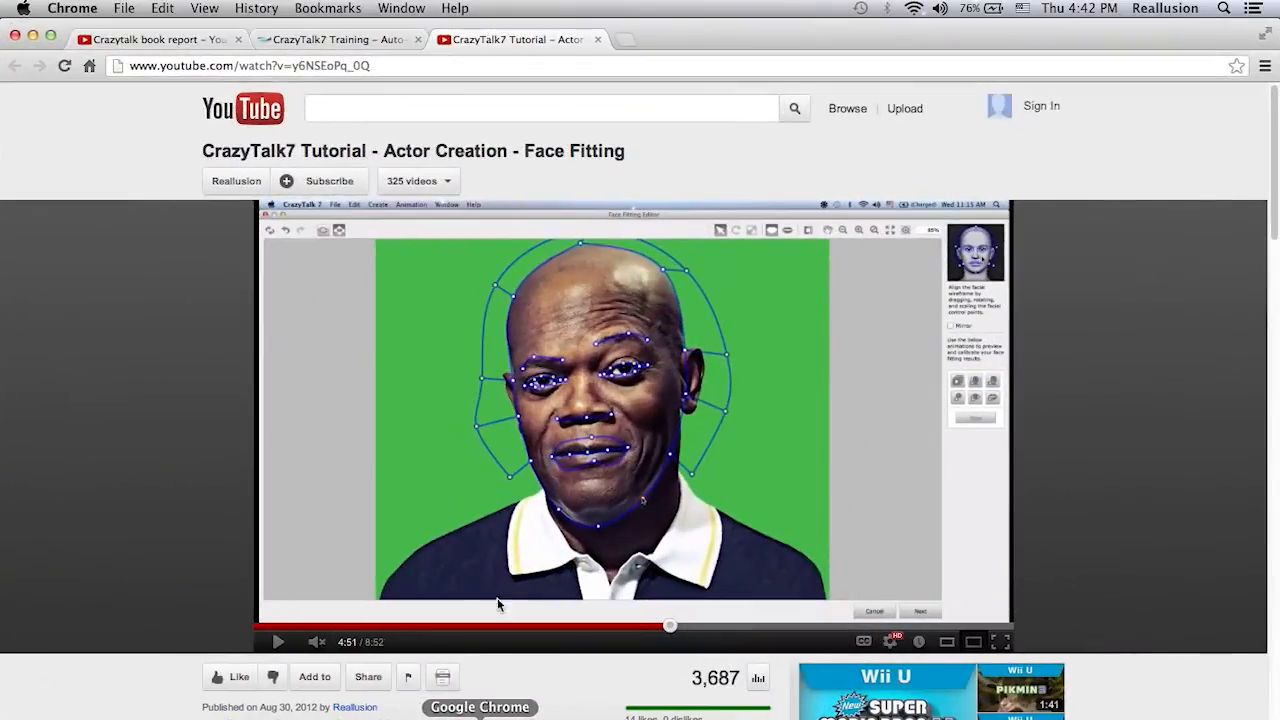
Switch to the CrazyTalk7 Training tab showing the Custom Animation tutorial links.
left_click(335, 40)
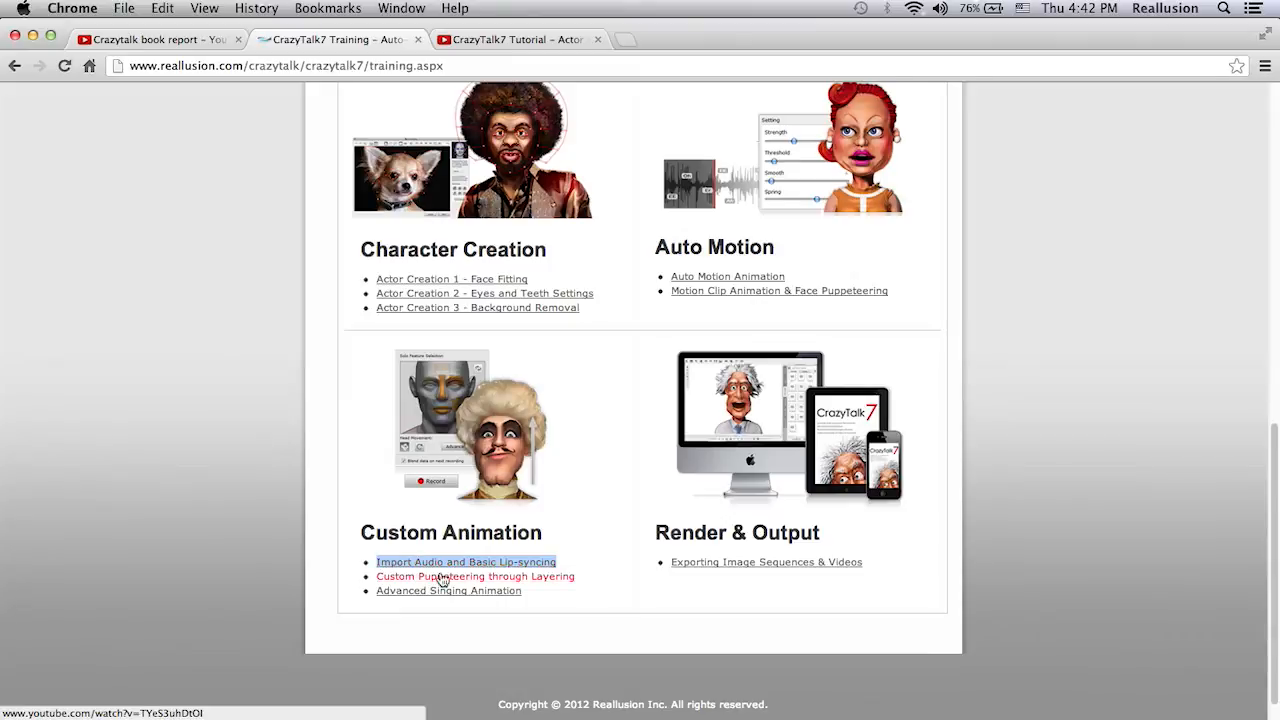
mouse_move(590, 492)
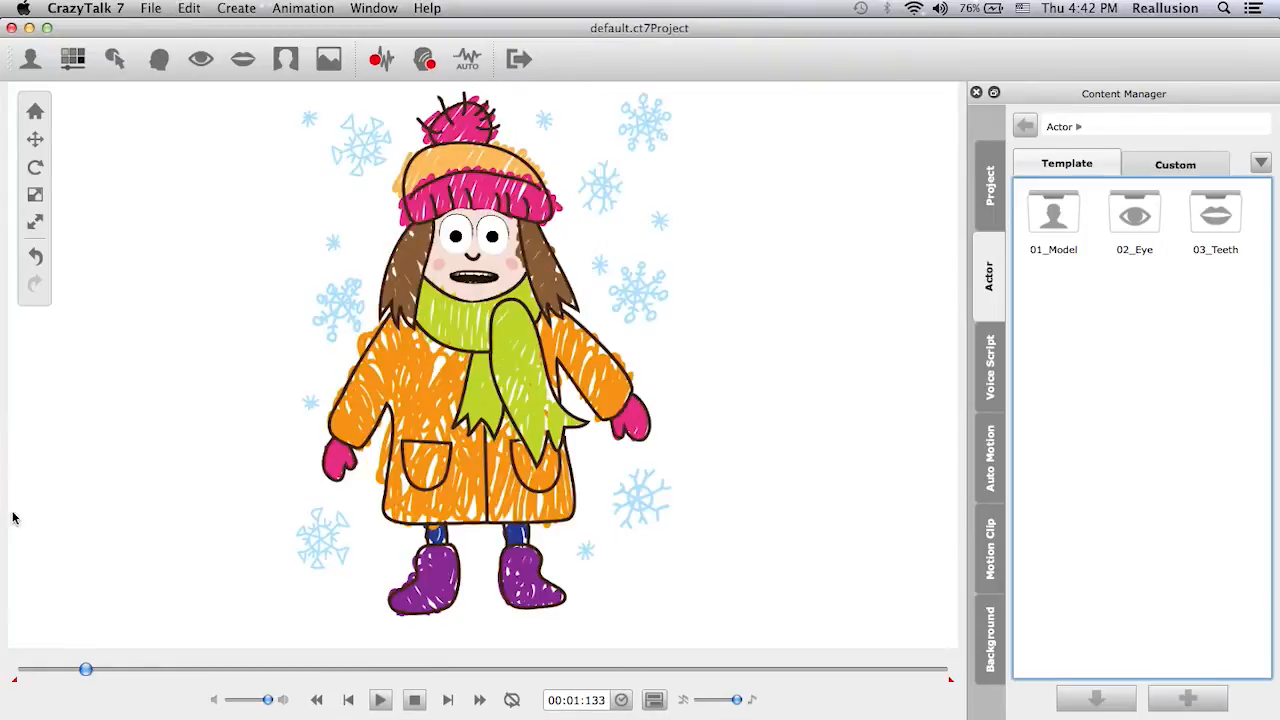
mouse_move(890, 395)
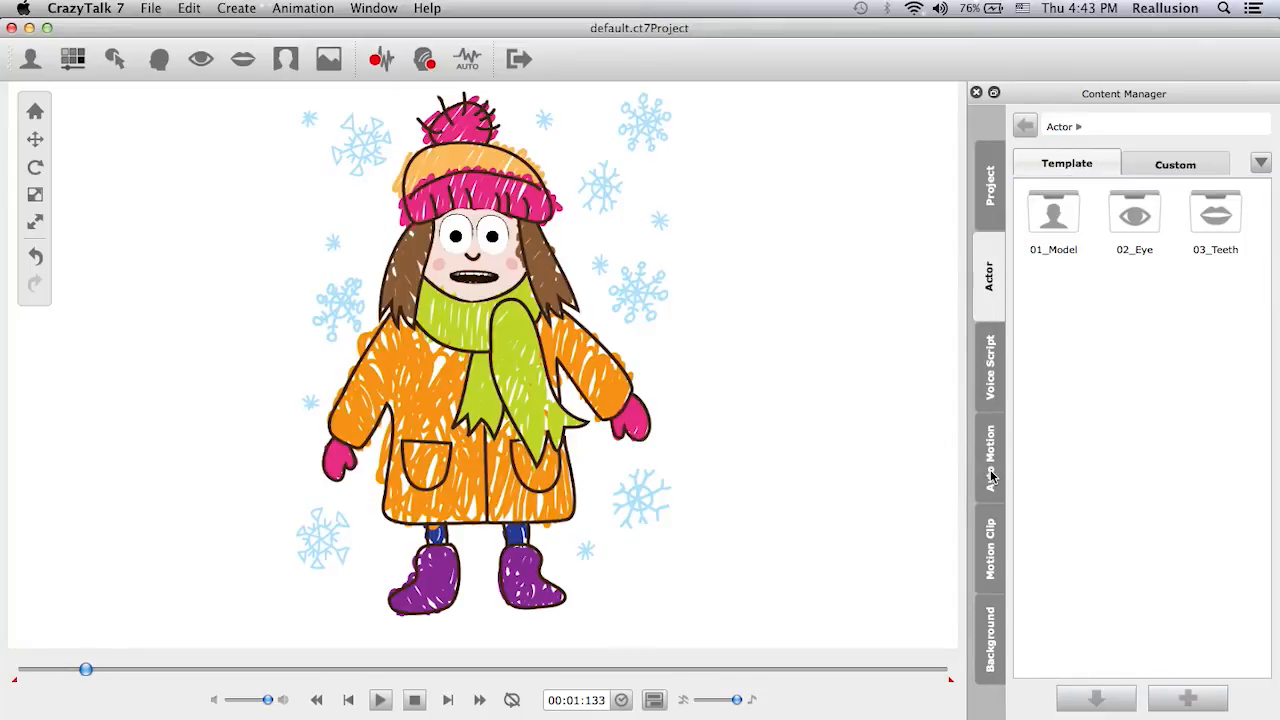
Open the Auto Motion library in the Content Manager with the timeline visible.
left_click(991, 478)
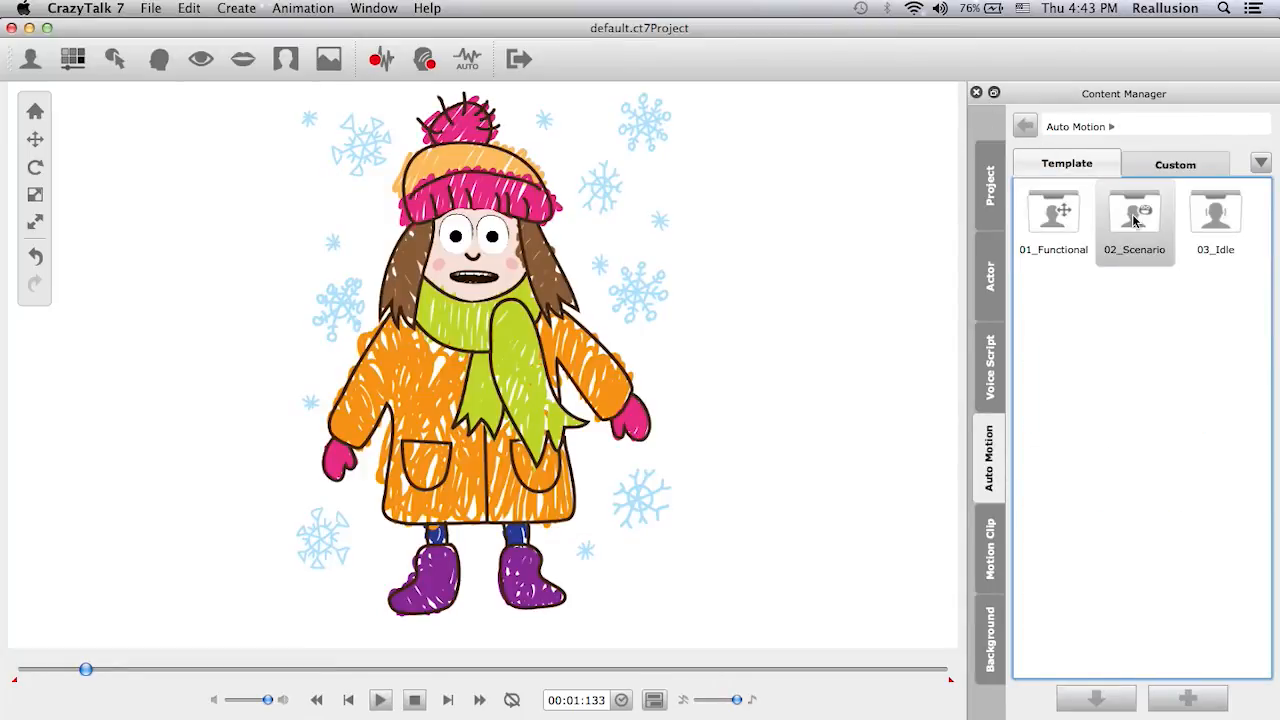
mouse_move(754, 412)
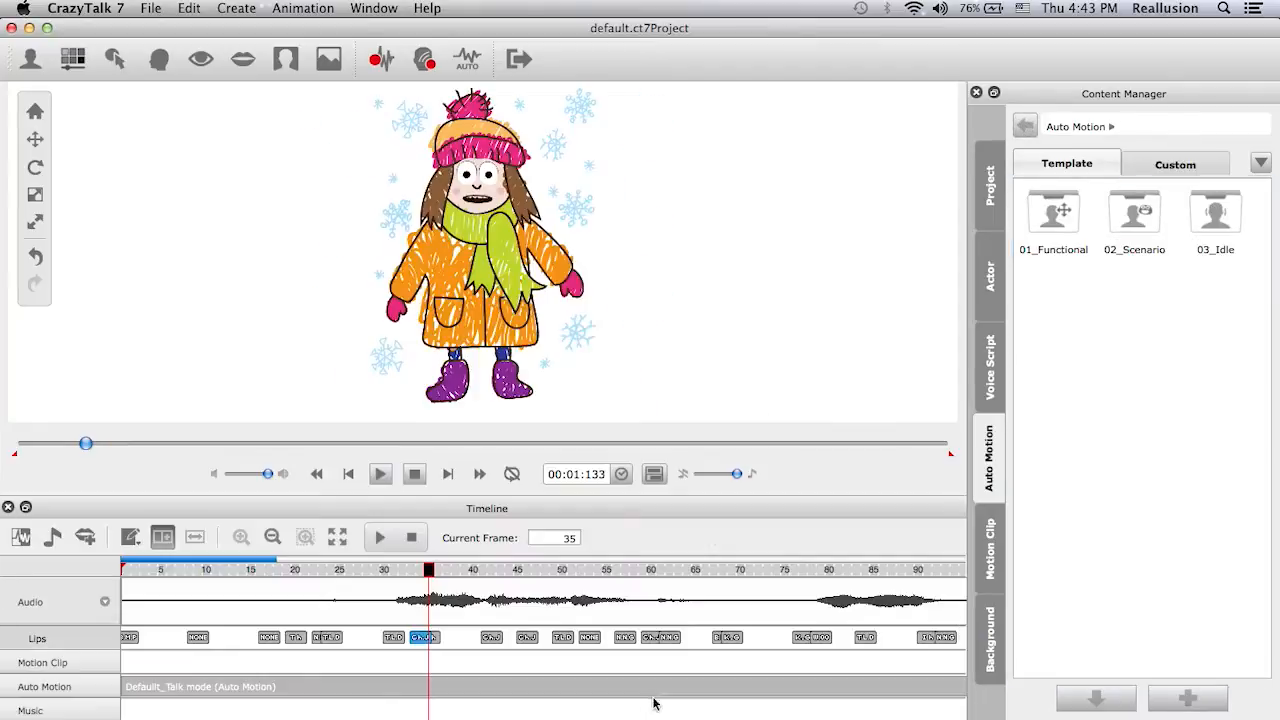
left_click(1053, 213)
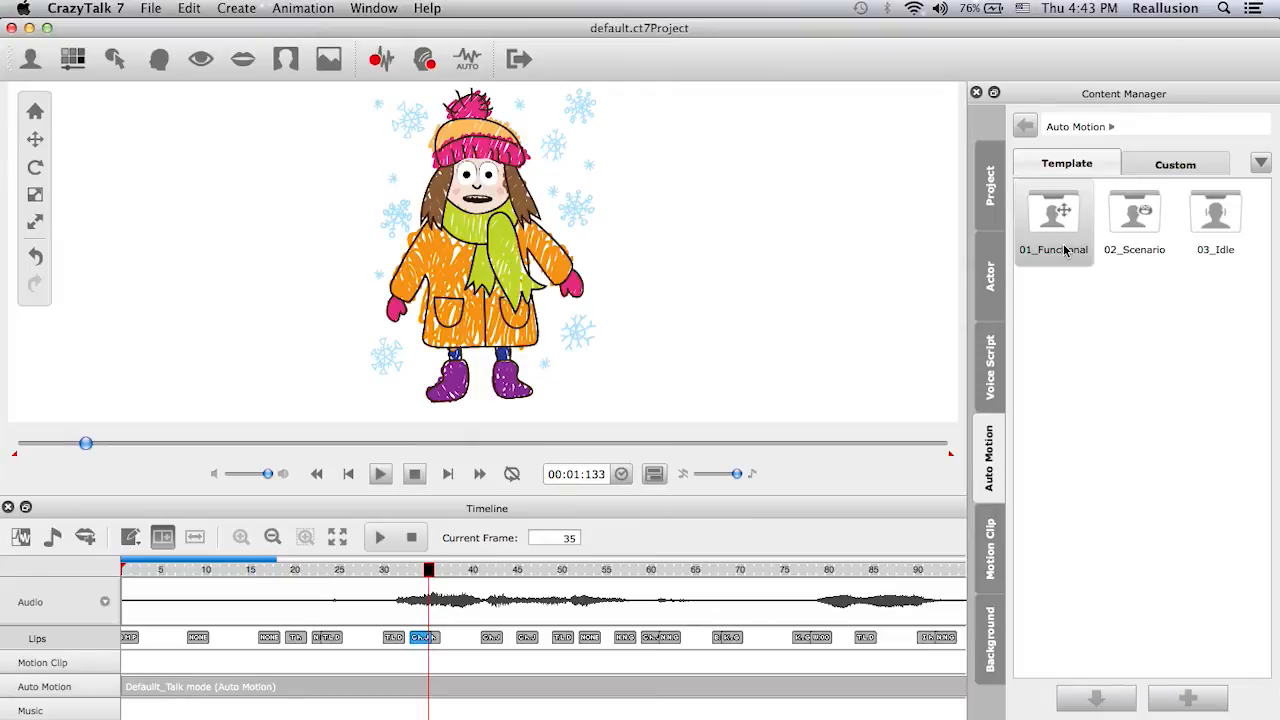
mouse_move(670, 615)
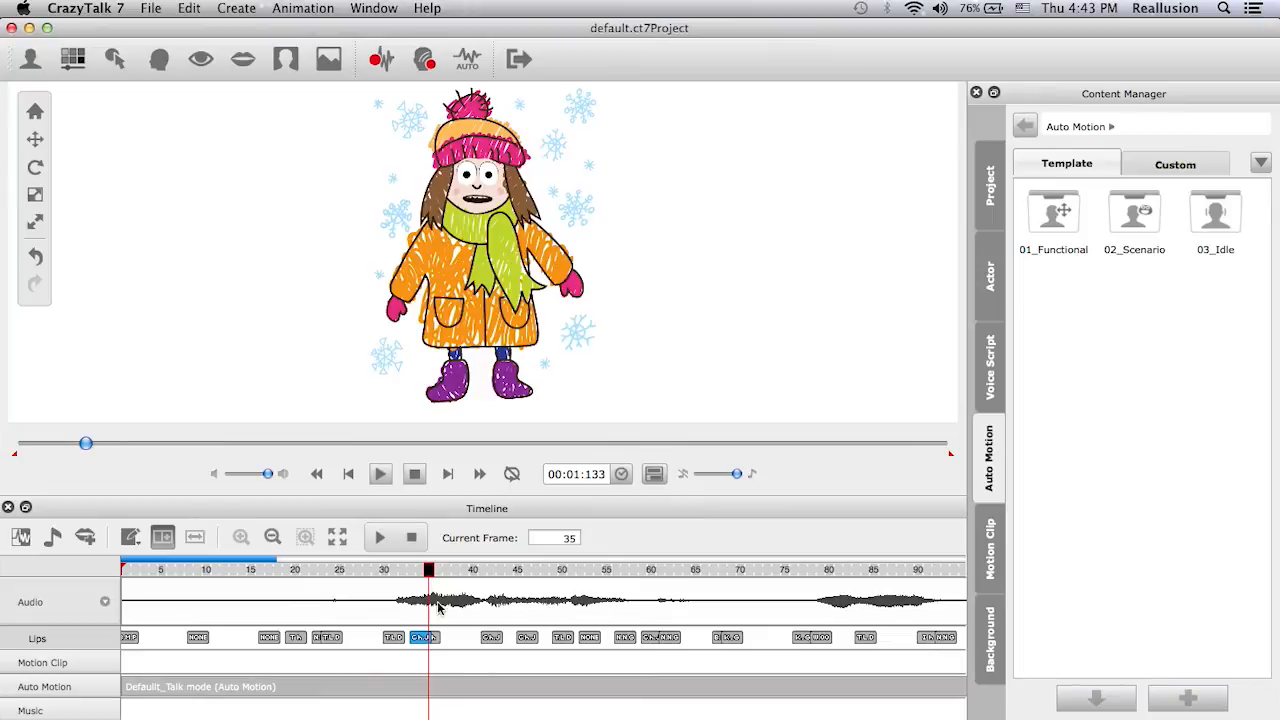
mouse_move(488, 601)
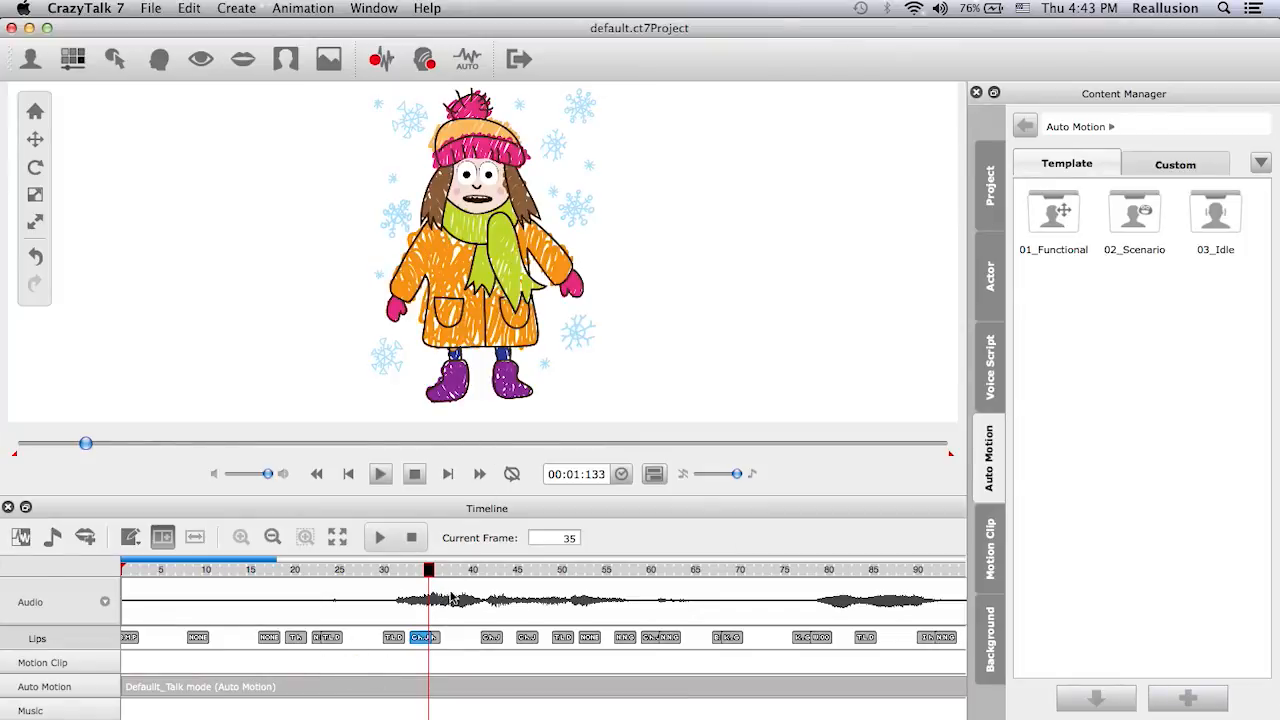
Apply Kid Talking from 02_Scenario > 01_Talk, then fit the timeline and play the clip.
left_click(1053, 214)
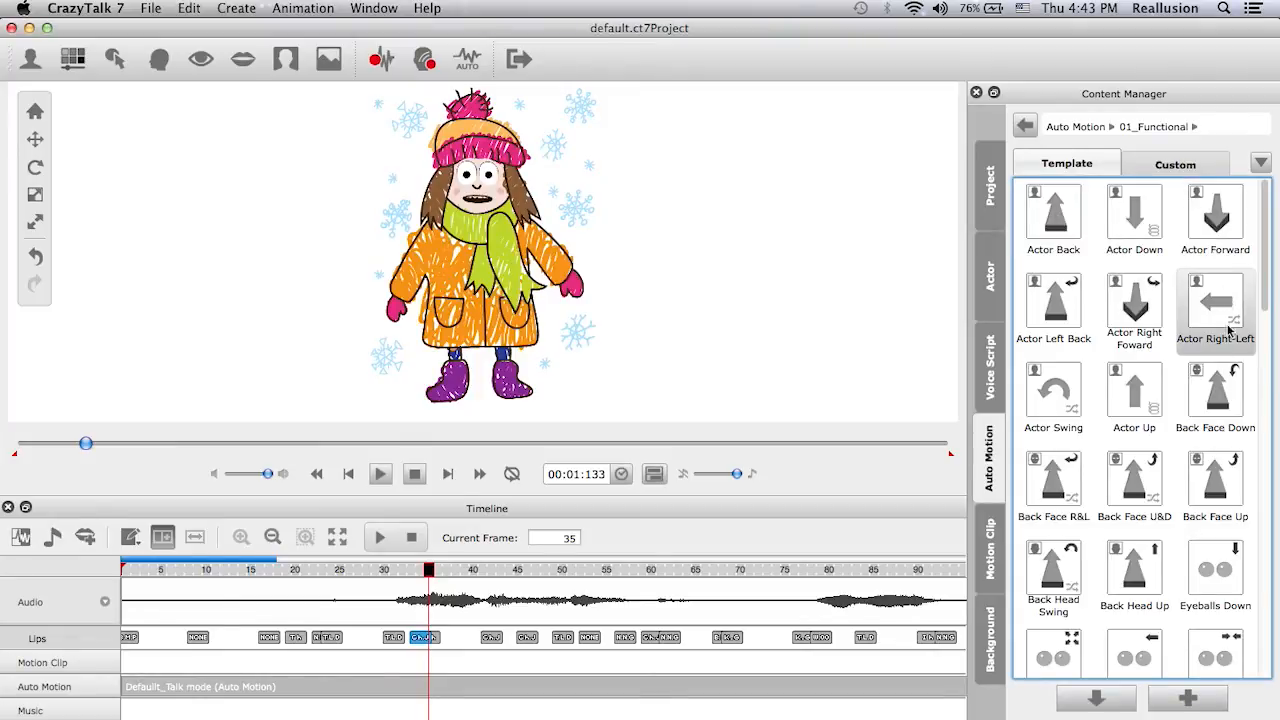
left_click(1024, 125)
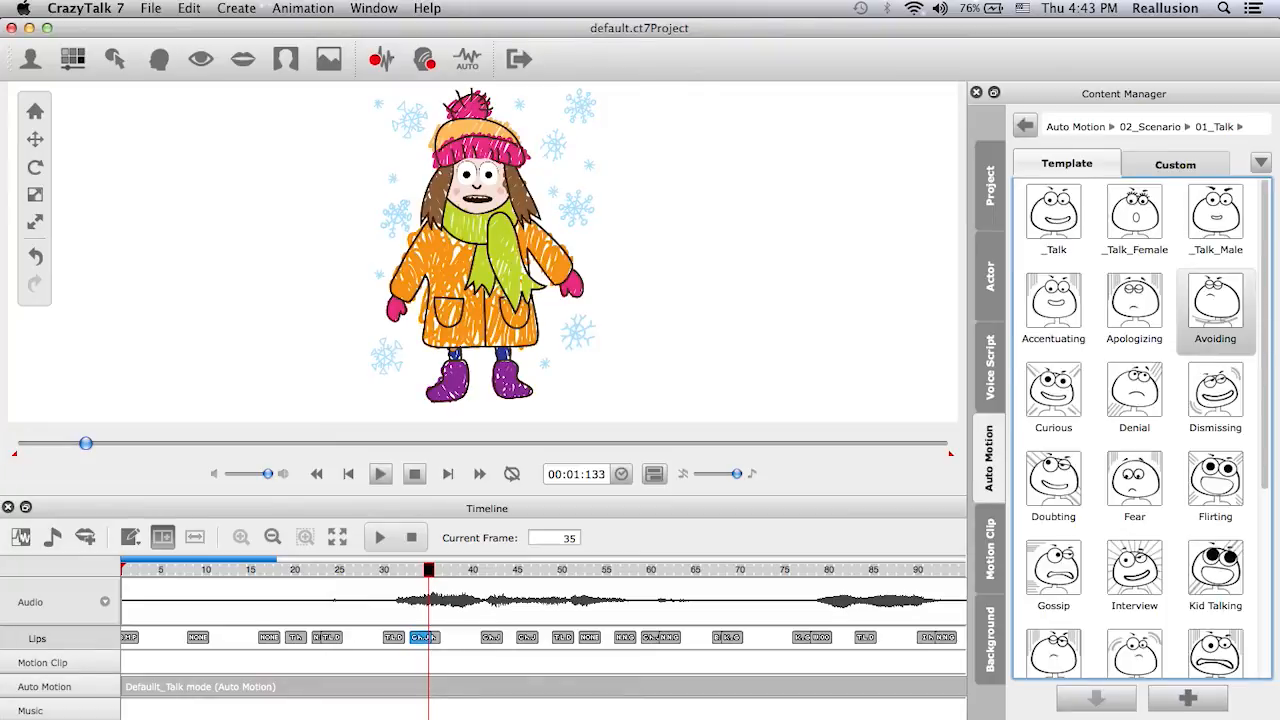
scroll("down", 3)
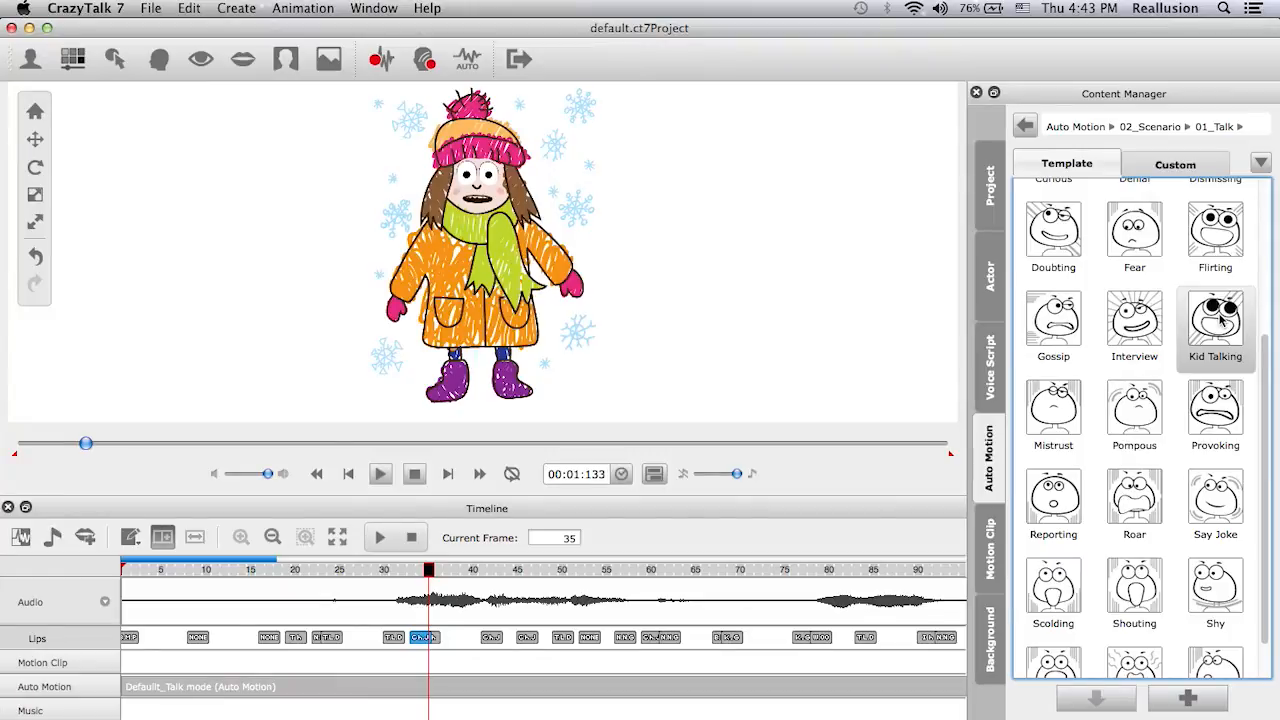
left_click(380, 474)
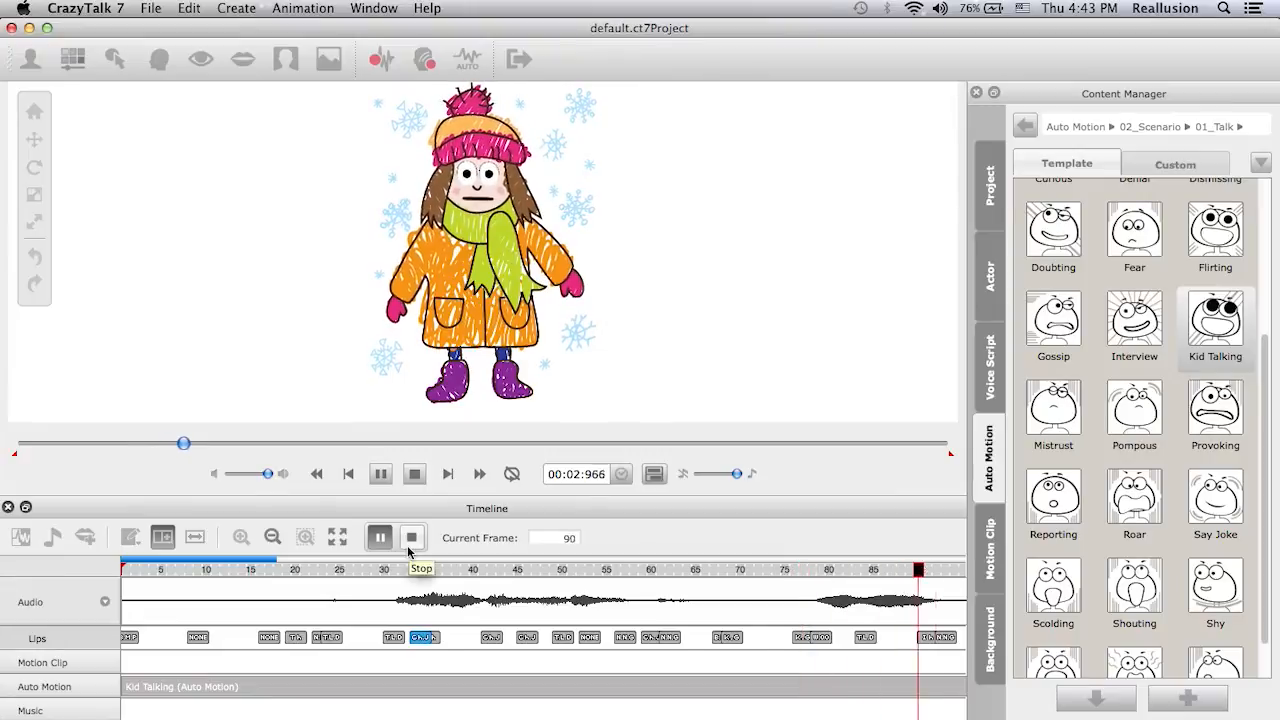
left_click(414, 473)
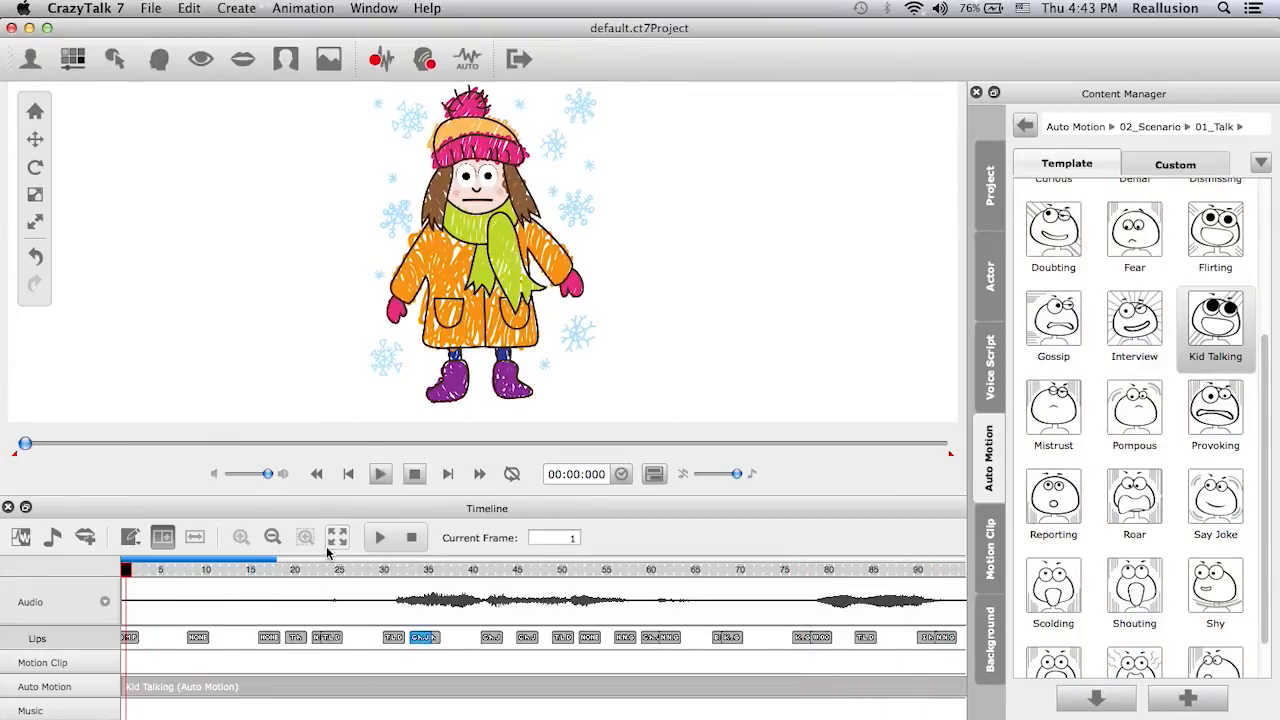
left_click(272, 537)
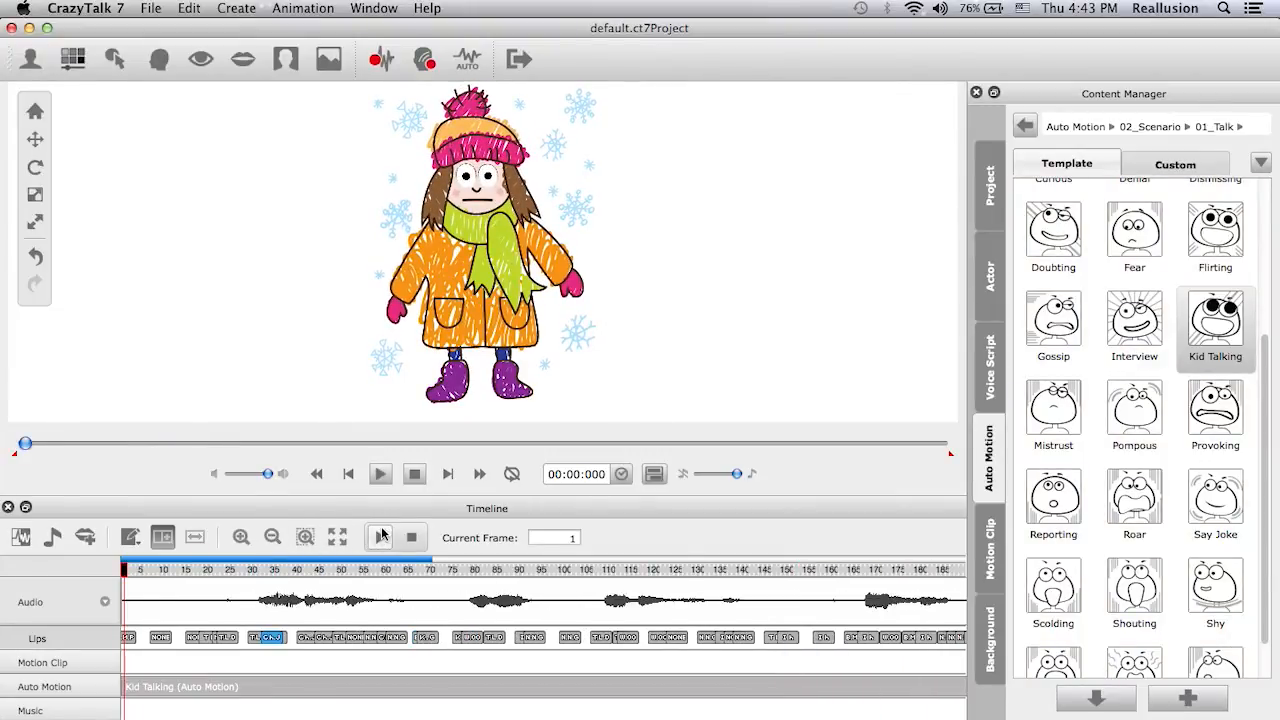
left_click(411, 537)
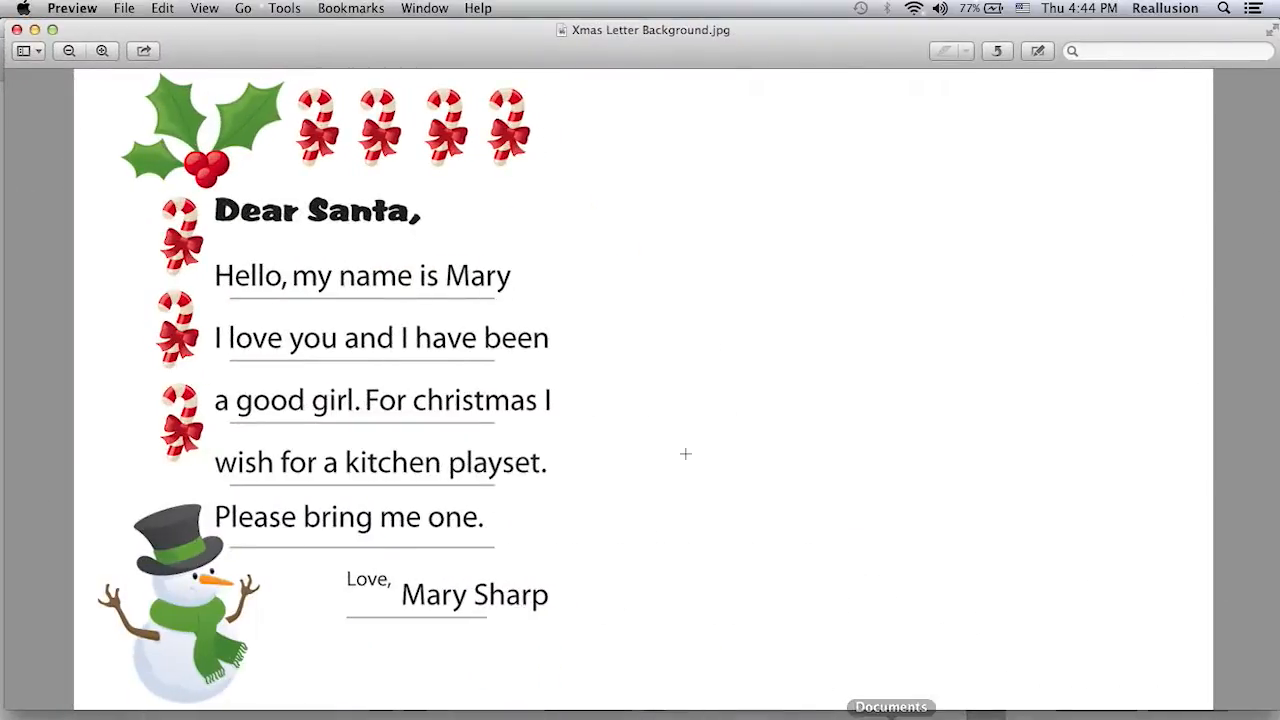
mouse_move(580, 213)
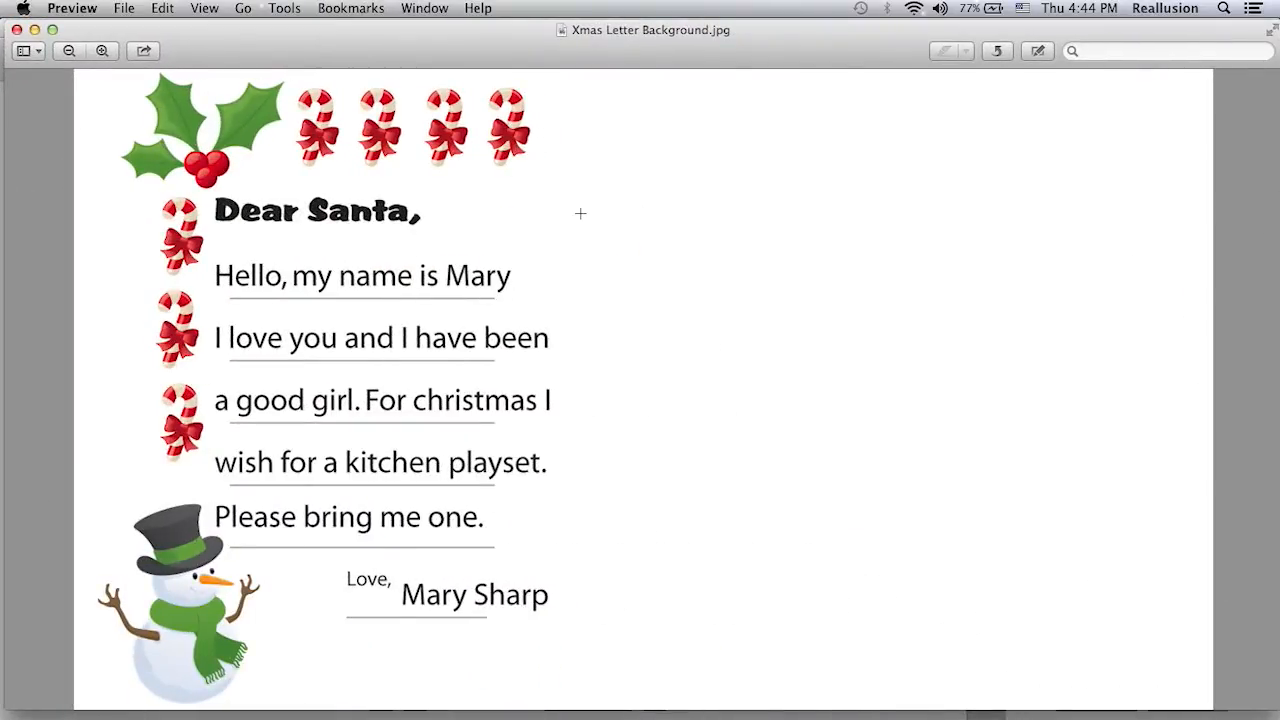
mouse_move(38, 31)
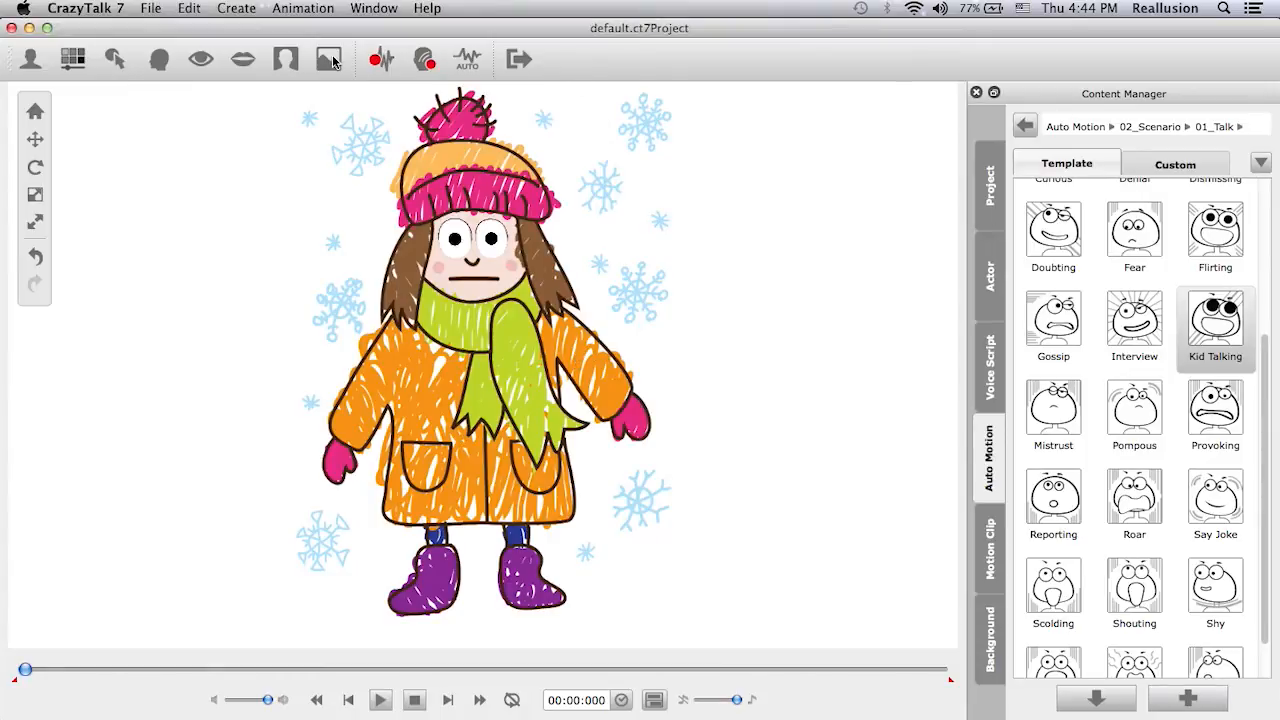
mouse_move(330, 59)
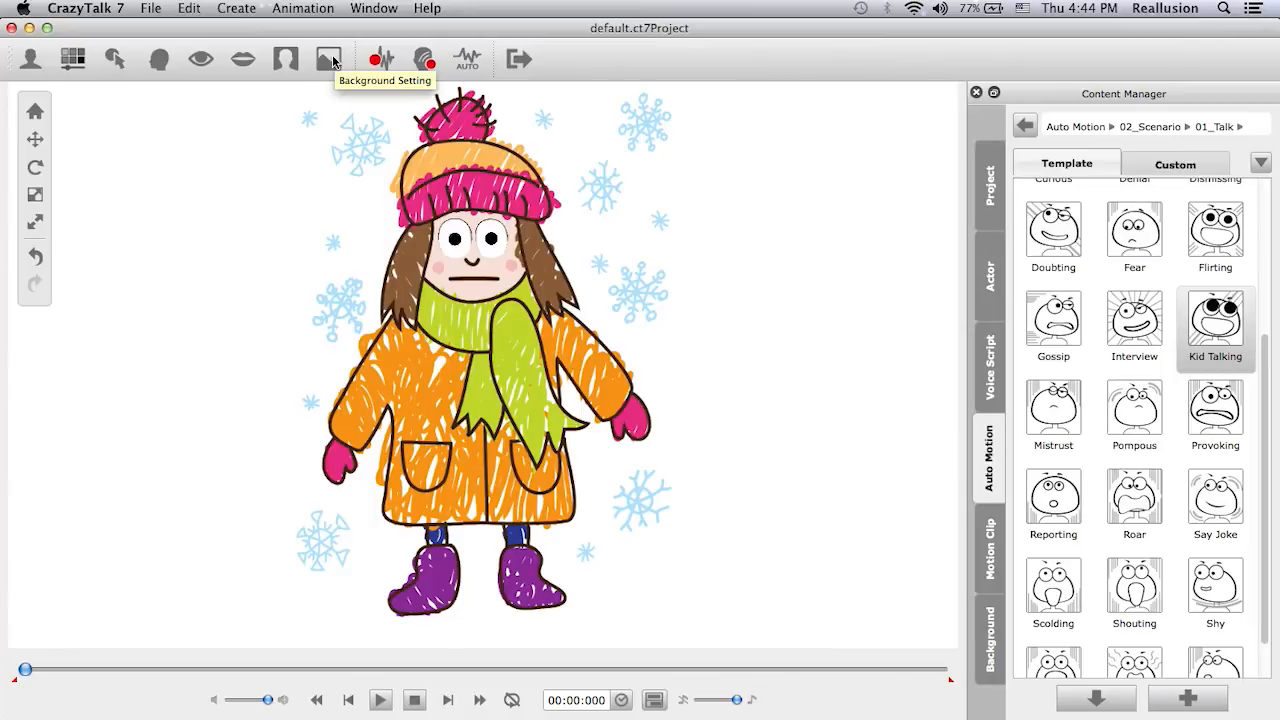
Load Xmas Letter Background.jpg from Materials Folder as the scene background.
left_click(326, 57)
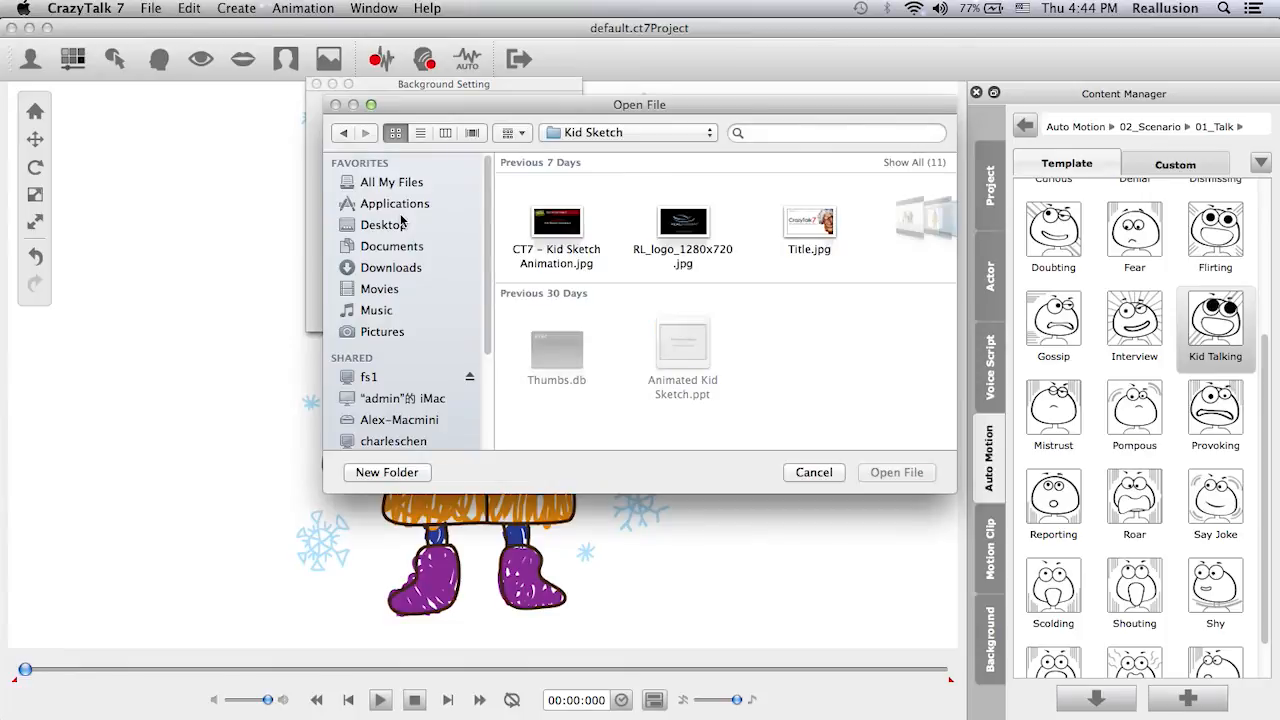
left_click(385, 224)
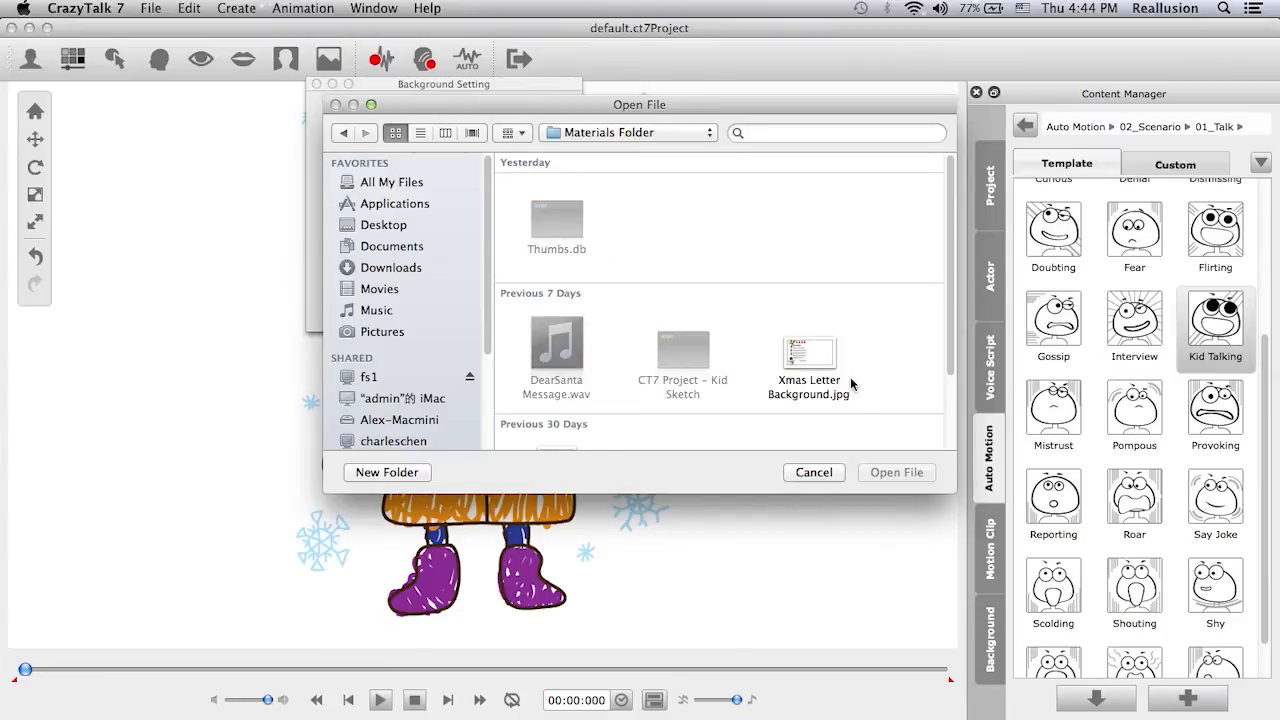
left_click(809, 350)
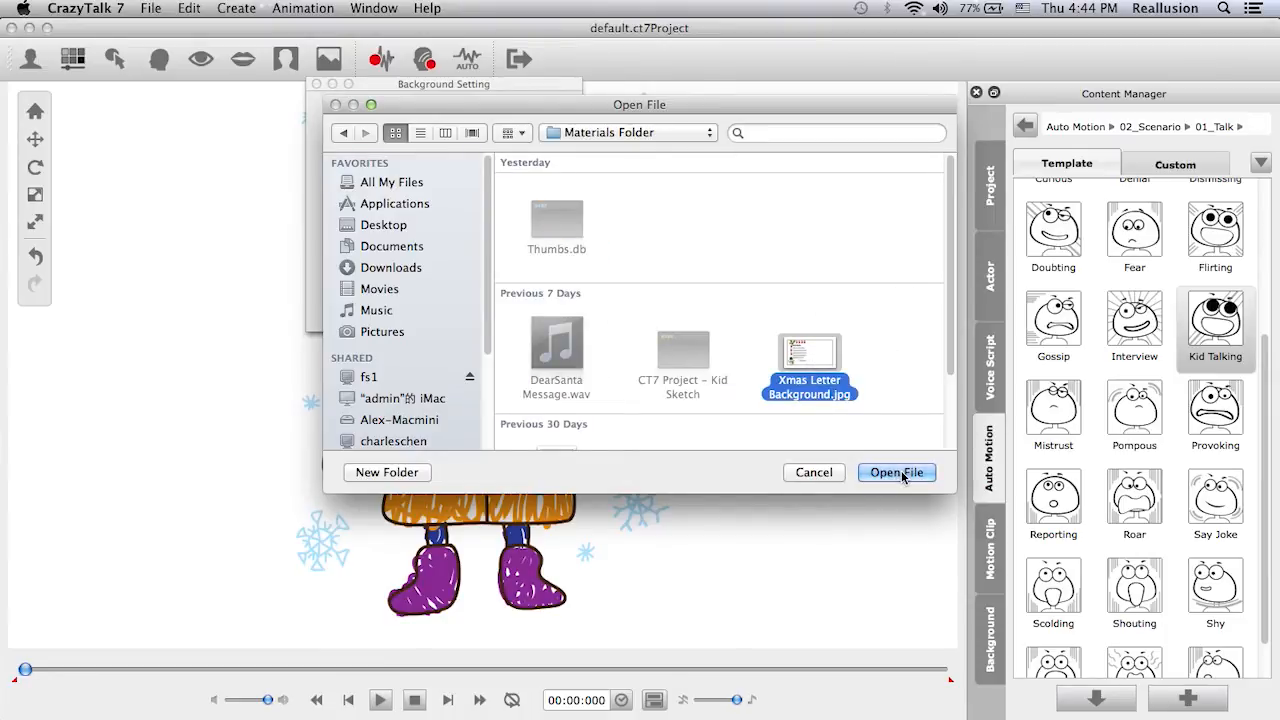
left_click(896, 472)
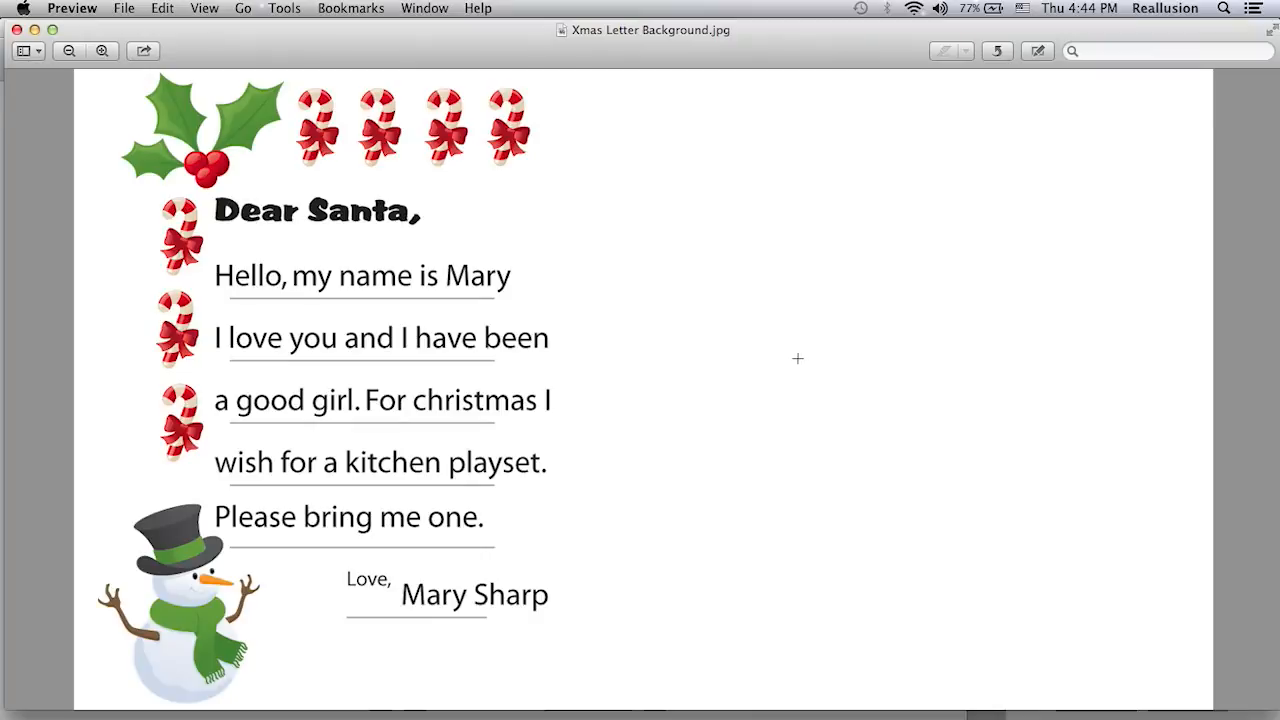
mouse_move(598, 427)
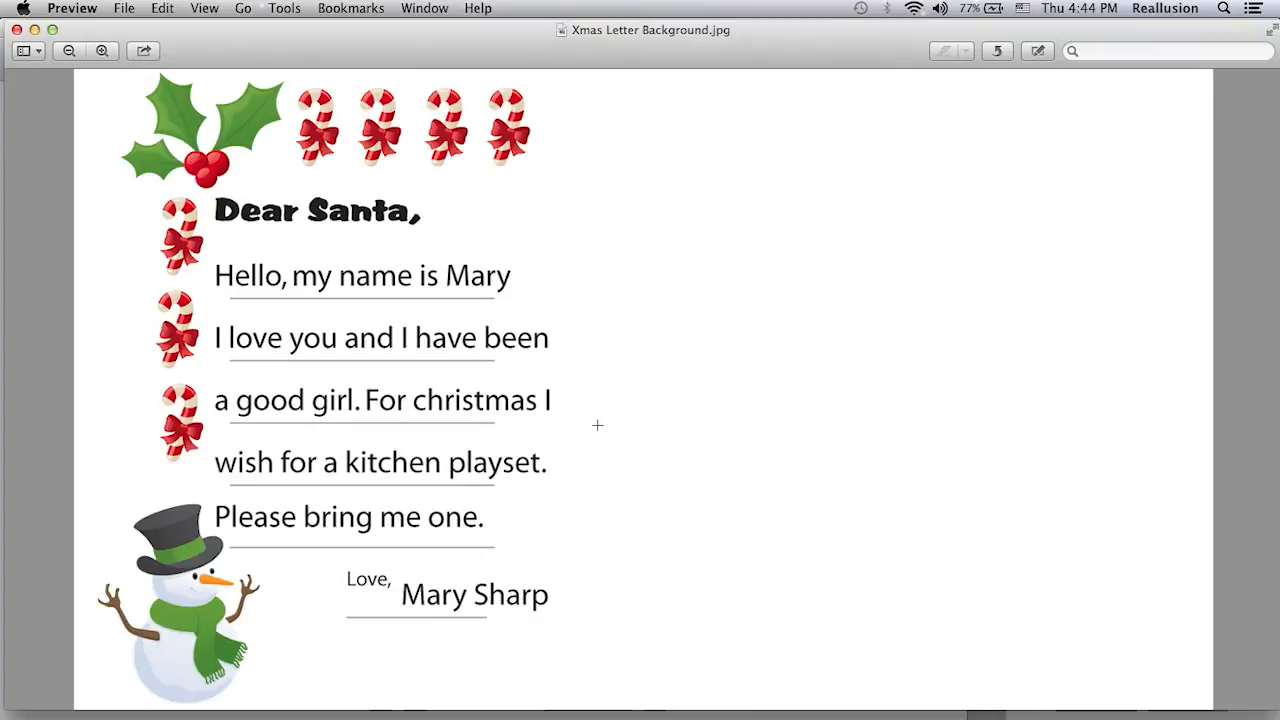
mouse_move(545, 248)
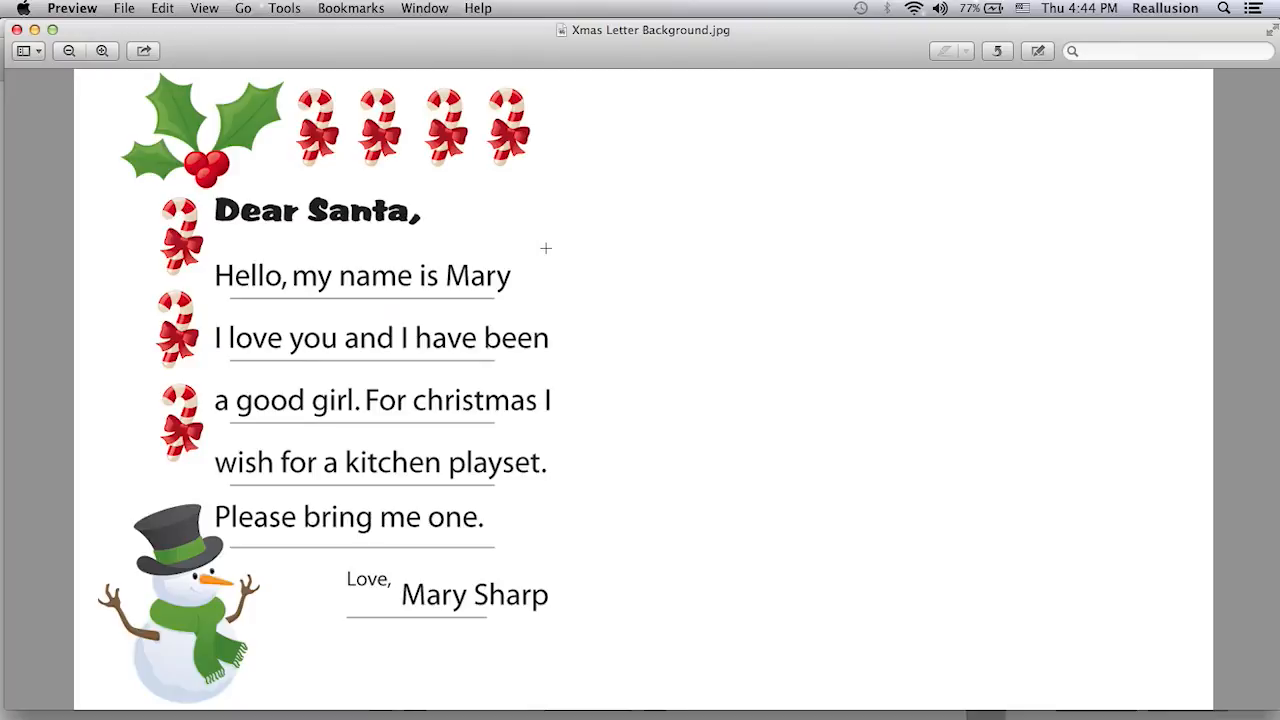
mouse_move(280, 400)
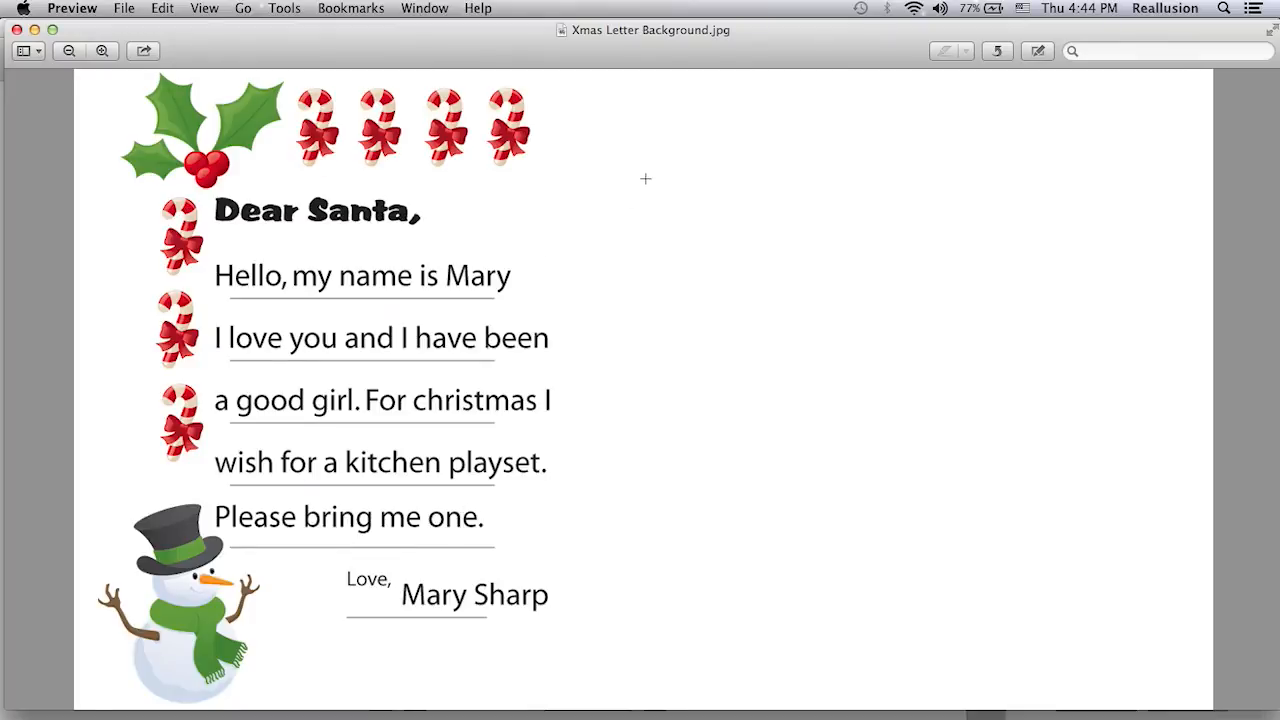
mouse_move(715, 321)
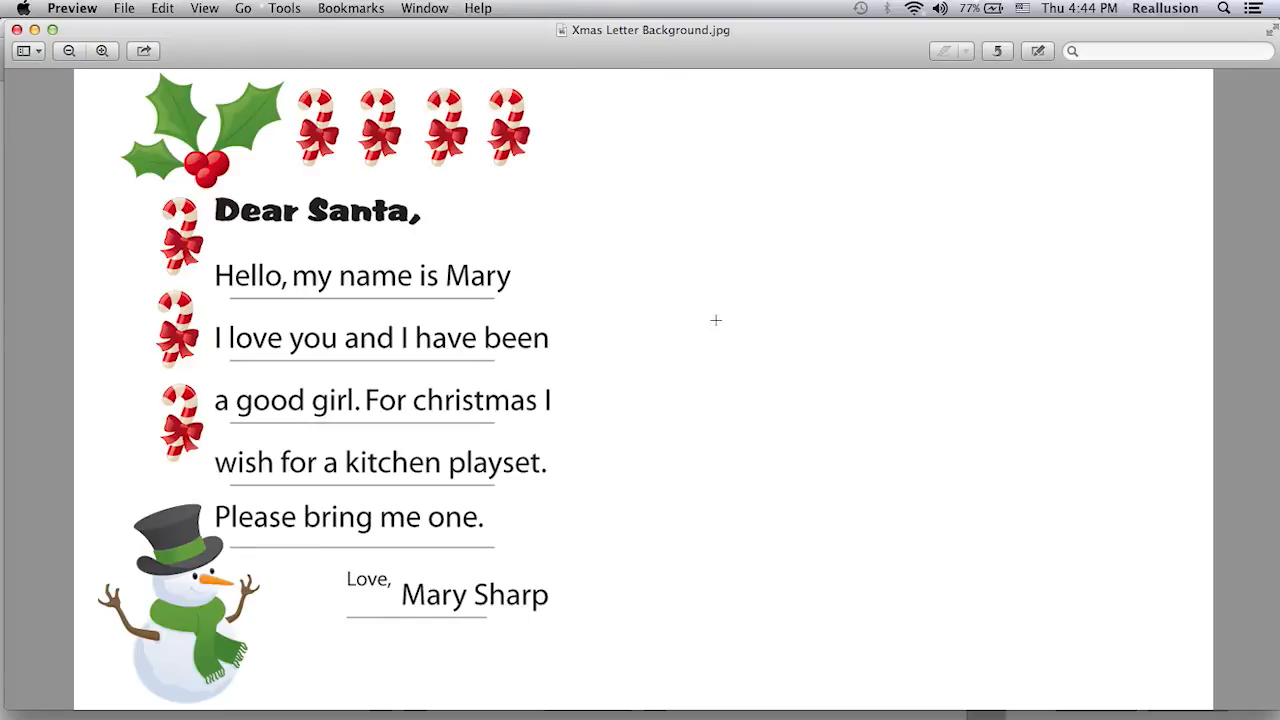
mouse_move(863, 456)
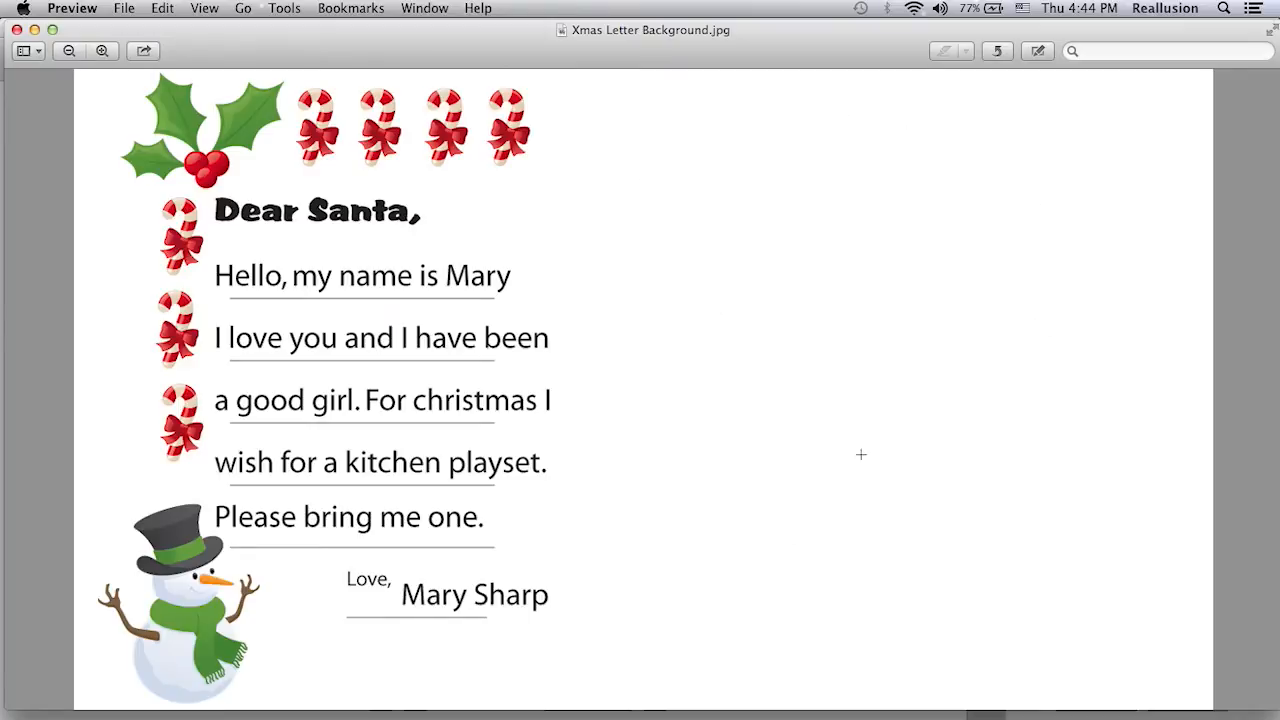
mouse_move(952, 228)
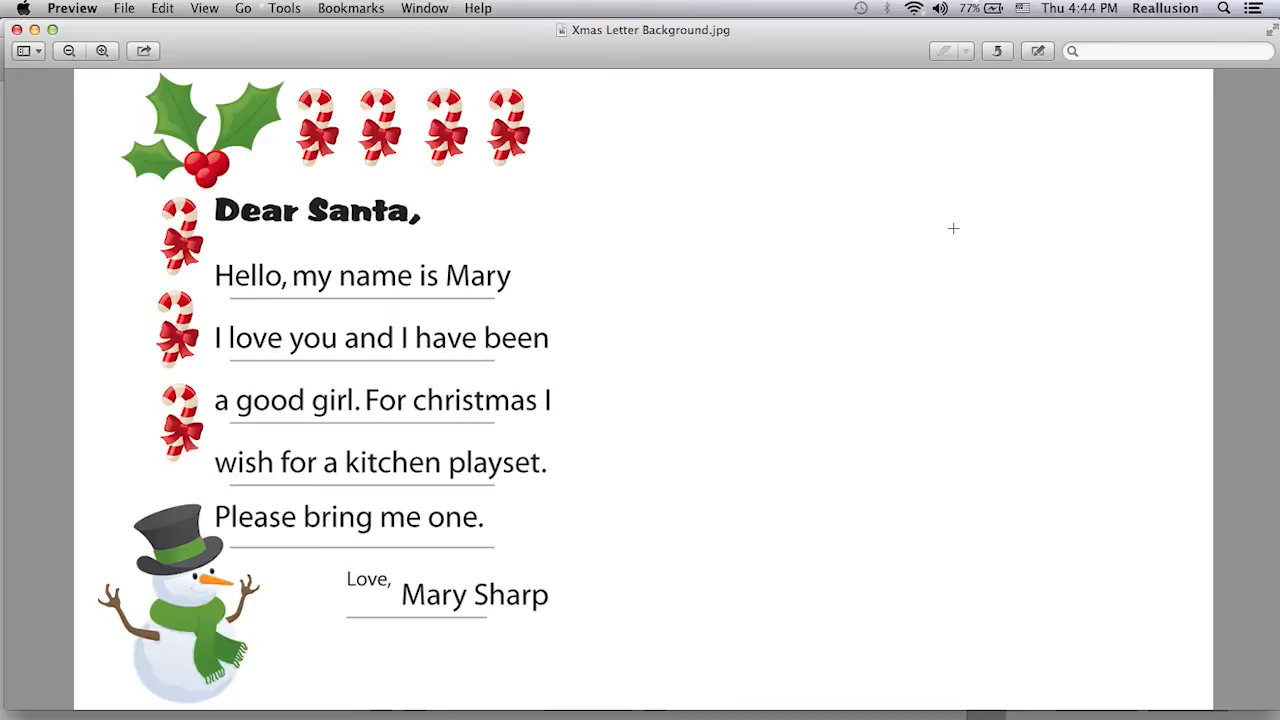
mouse_move(44, 43)
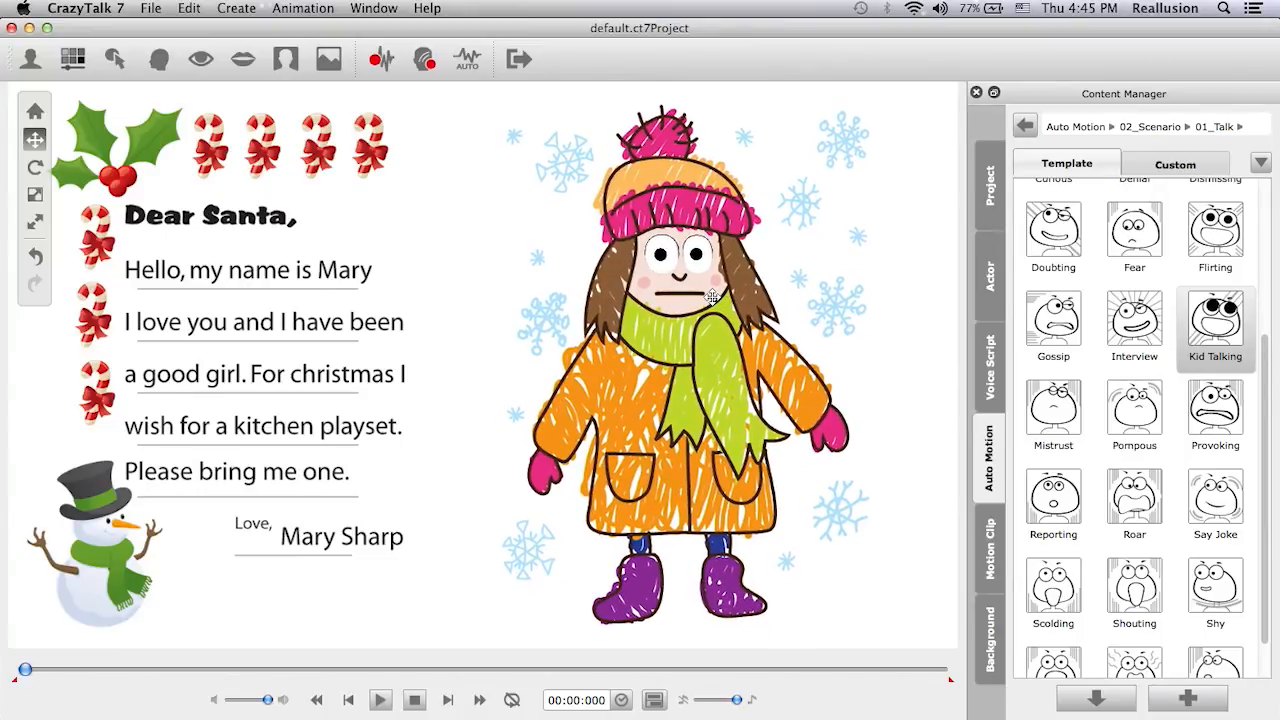
mouse_move(728, 228)
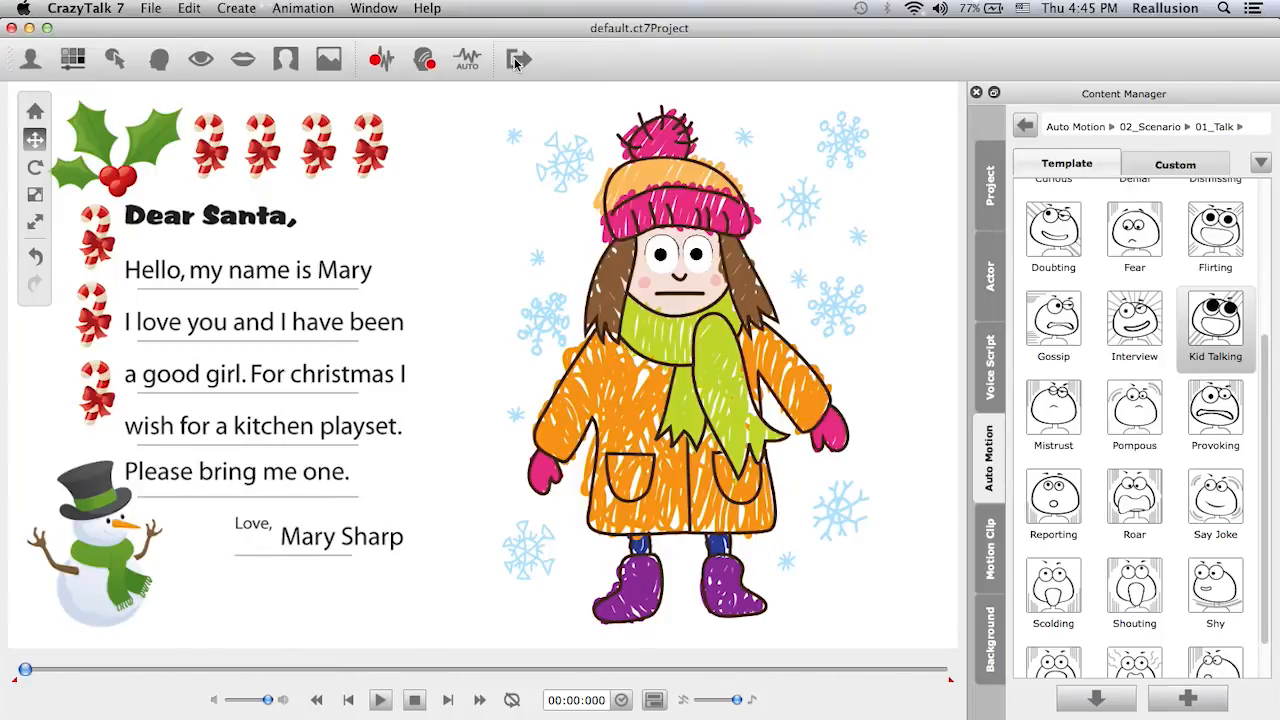
Set the video export to H.264 codec with HD 720p (1280x720) frame size.
left_click(515, 58)
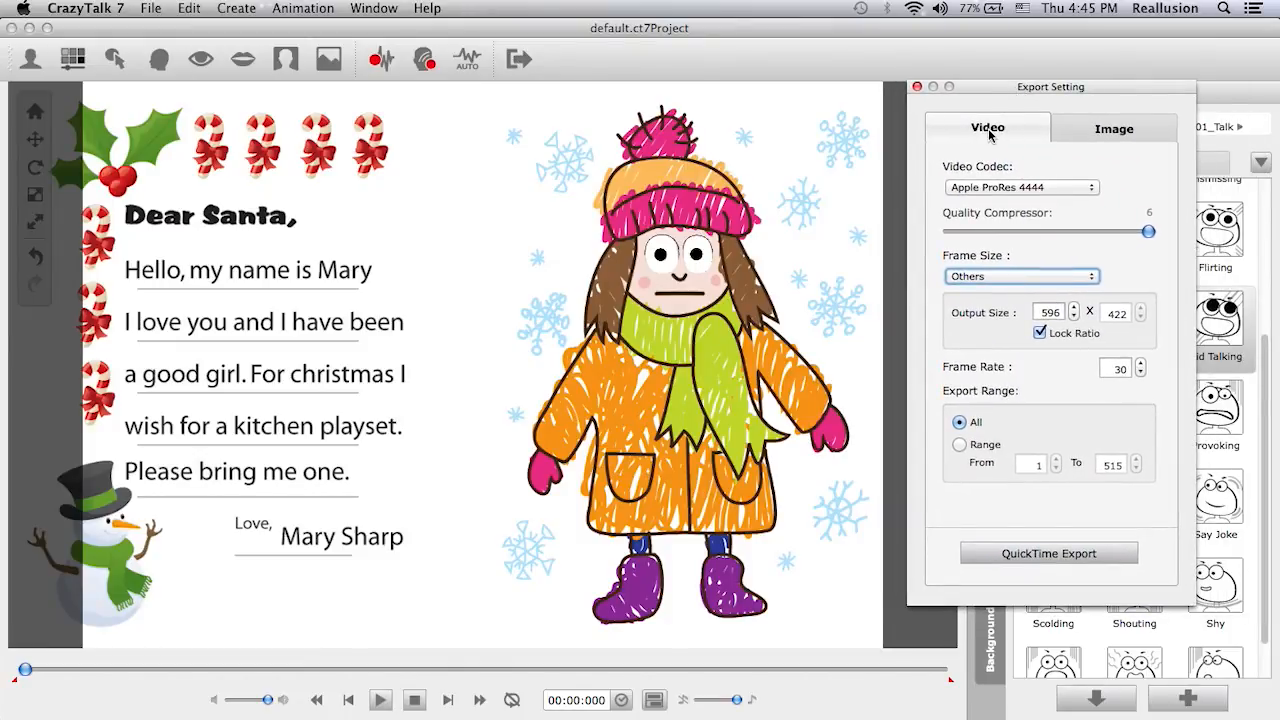
left_click(1114, 127)
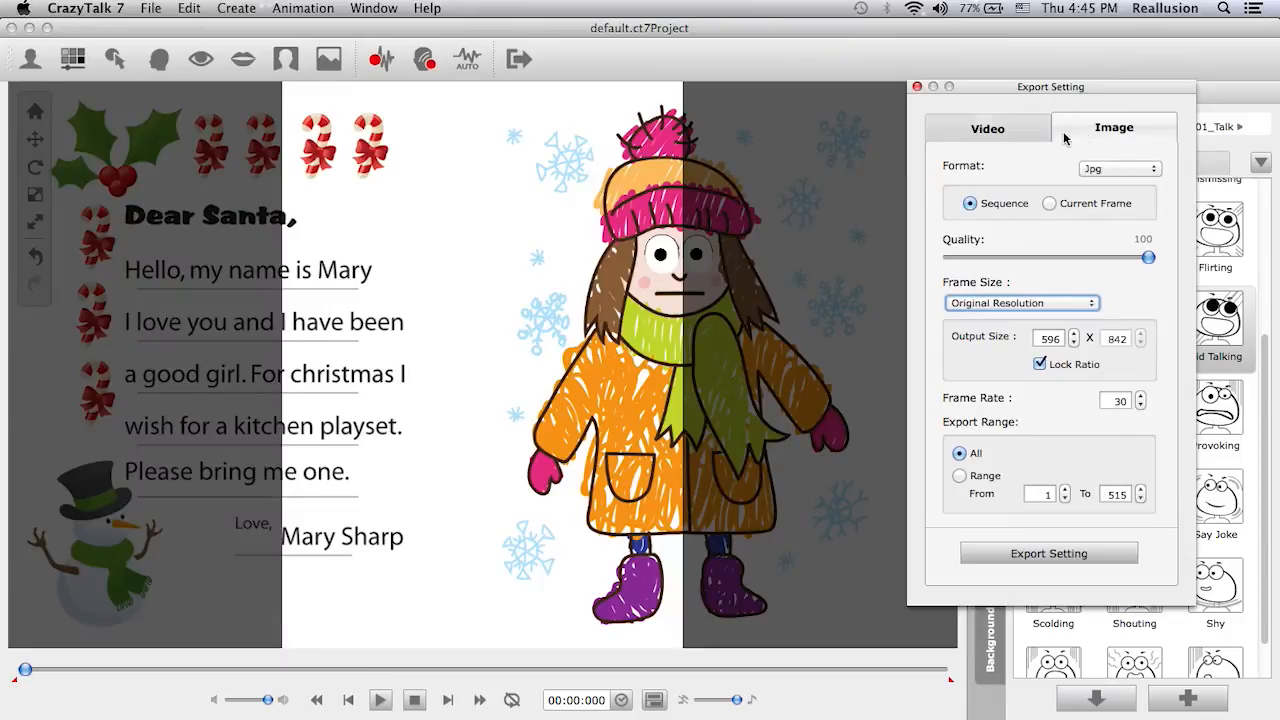
left_click(986, 127)
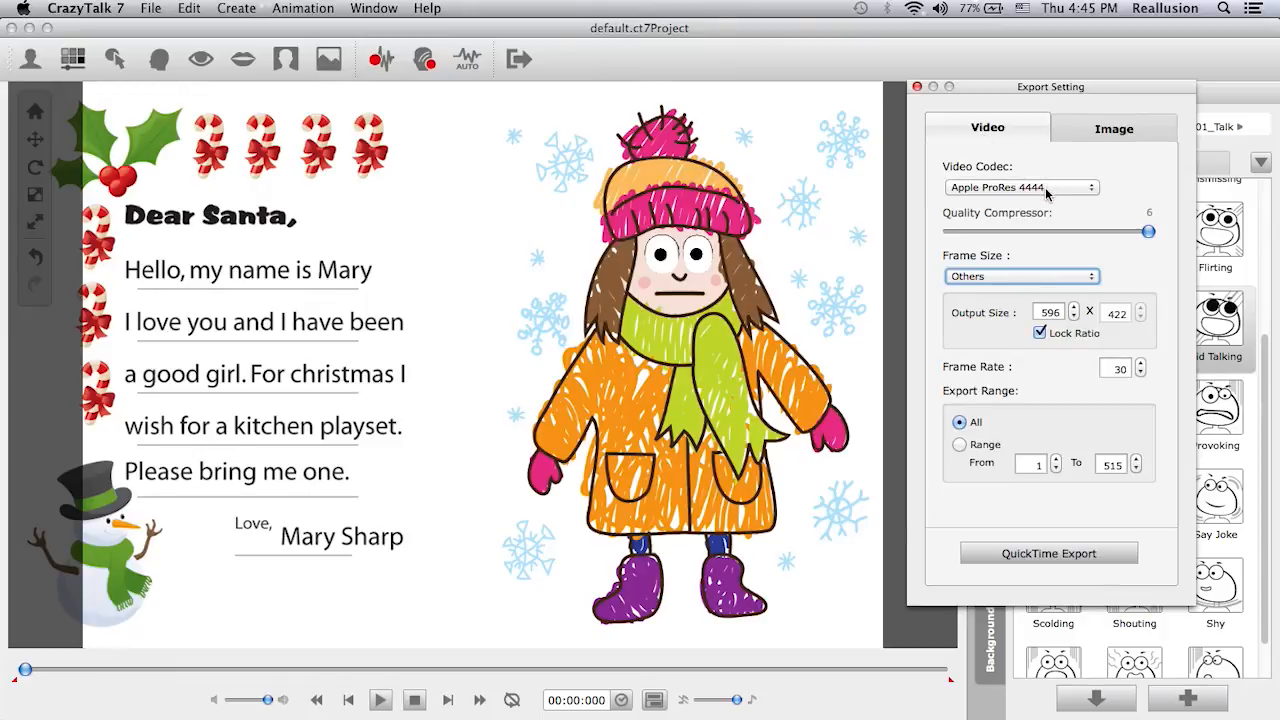
left_click(1020, 187)
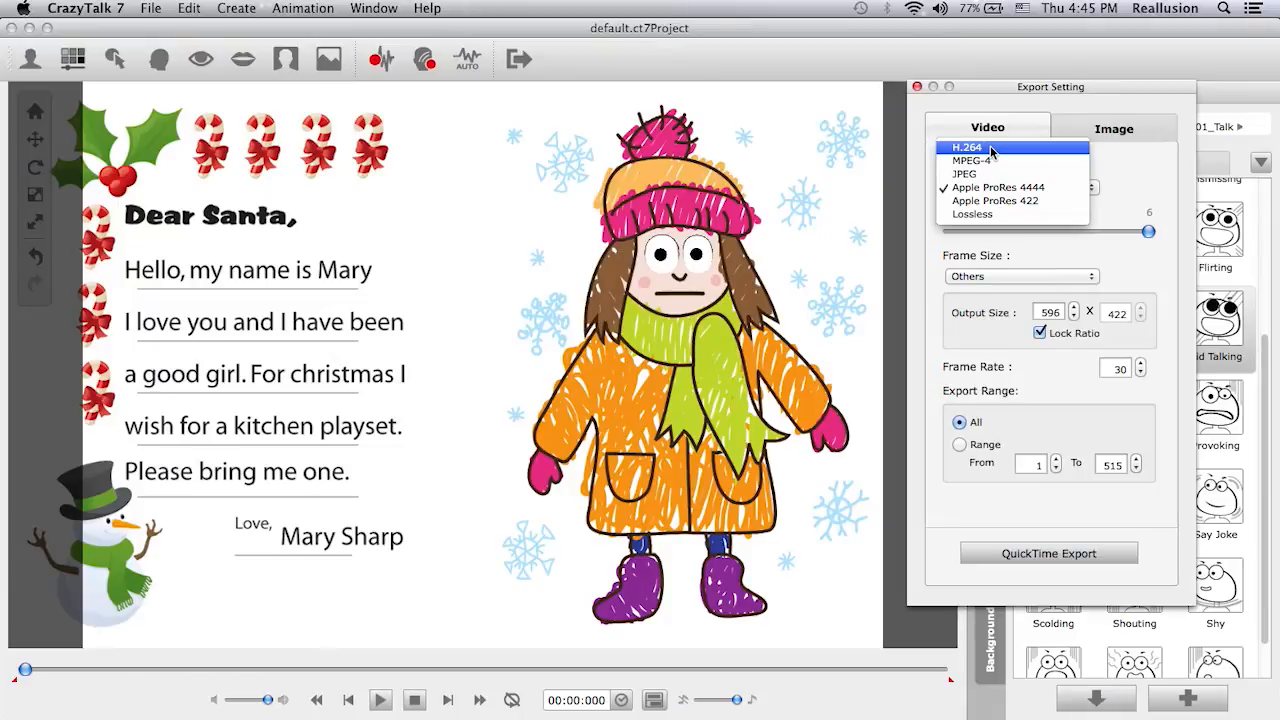
left_click(968, 147)
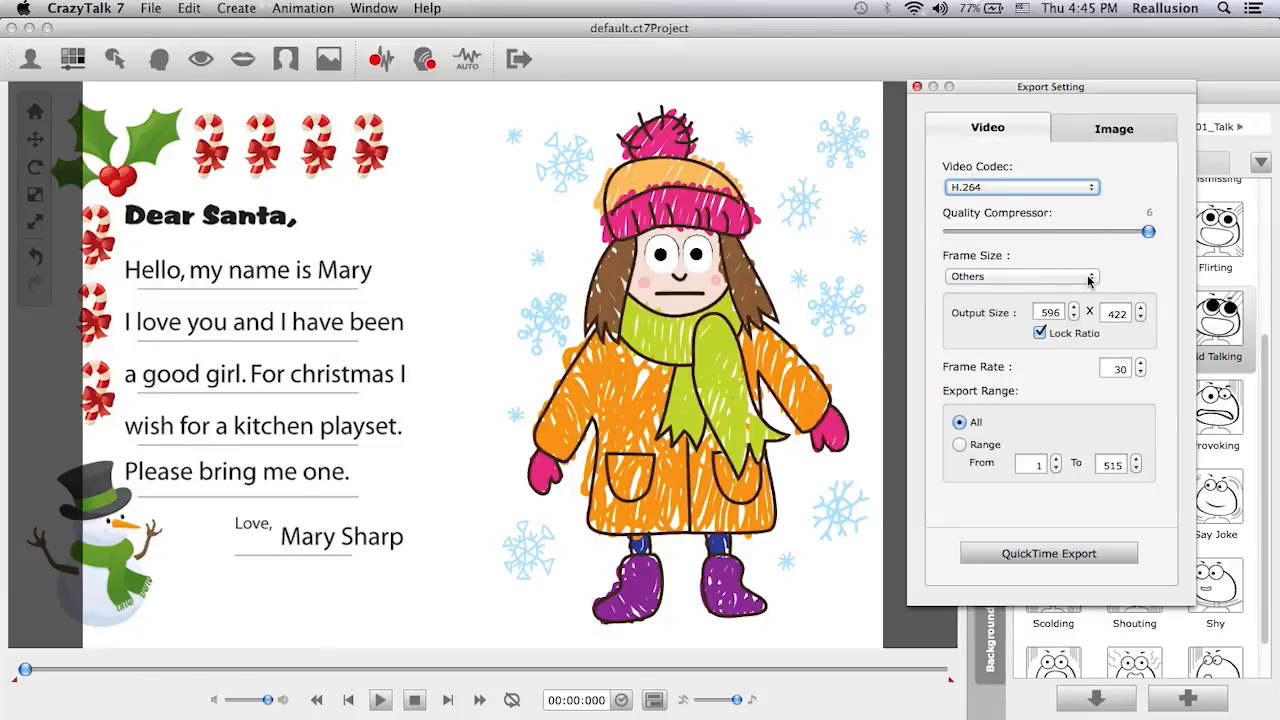
left_click(1020, 276)
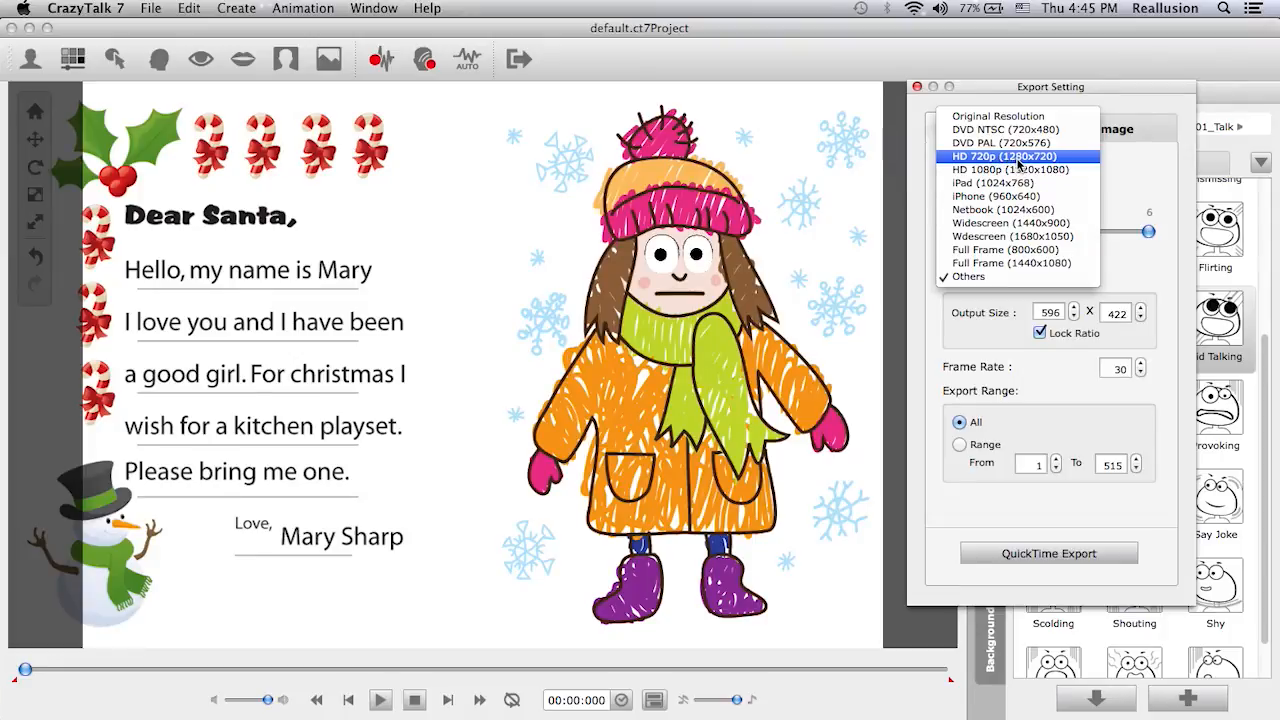
left_click(1003, 156)
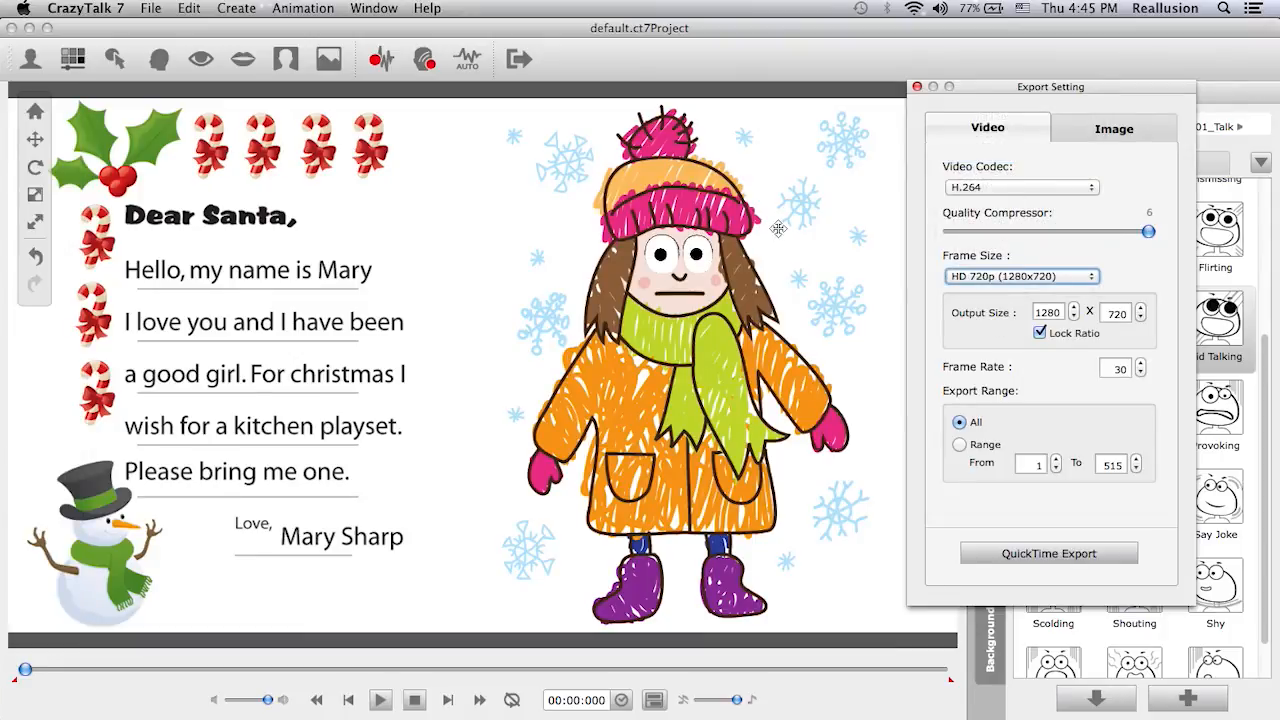
Keep Export Range on All, start QuickTime Export, and name the file 'Save'.
left_click_drag(1050, 86, 1114, 95)
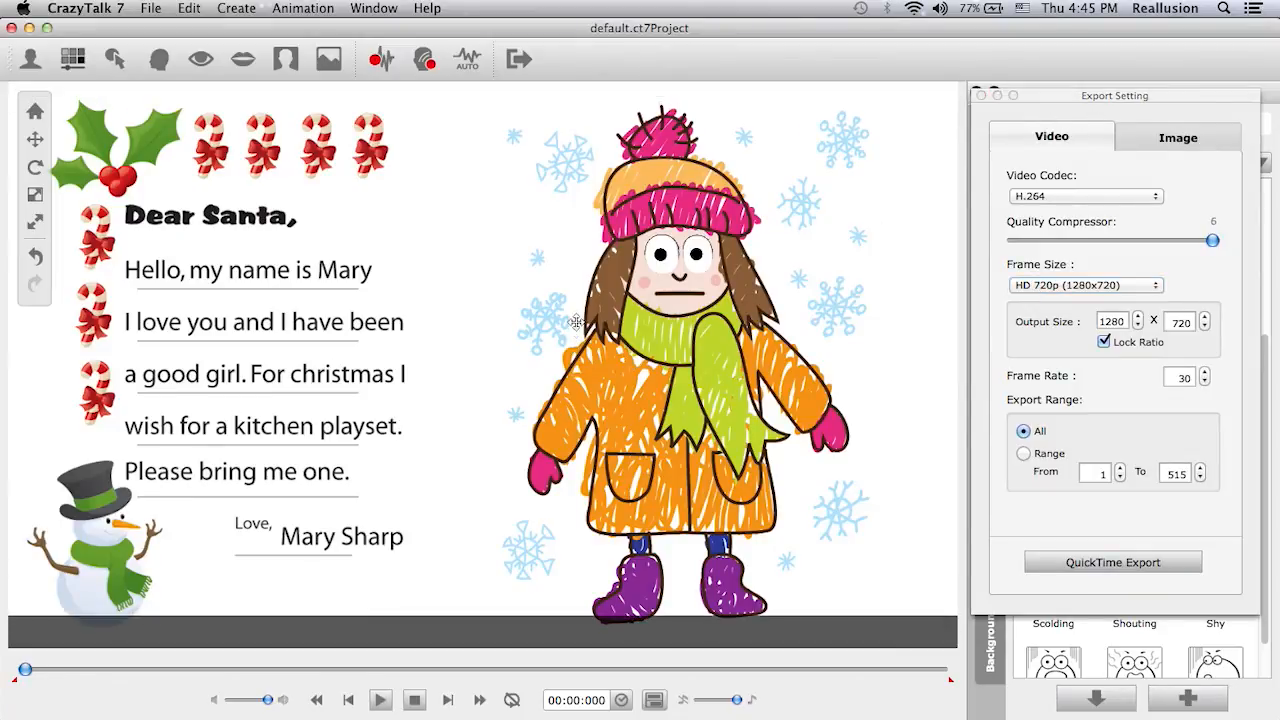
mouse_move(548, 336)
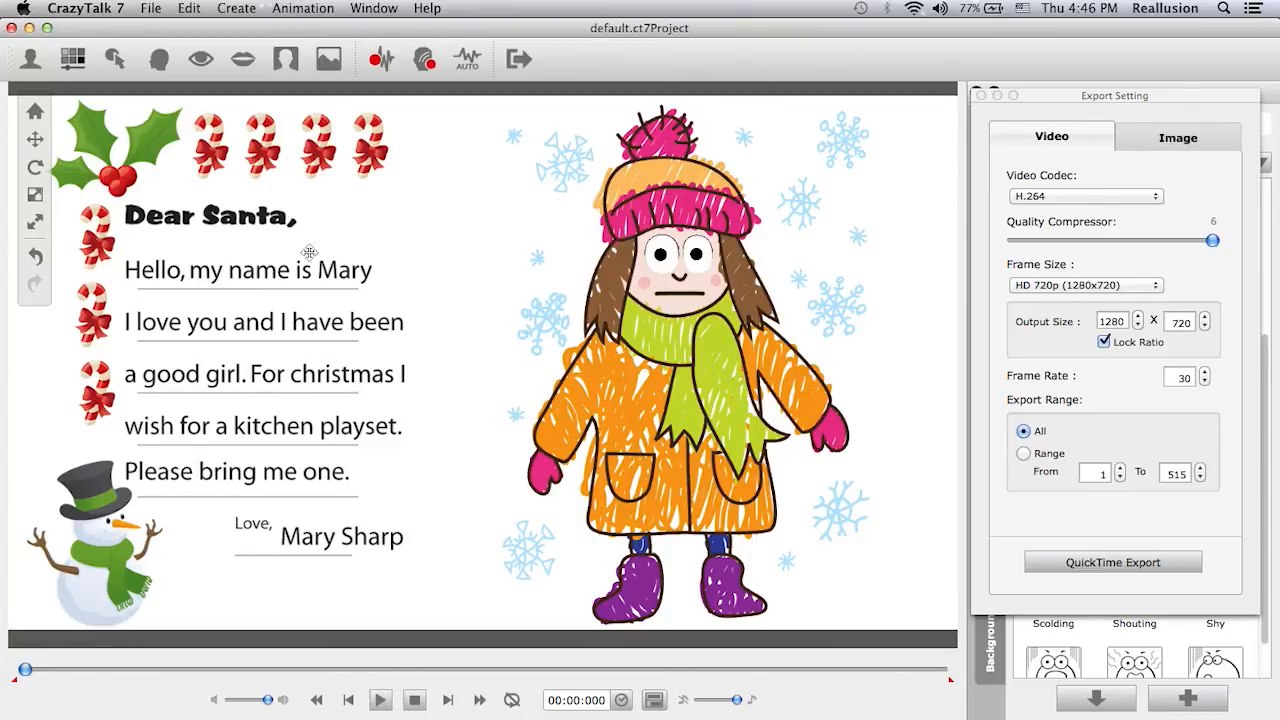
mouse_move(672, 240)
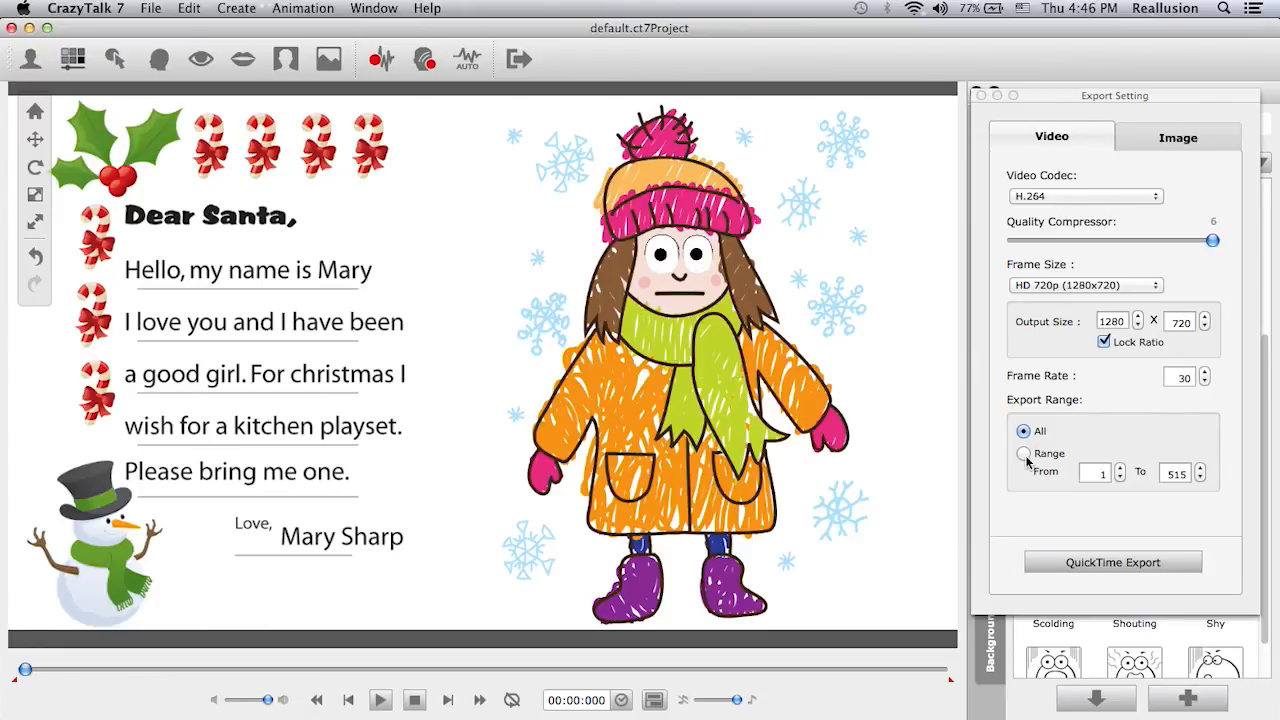
left_click(1024, 431)
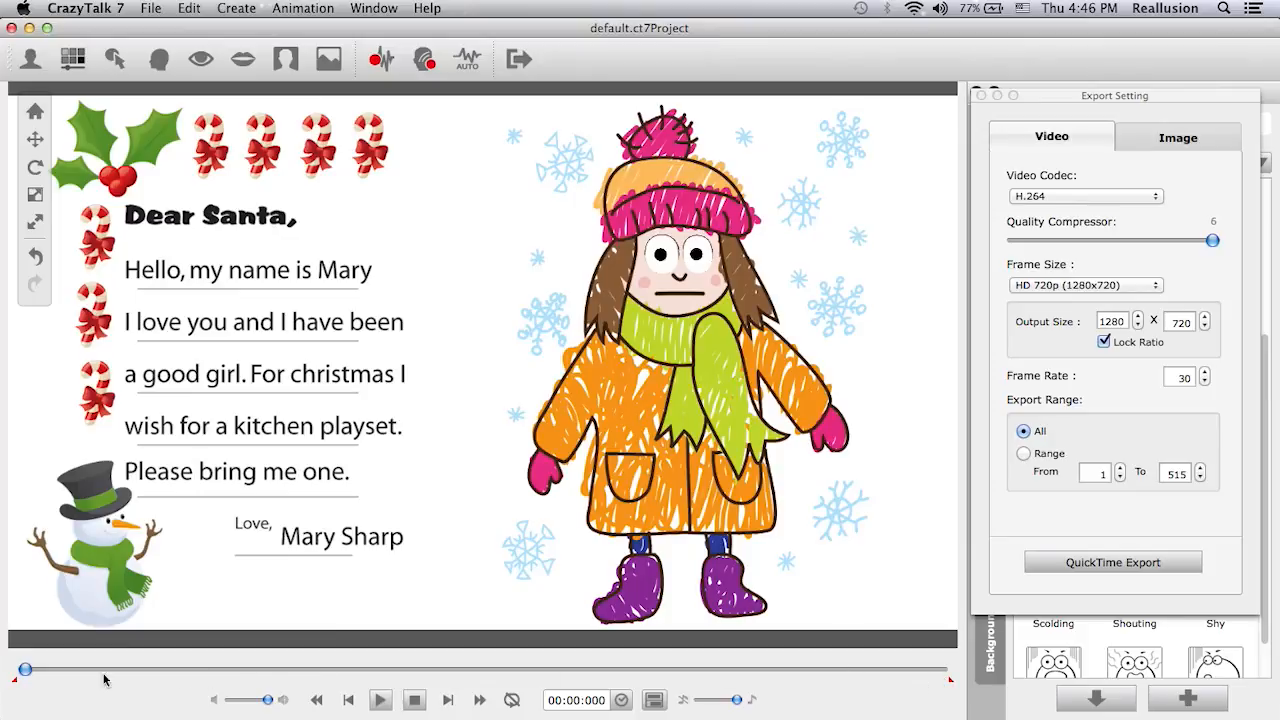
left_click(1023, 454)
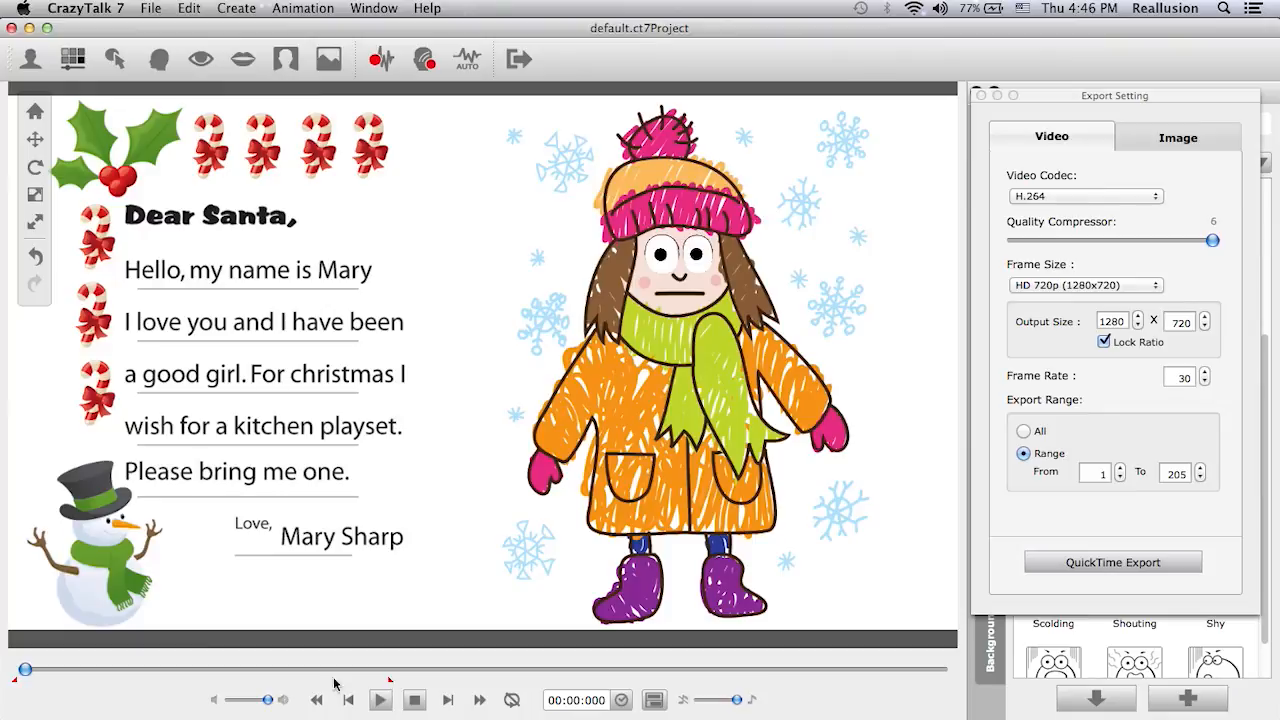
mouse_move(376, 683)
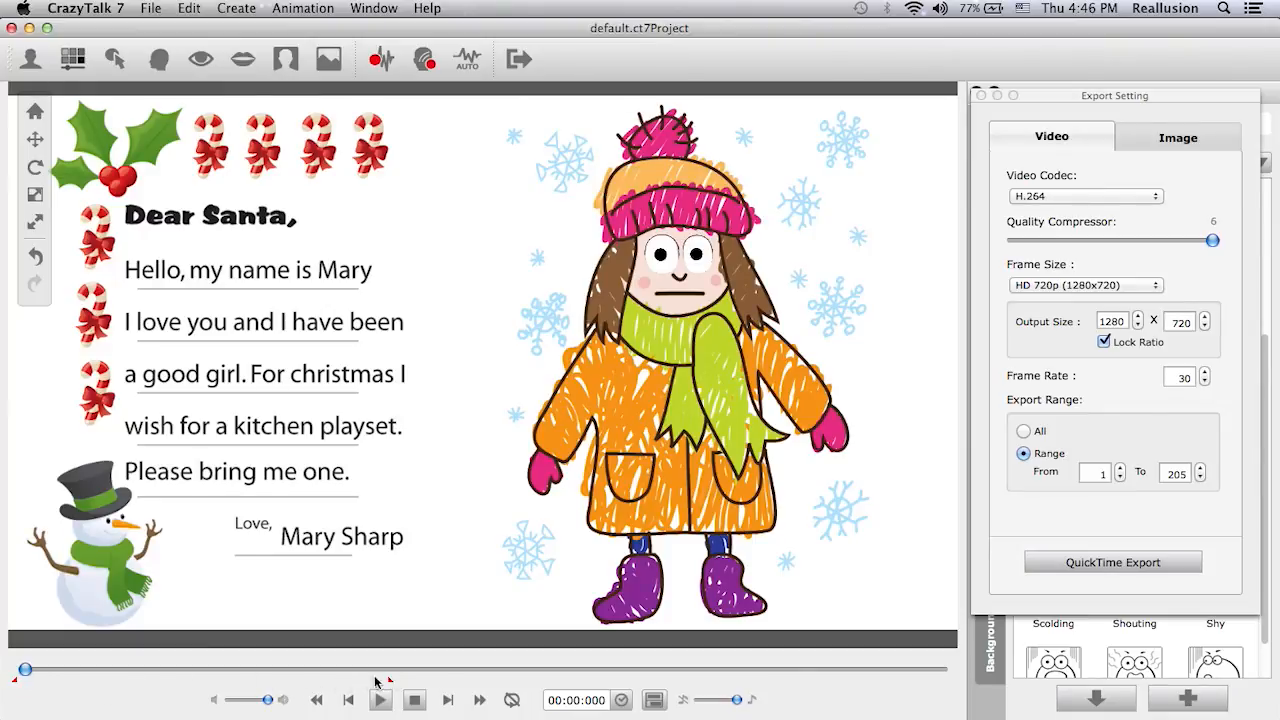
left_click(1024, 431)
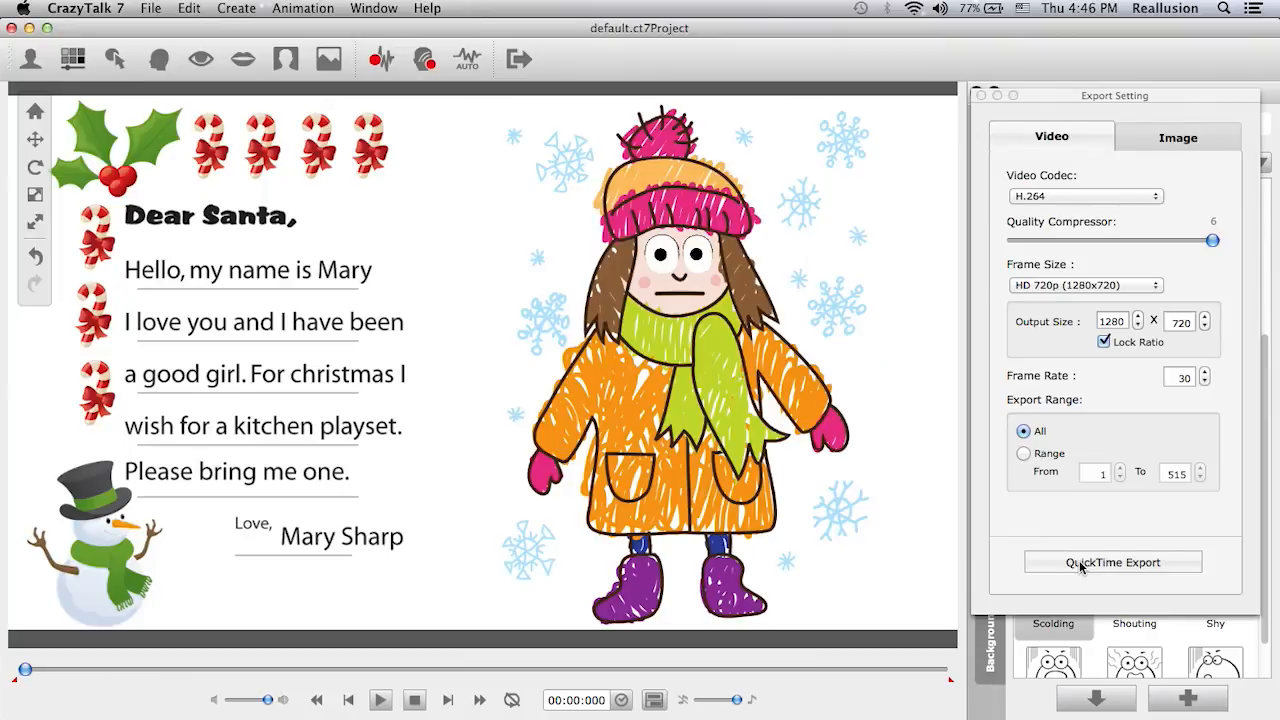
left_click(1111, 561)
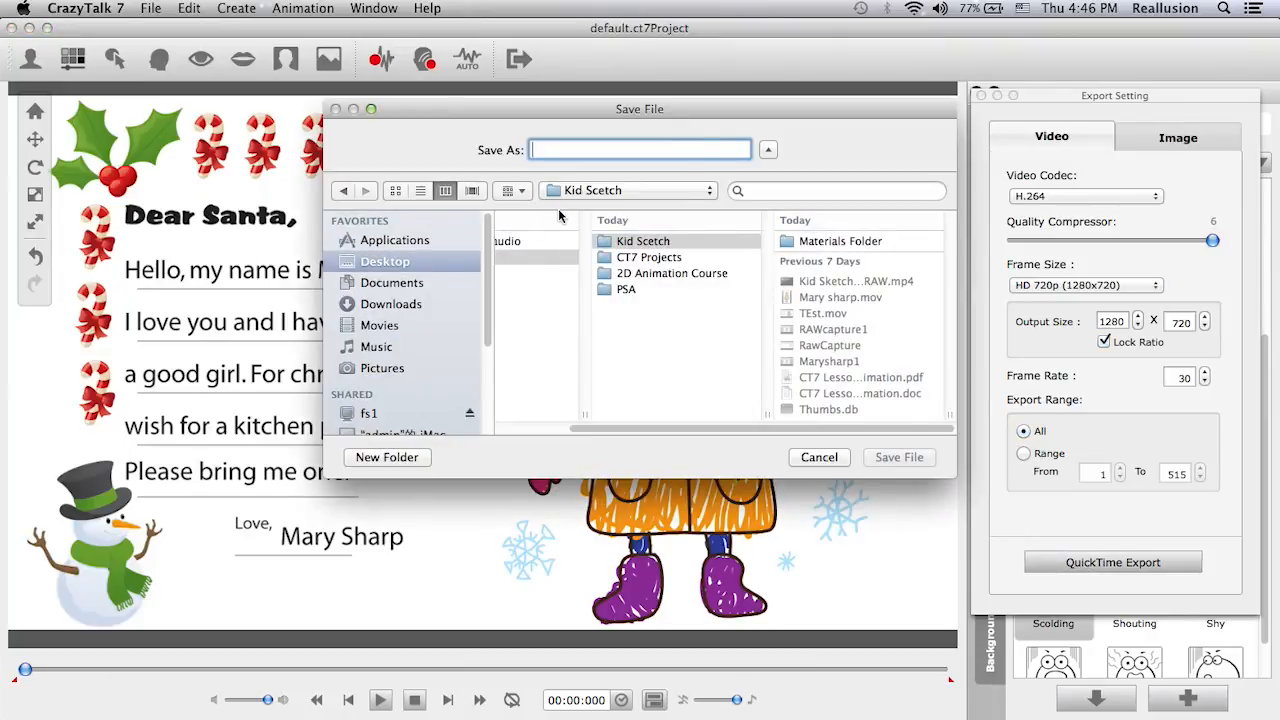
type("Save")
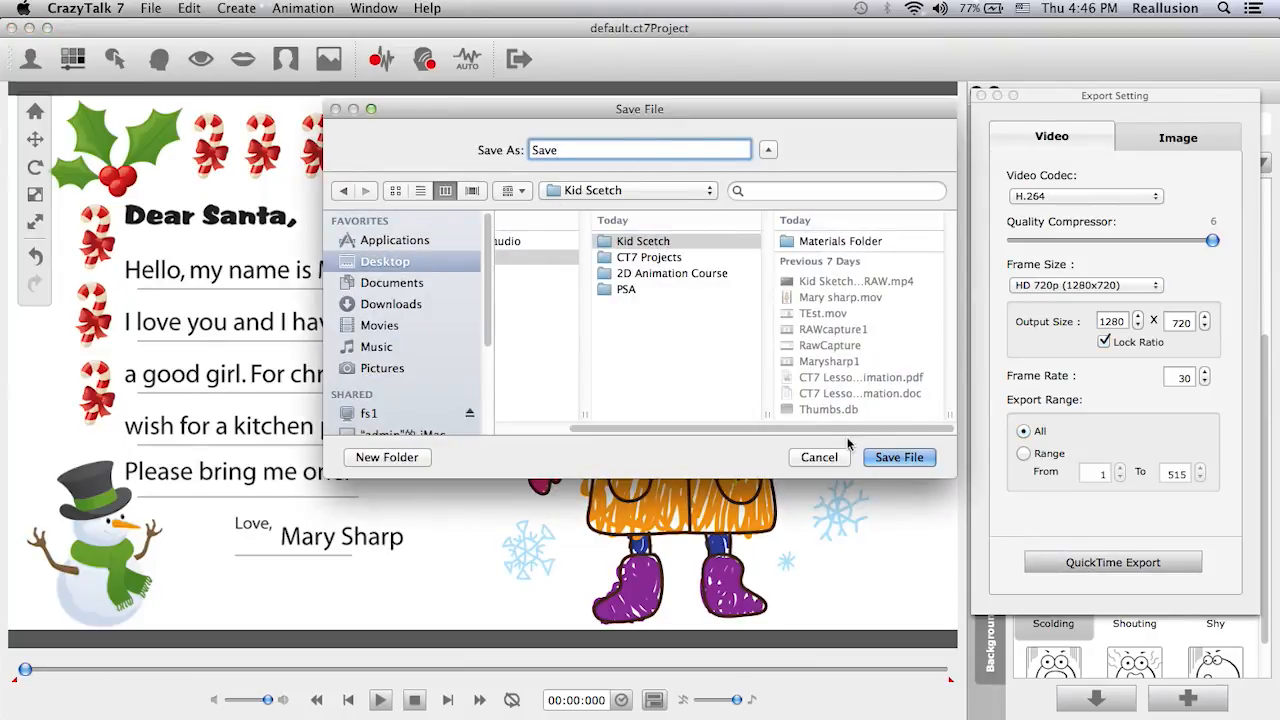